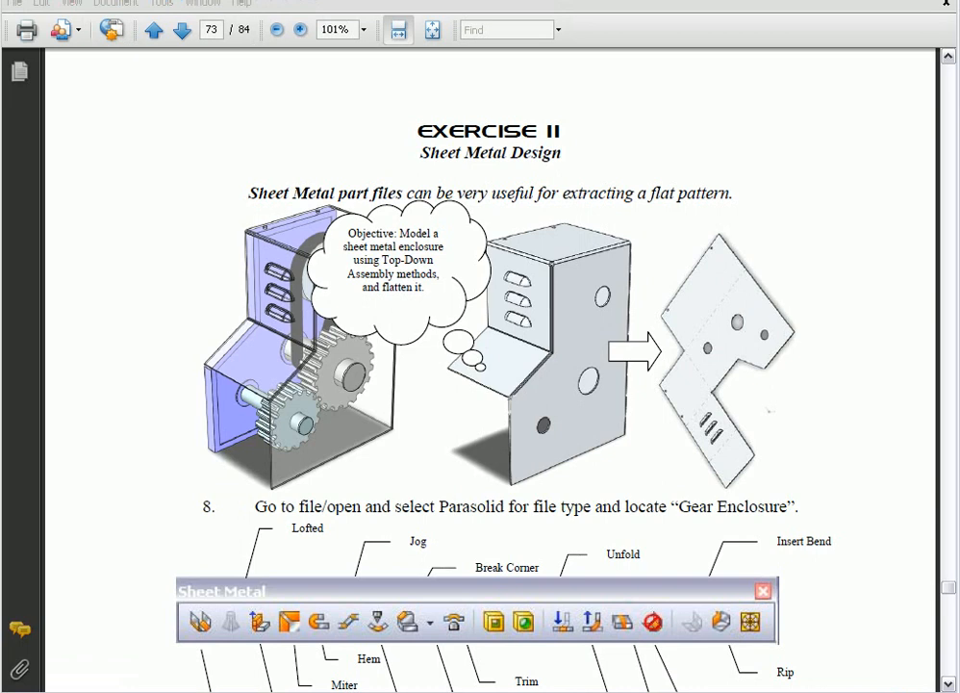
mouse_move(381, 549)
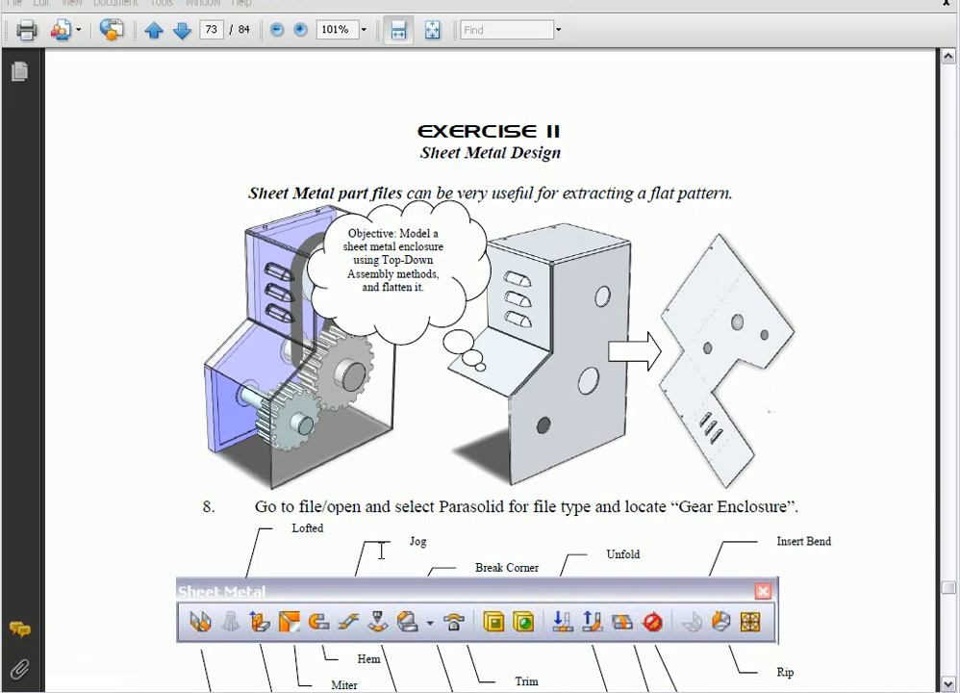
mouse_move(667, 549)
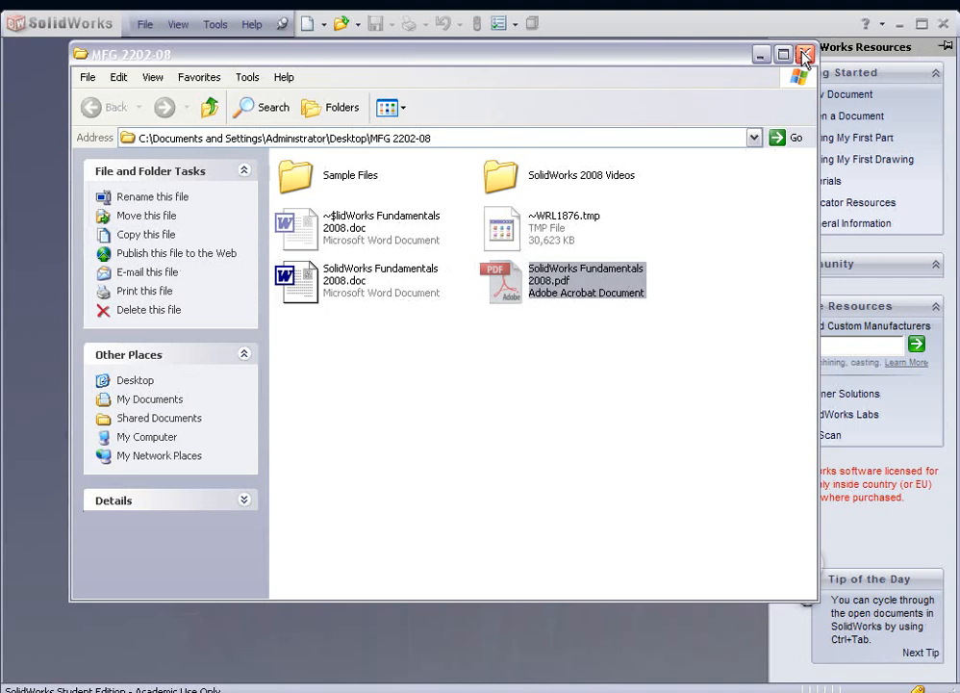
Close Explorer and browse to Desktop > MFG 2202-08 > Sample Files > Exercise 11.
left_click(145, 23)
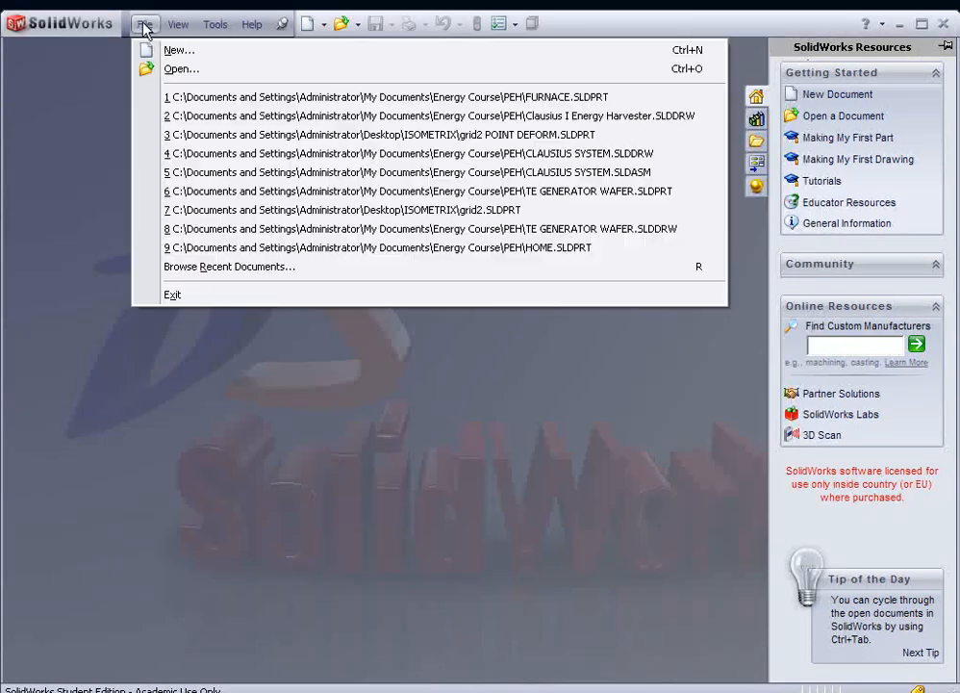
left_click(181, 69)
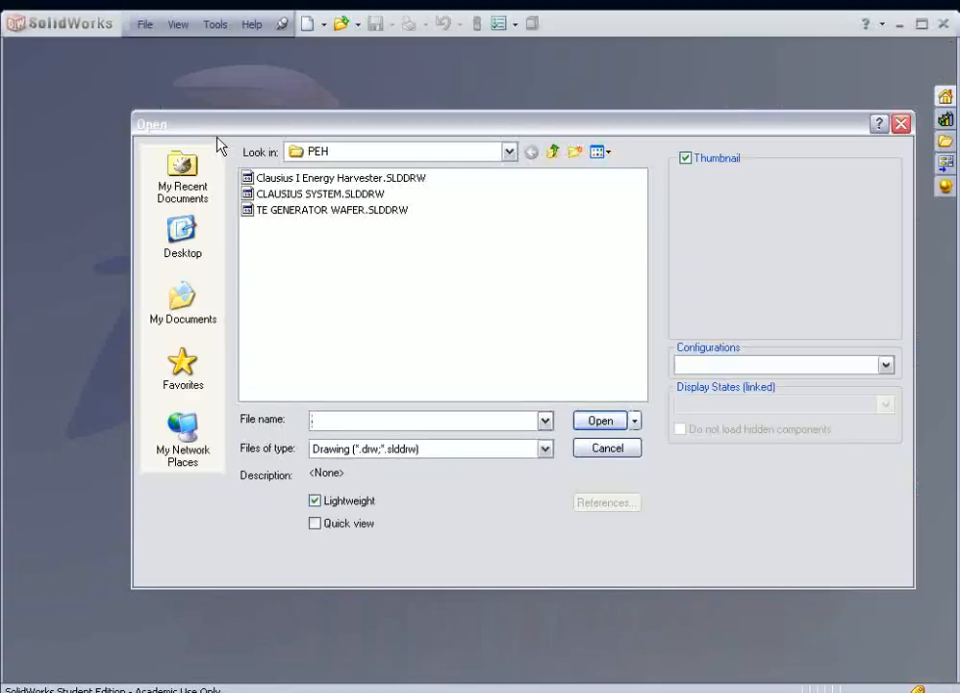
left_click(182, 236)
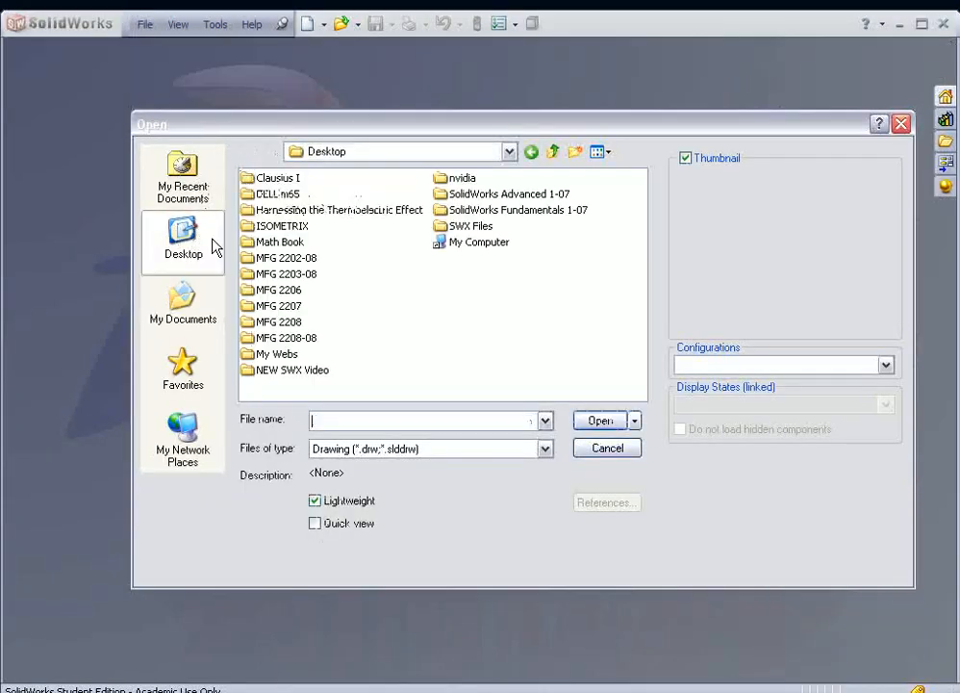
mouse_move(303, 267)
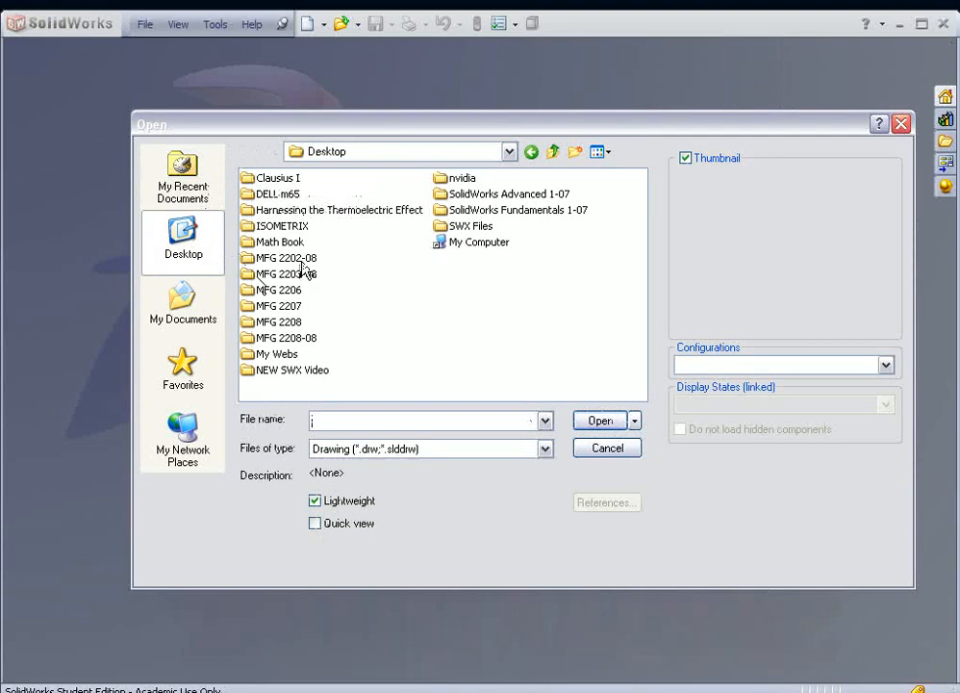
double_click(285, 257)
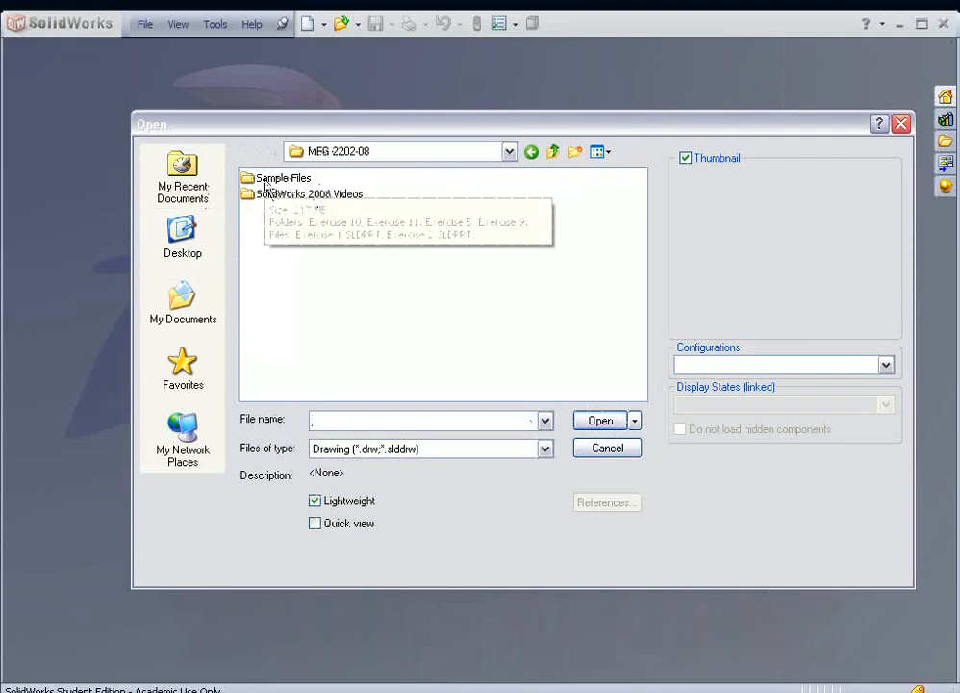
double_click(283, 178)
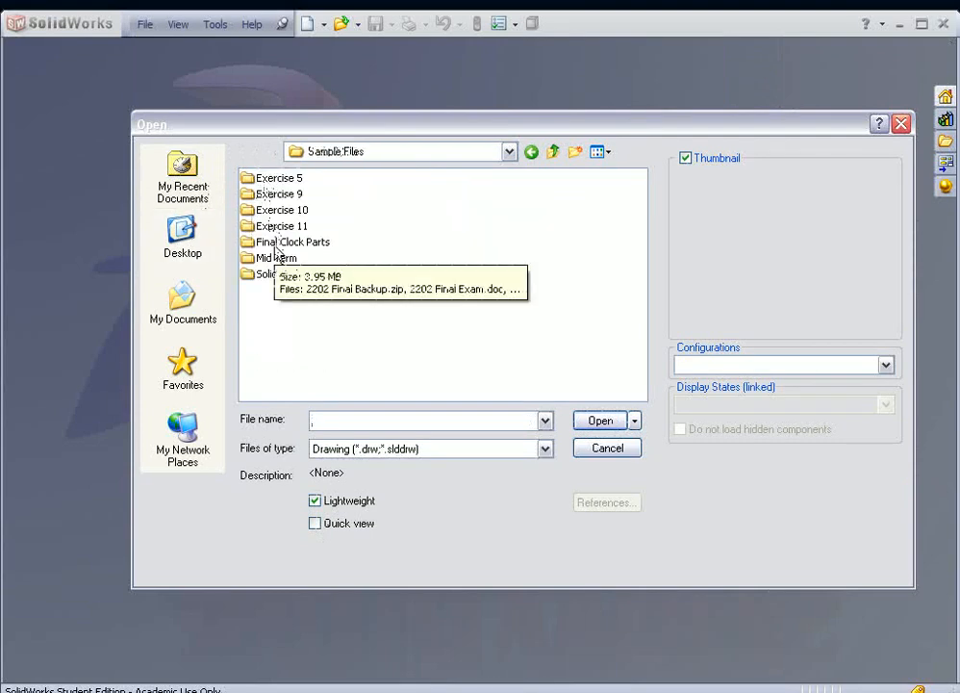
double_click(280, 225)
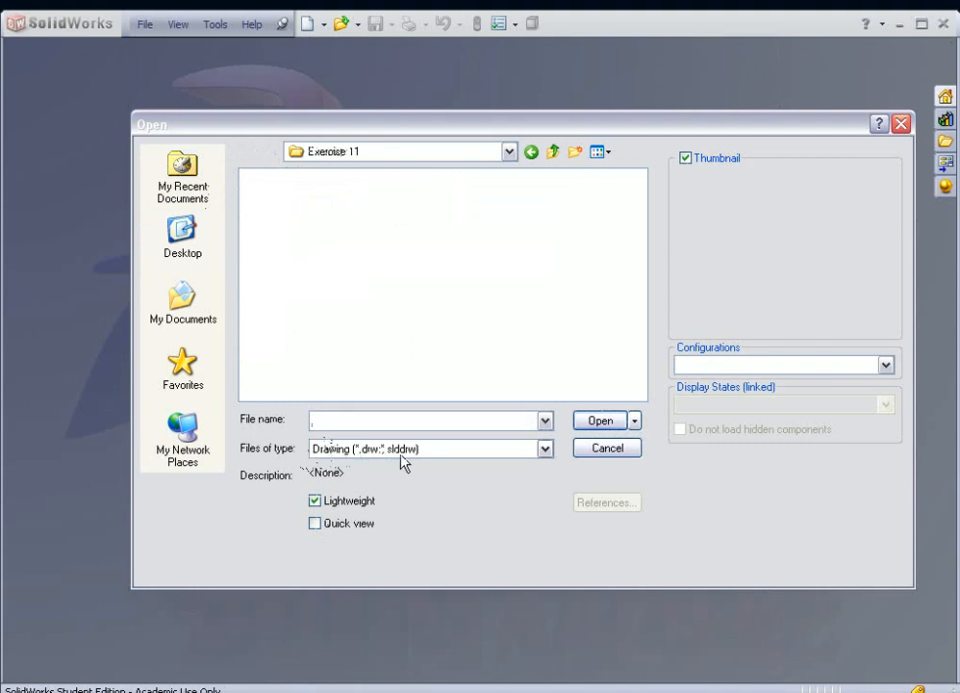
Filter the file type to assemblies and open E11.SLDASM.
left_click(544, 448)
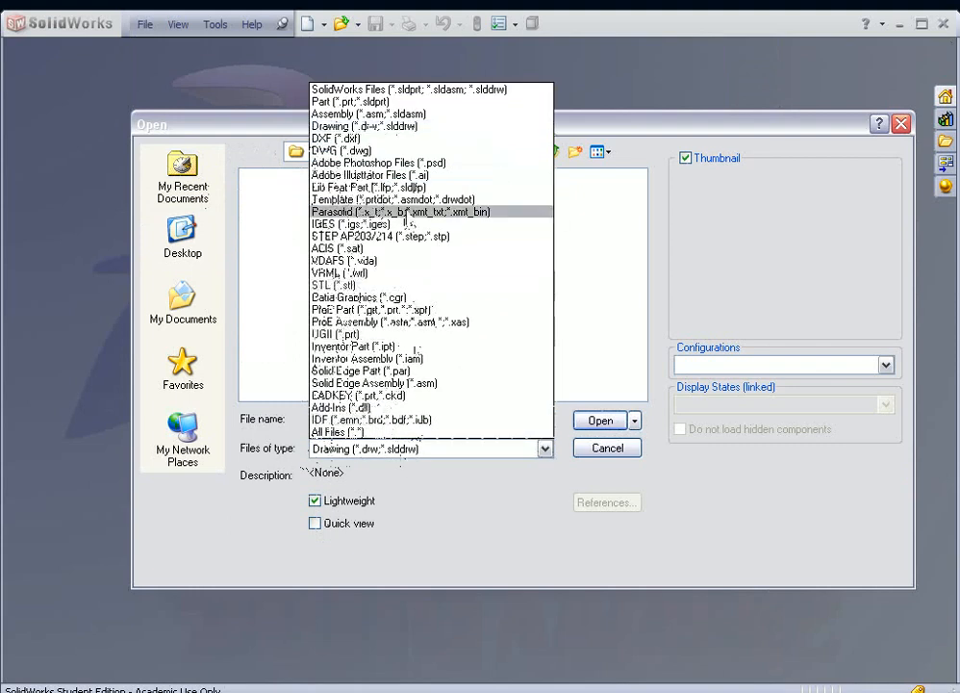
left_click(365, 114)
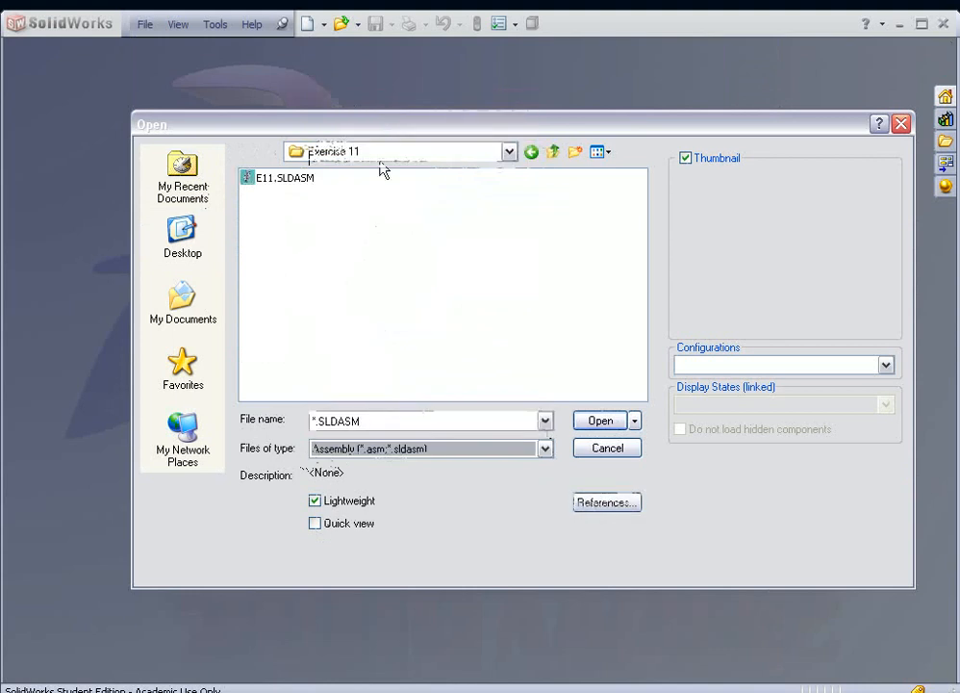
left_click(283, 177)
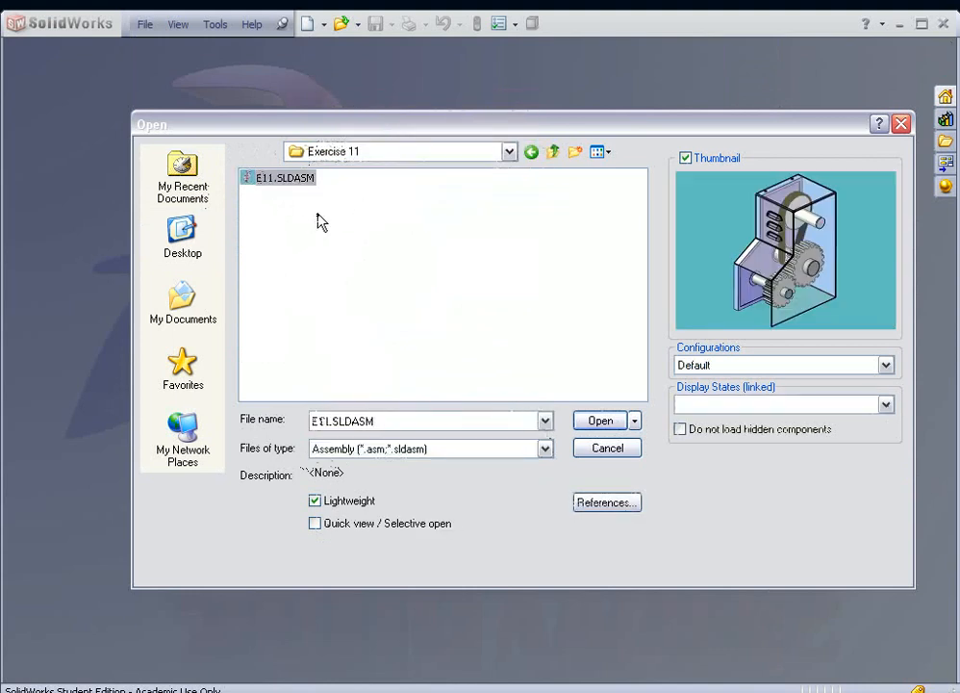
left_click(600, 420)
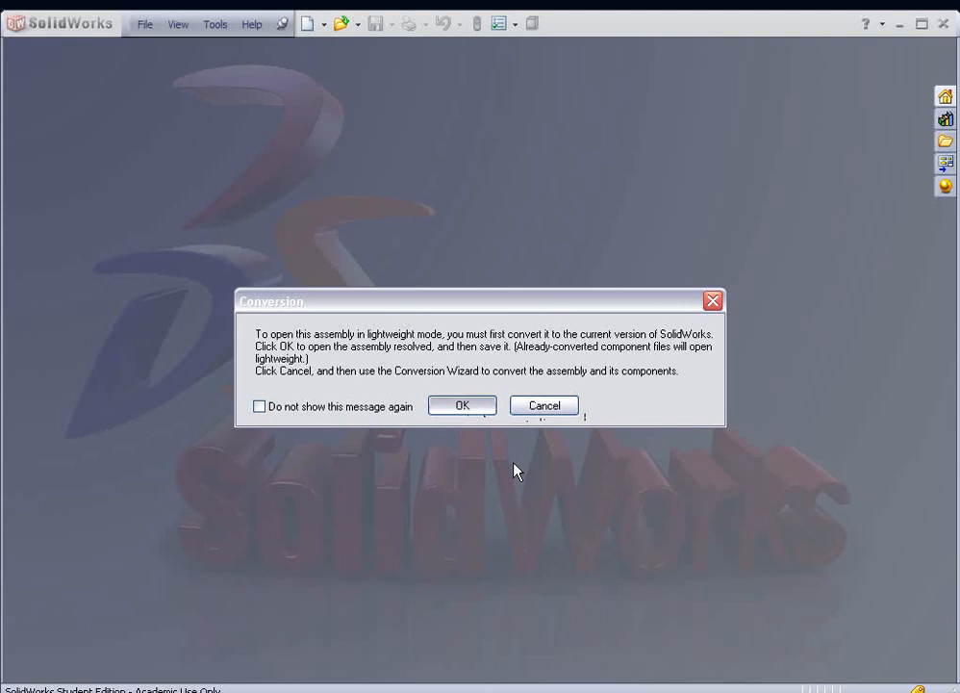
Accept the conversion, rebuild the E11 assembly now, and dismiss the conversion list.
left_click(461, 404)
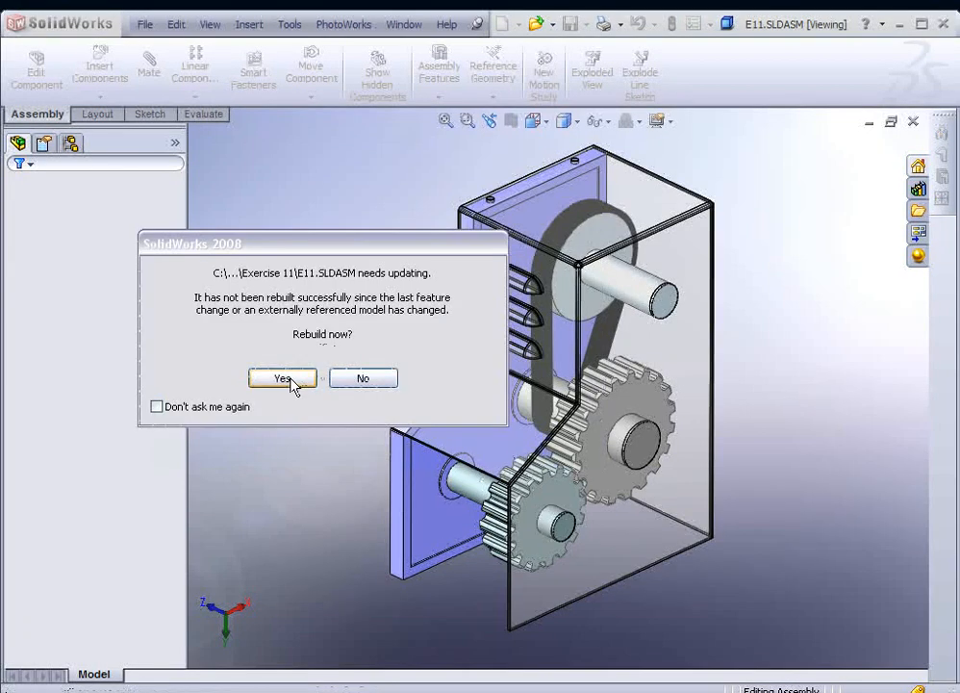
left_click(282, 377)
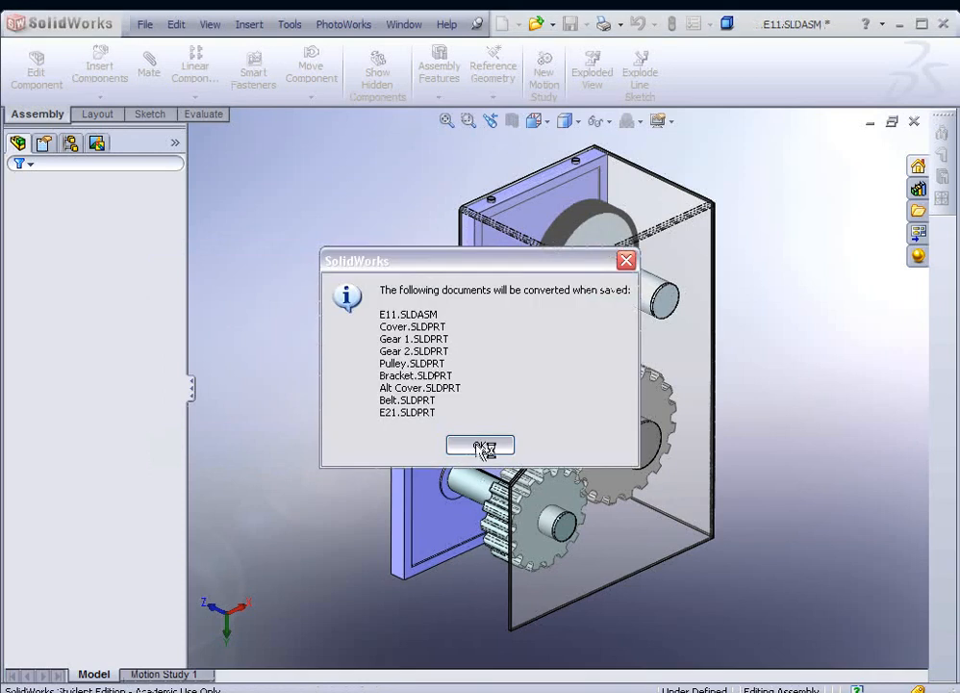
left_click(479, 445)
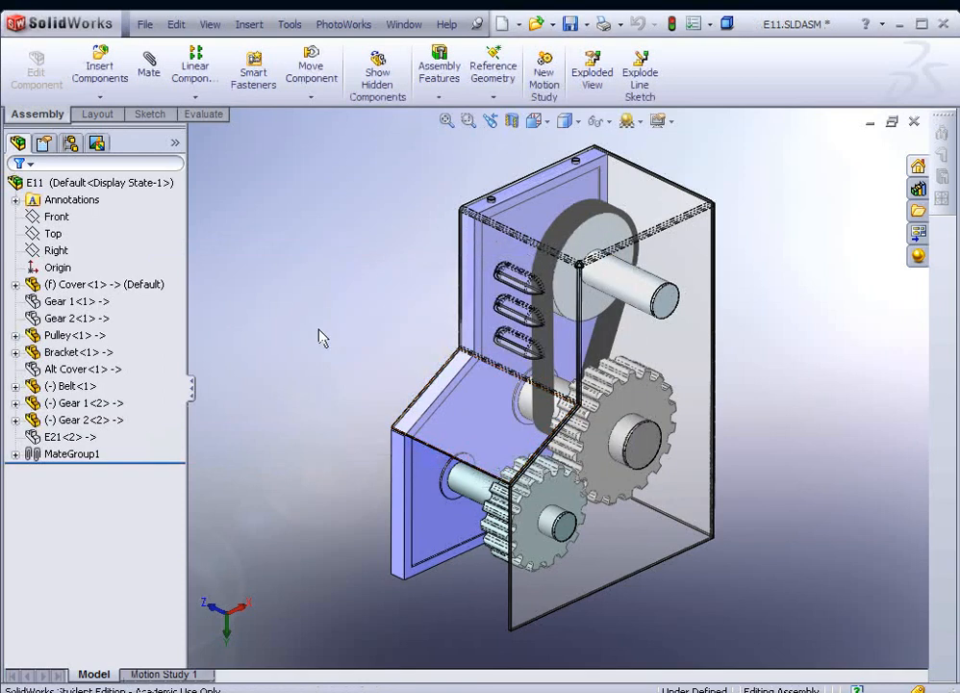
mouse_move(378, 337)
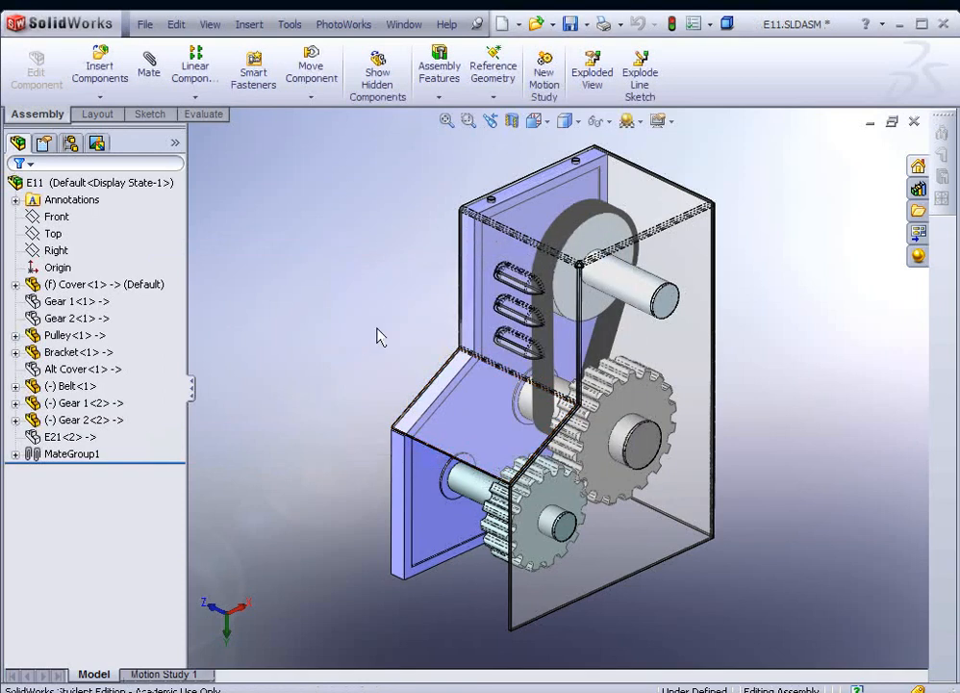
mouse_move(695, 278)
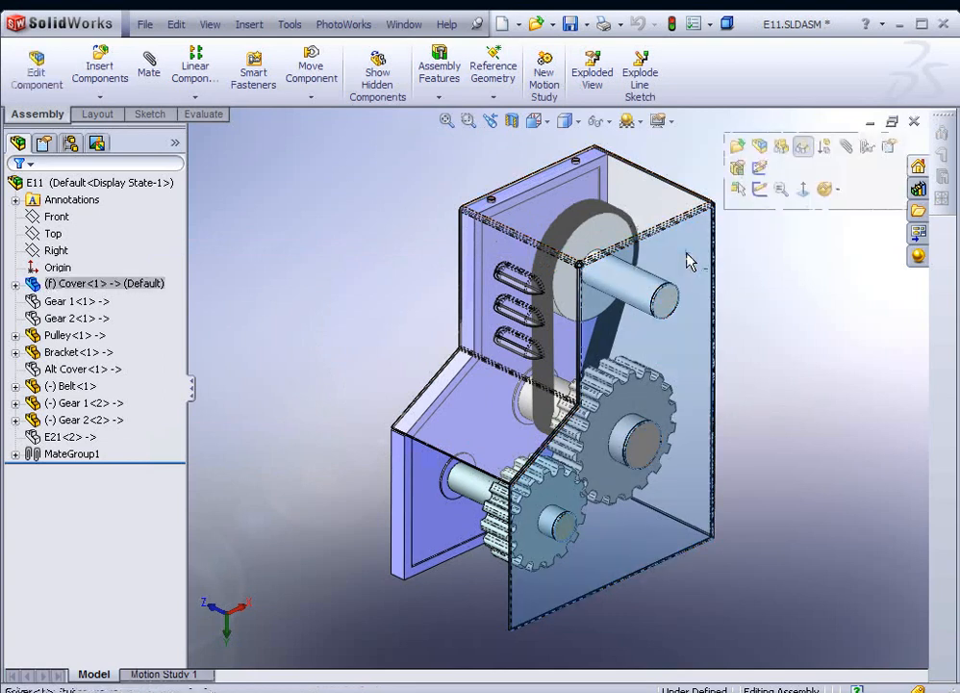
mouse_move(804, 189)
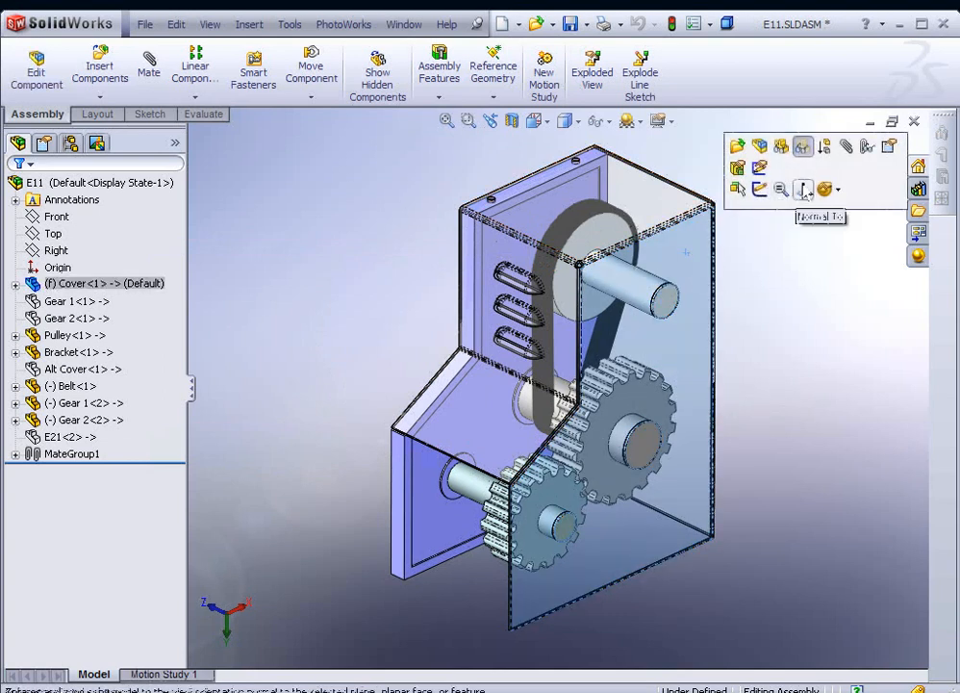
mouse_move(781, 147)
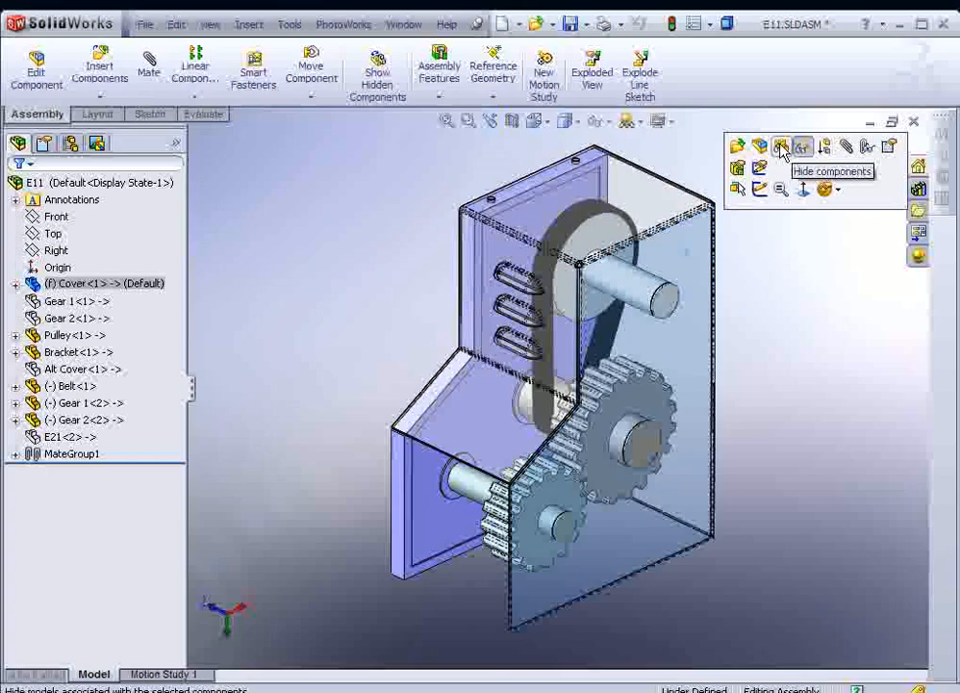
Hide the transparent Cover<1> component.
left_click(782, 146)
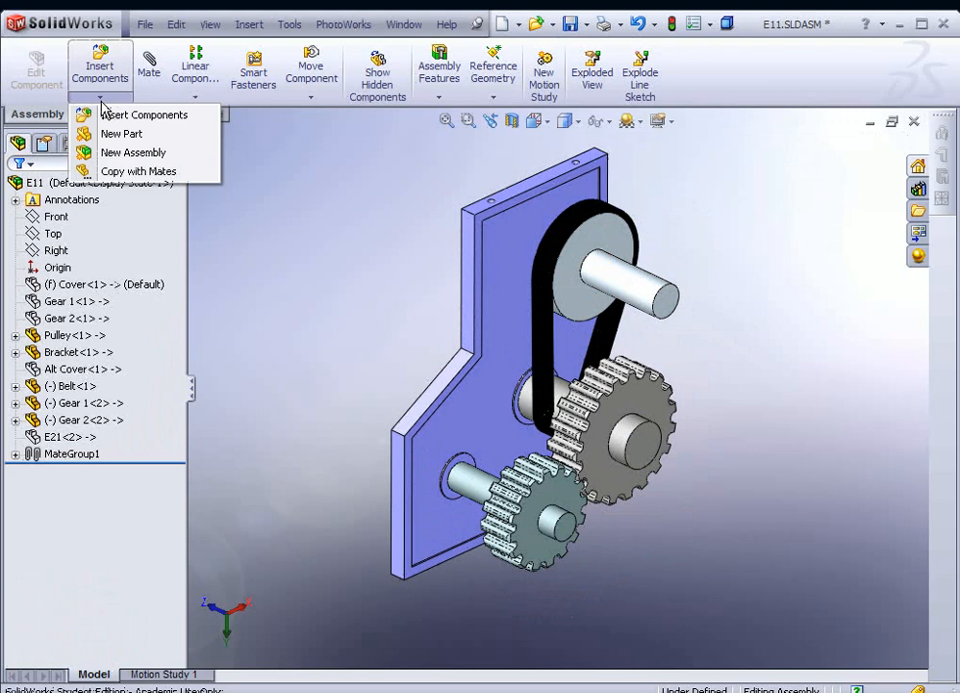
mouse_move(121, 133)
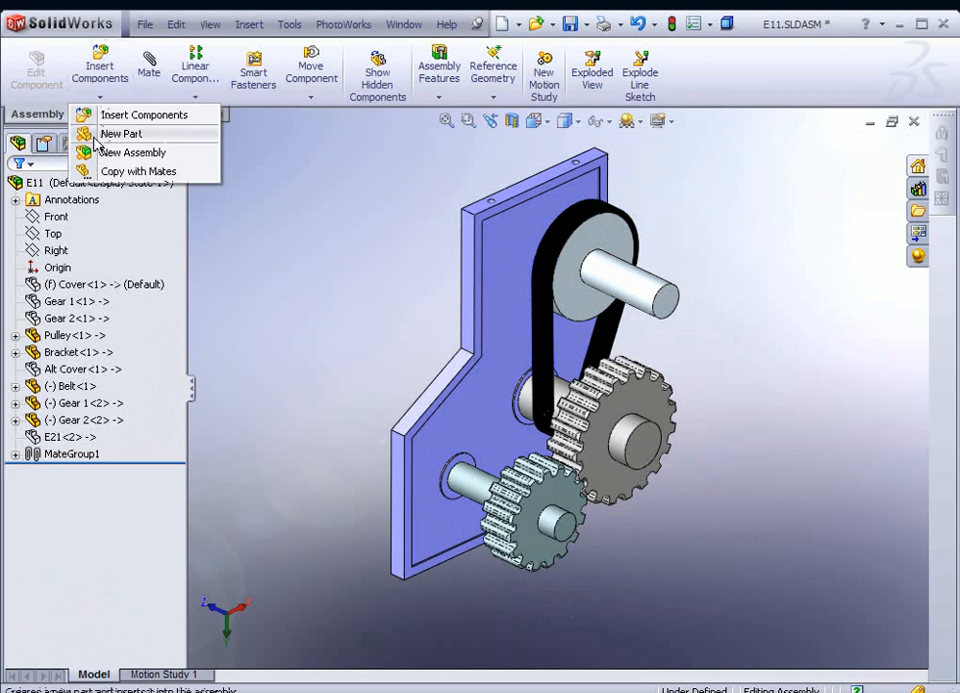
Insert a new in-context part and sketch a fully defined rectangle across the gears.
left_click(121, 133)
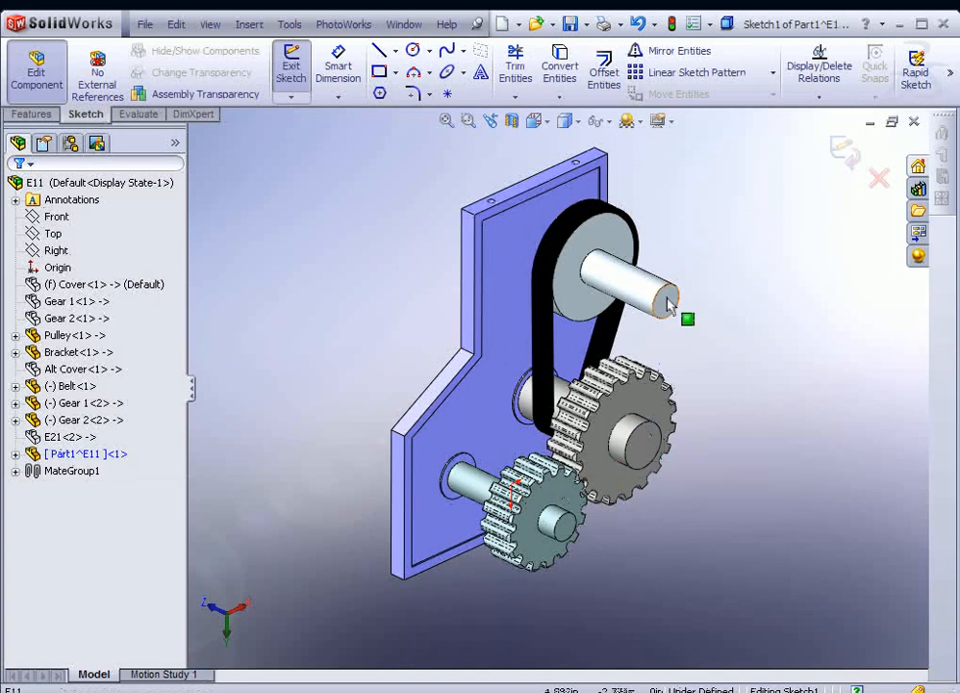
mouse_move(486, 254)
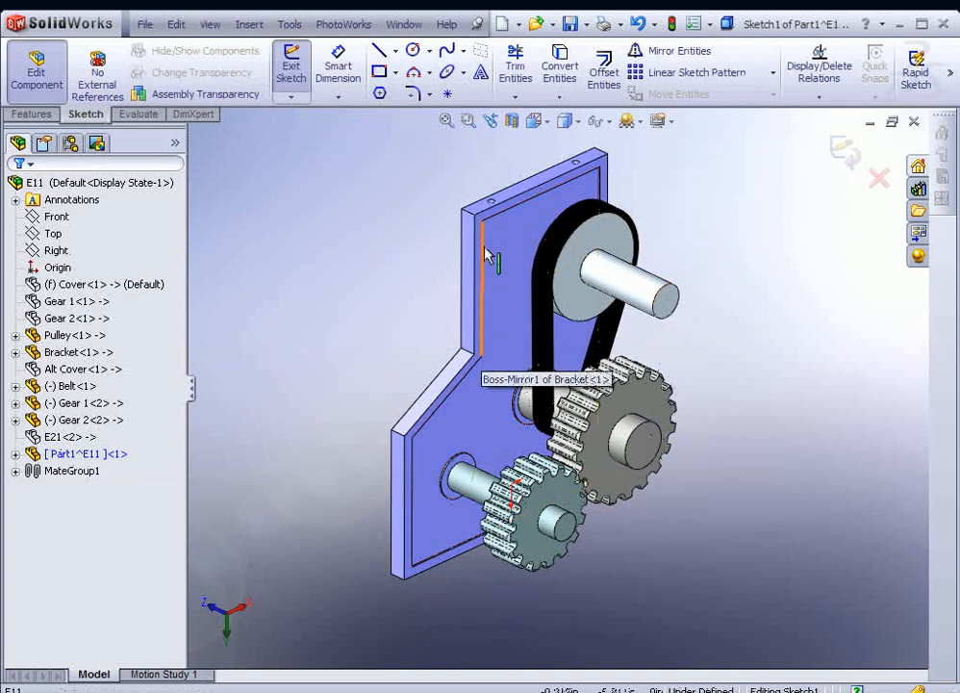
scroll("up", 3)
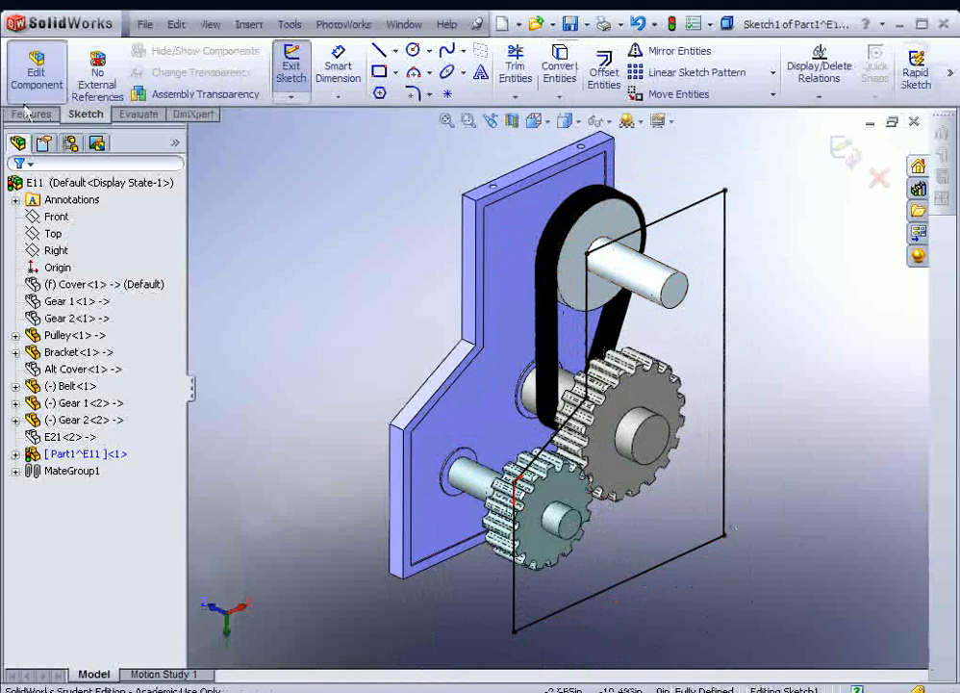
Extrude the rectangle Up To Vertex at the bracket's top corner.
left_click(32, 113)
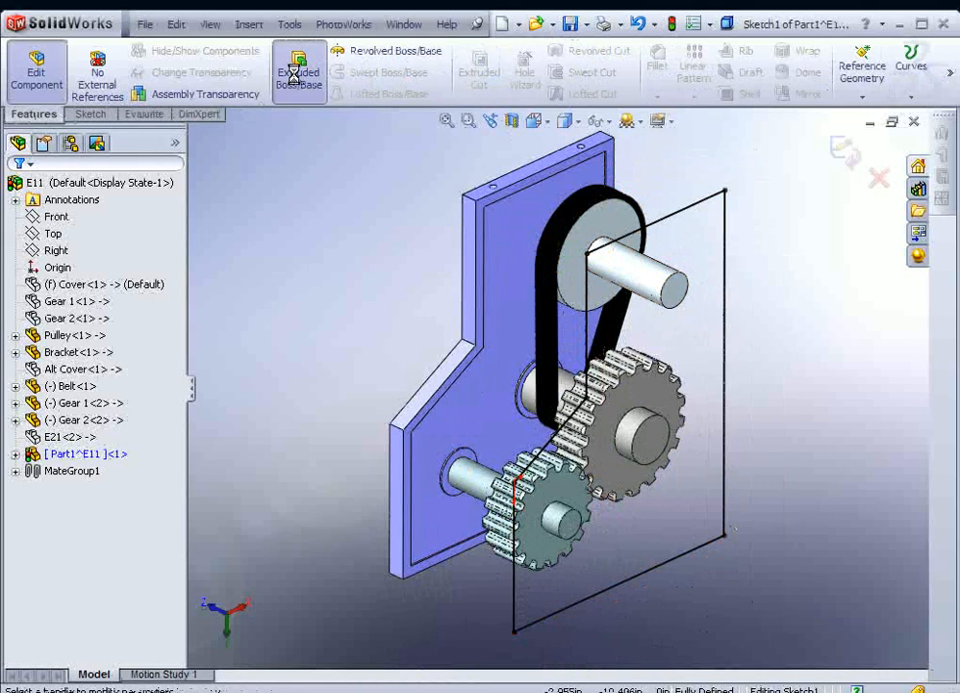
left_click(298, 72)
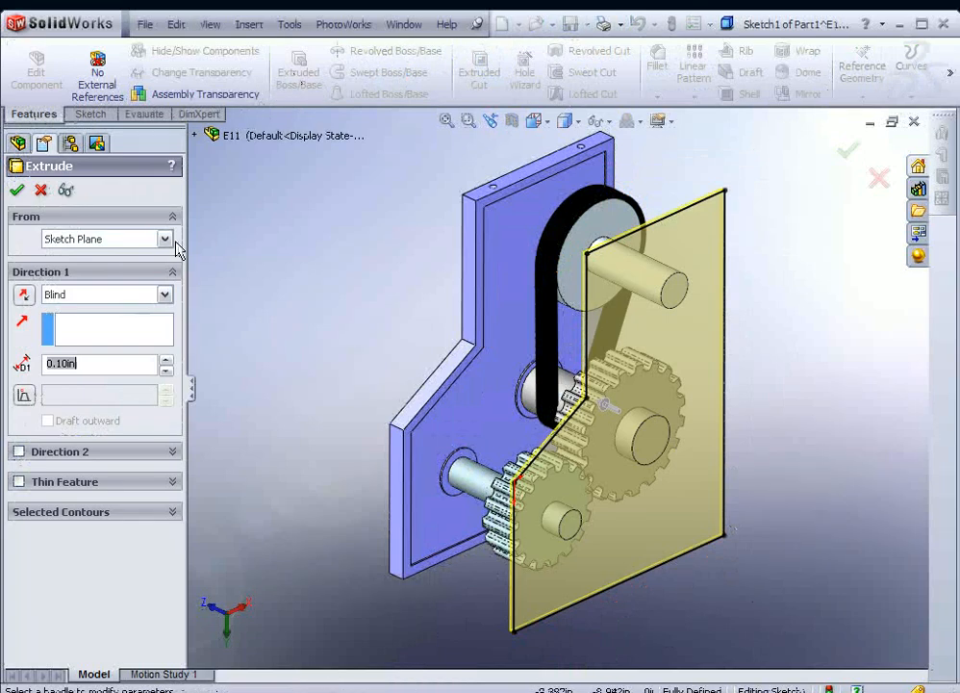
mouse_move(197, 242)
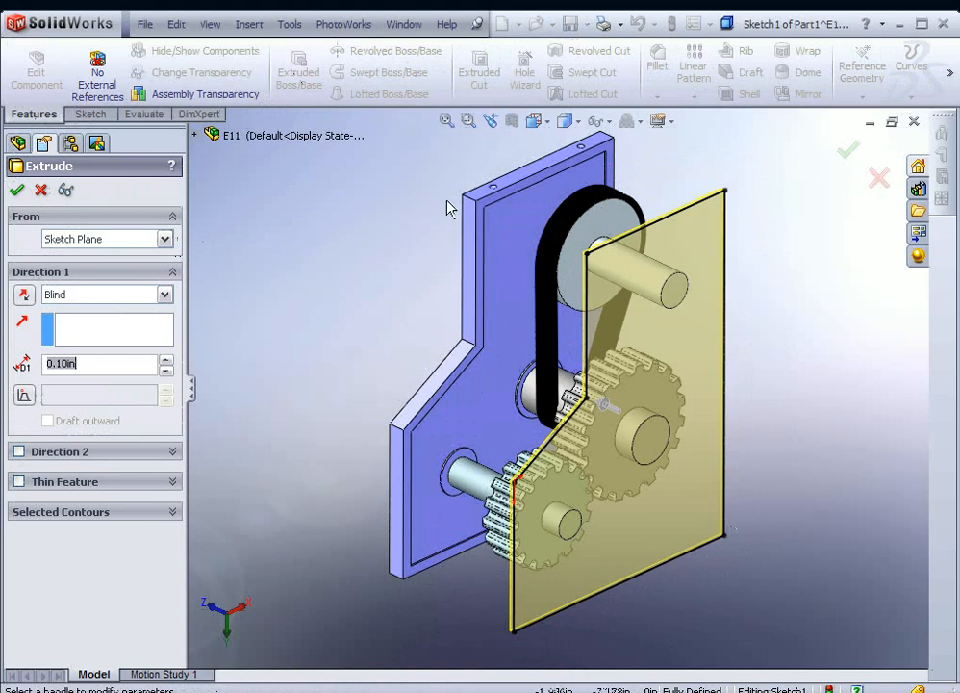
mouse_move(462, 197)
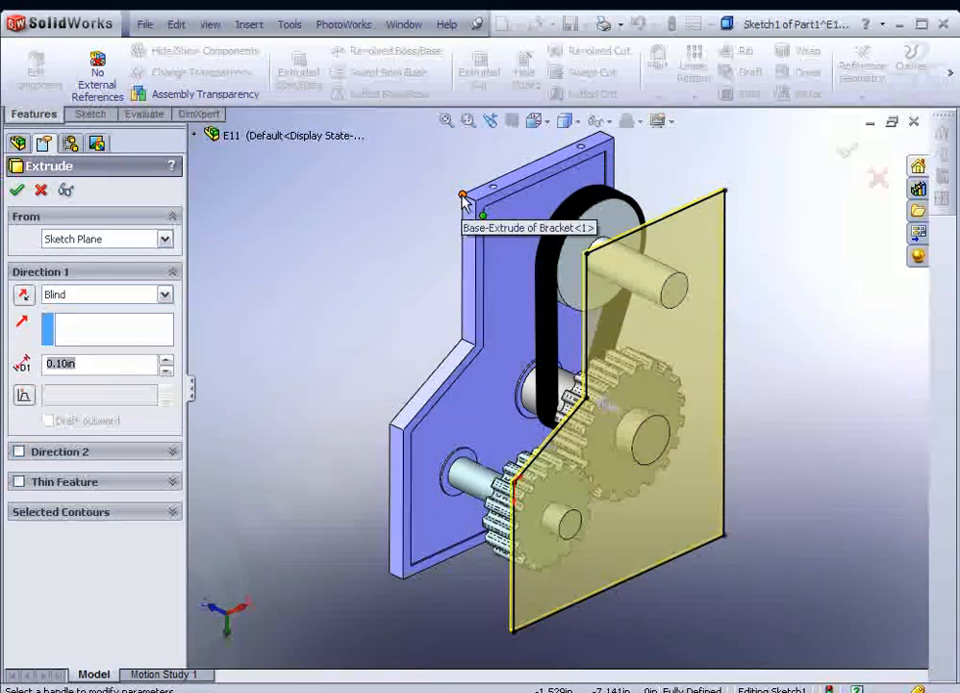
left_click(462, 198)
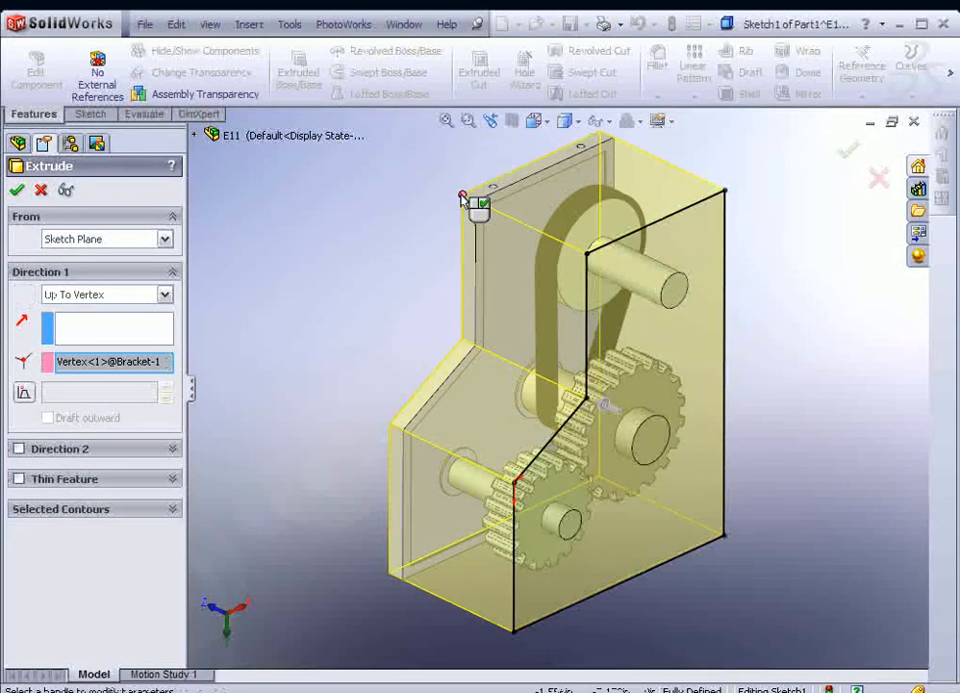
mouse_move(168, 295)
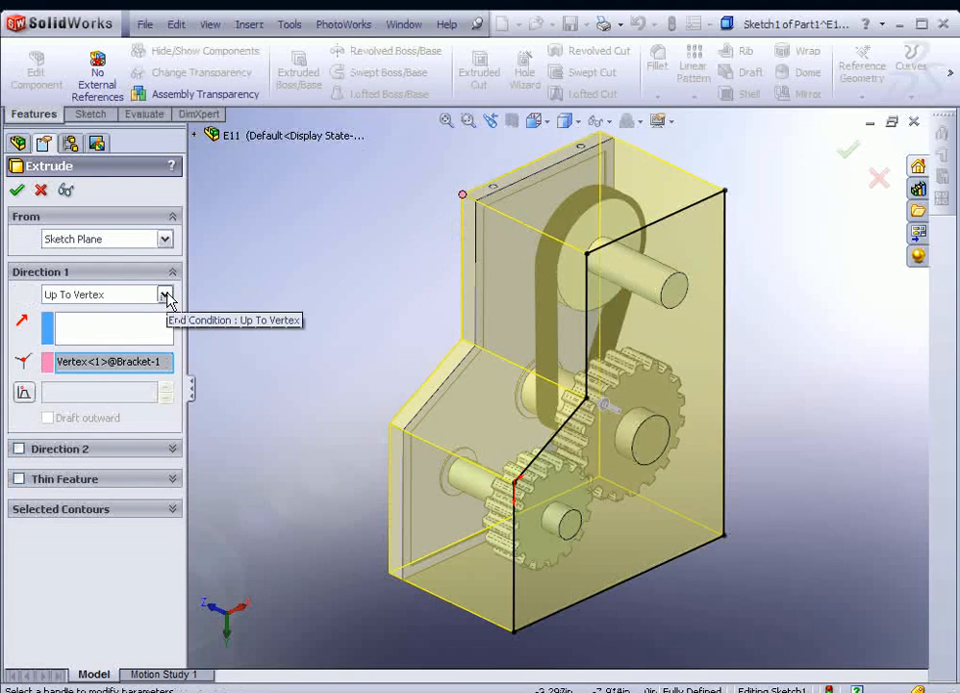
mouse_move(463, 199)
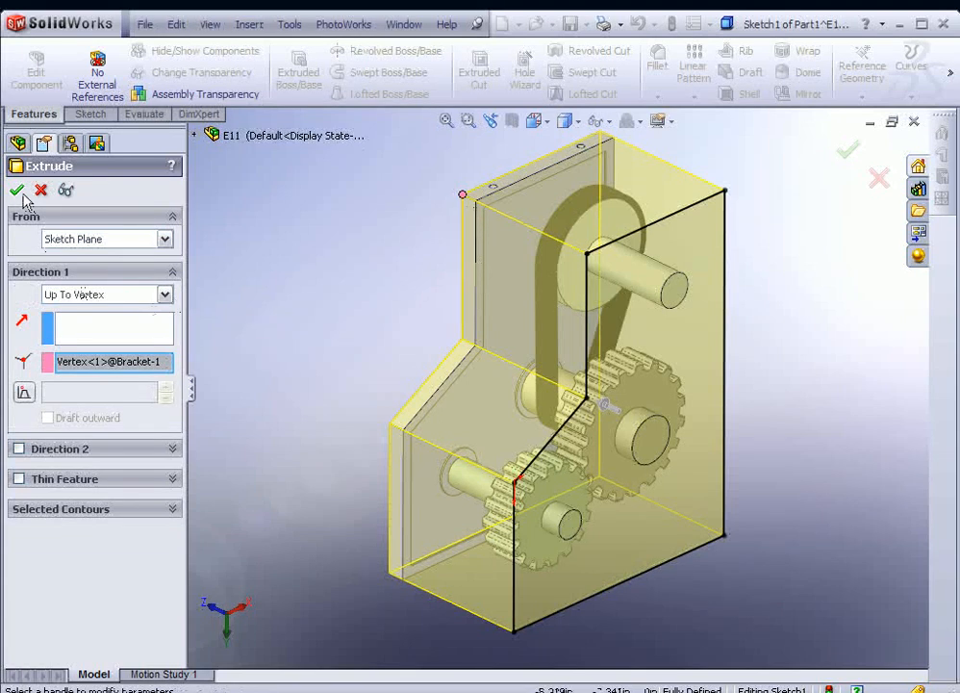
left_click(17, 190)
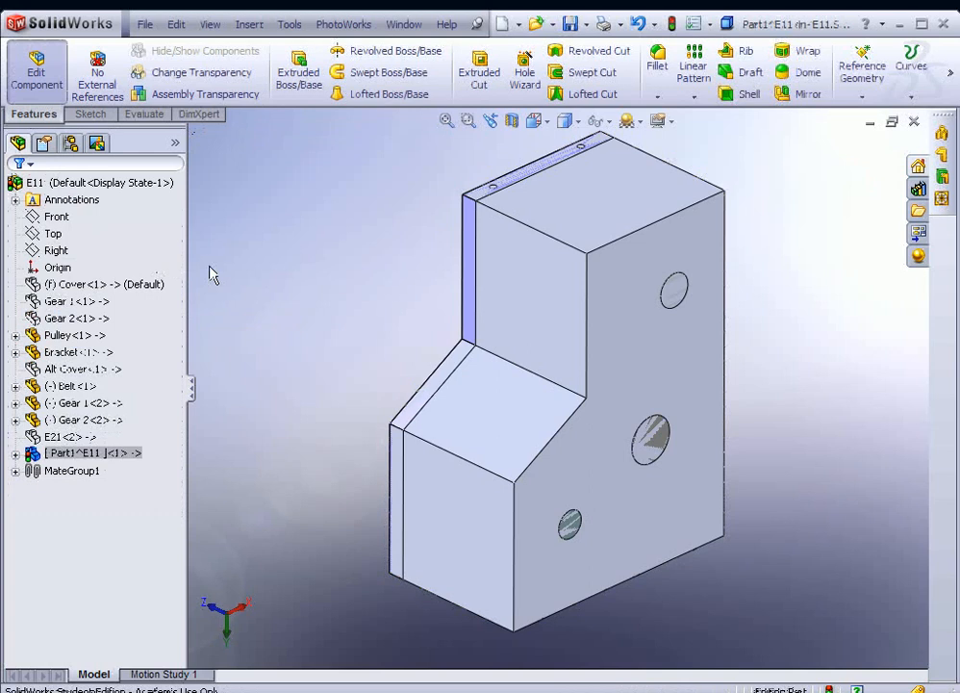
Open Part1^E11 in its own window from the block's context menu.
left_click(478, 339)
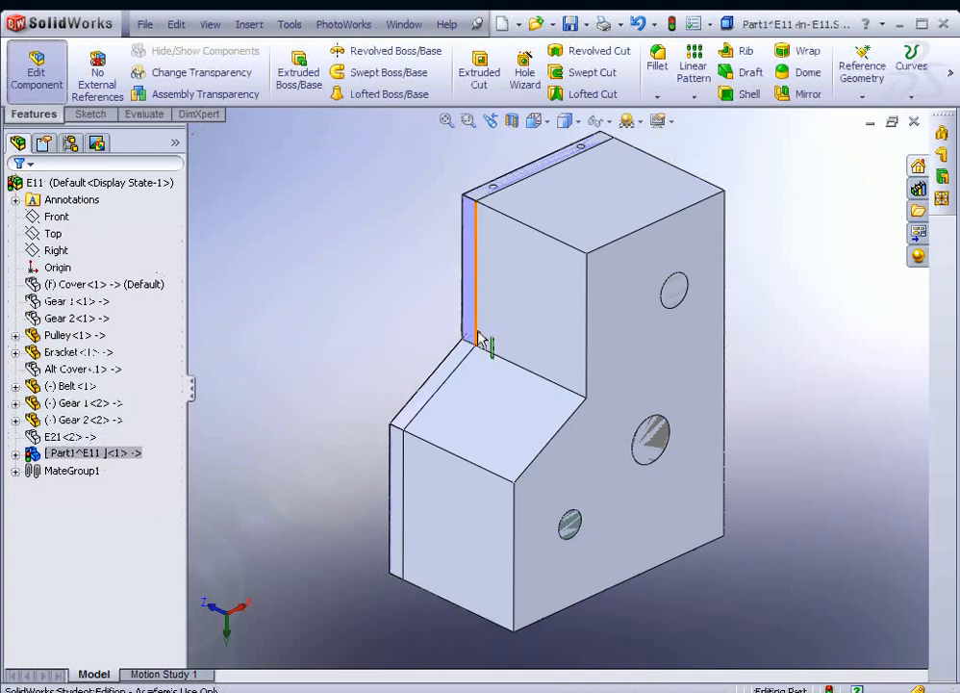
mouse_move(525, 308)
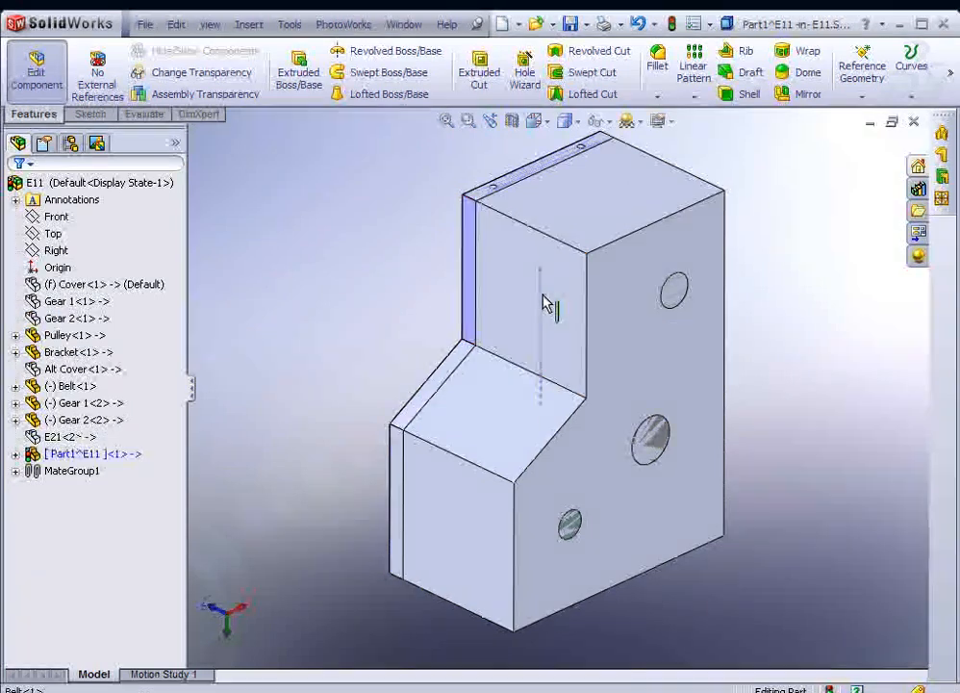
right_click(547, 303)
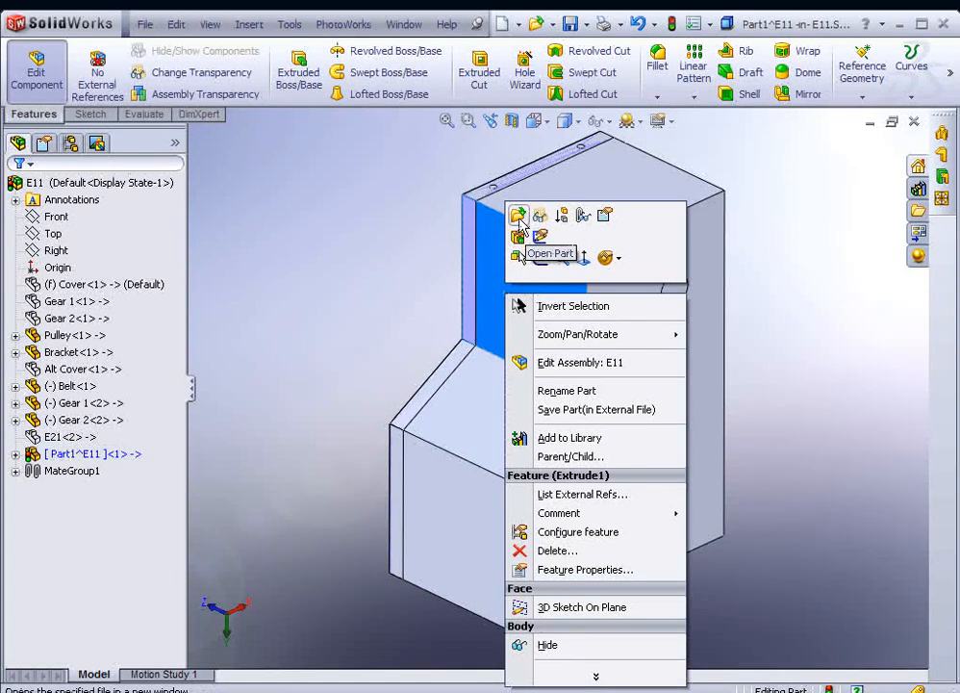
left_click(551, 253)
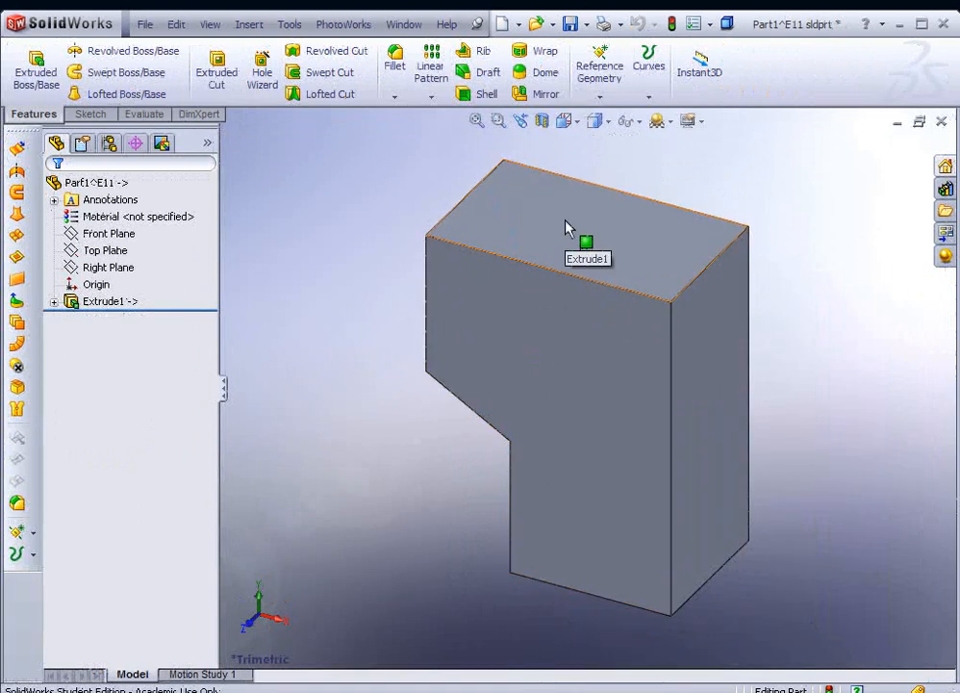
mouse_move(543, 240)
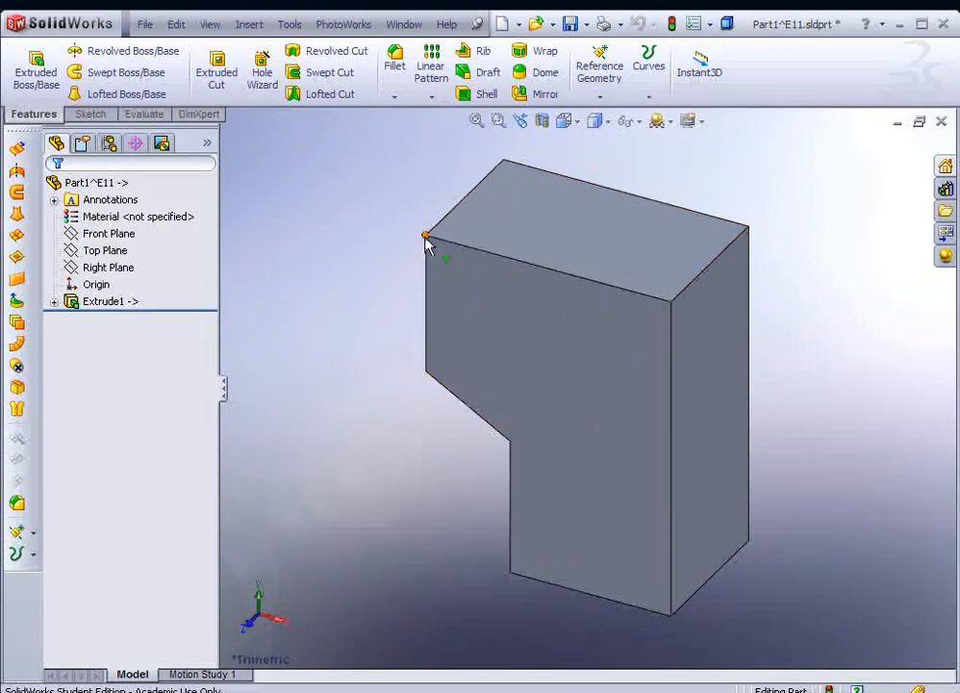
mouse_move(431, 72)
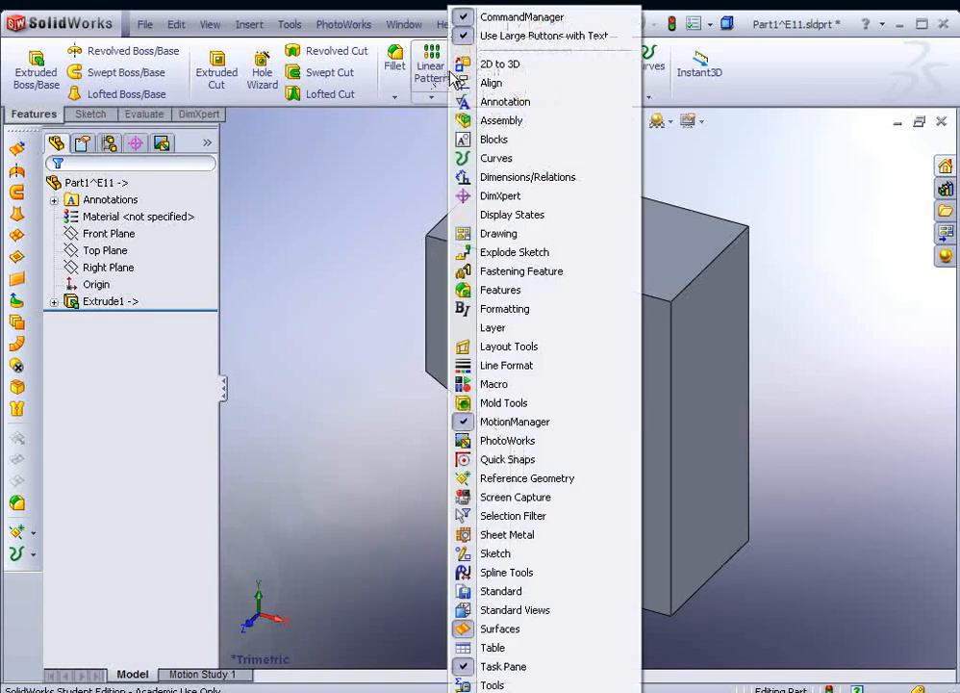
mouse_move(492, 647)
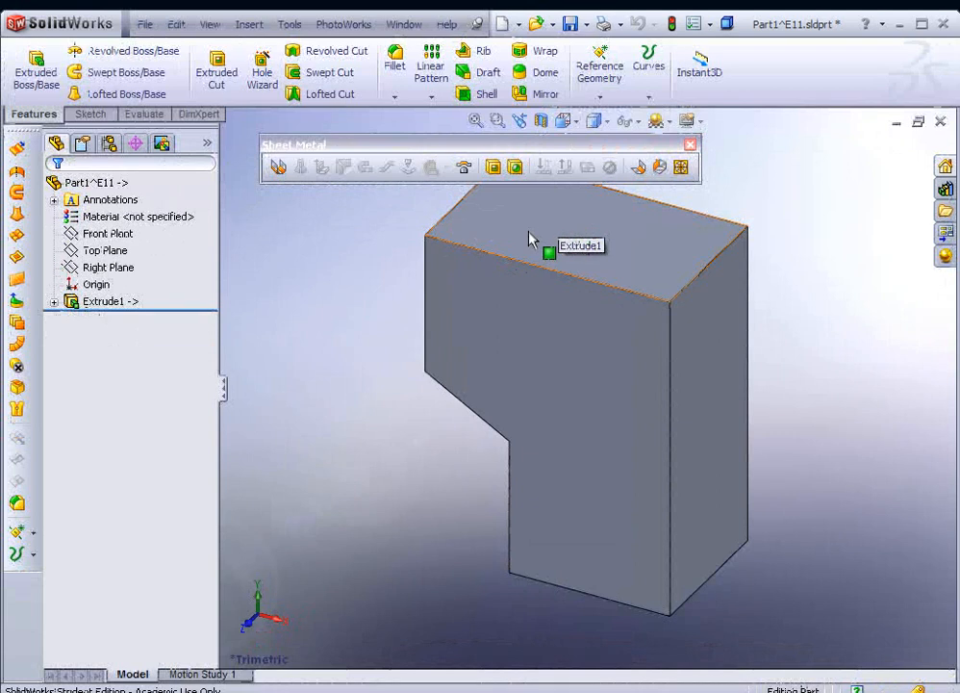
mouse_move(568, 251)
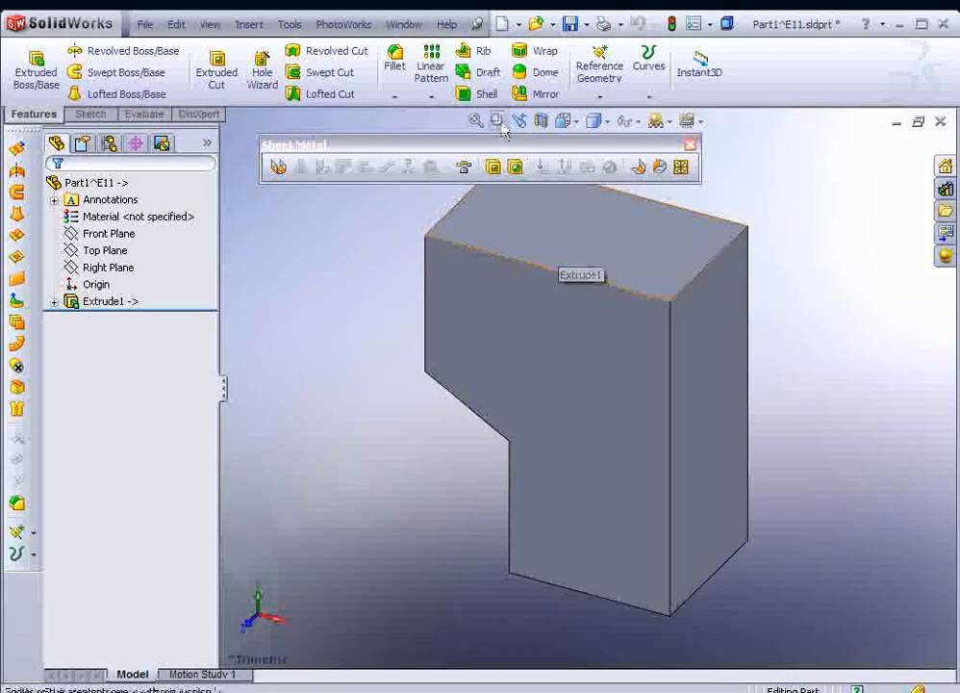
Shell the block outward with 0.06 in walls, removing four faces.
left_click(487, 93)
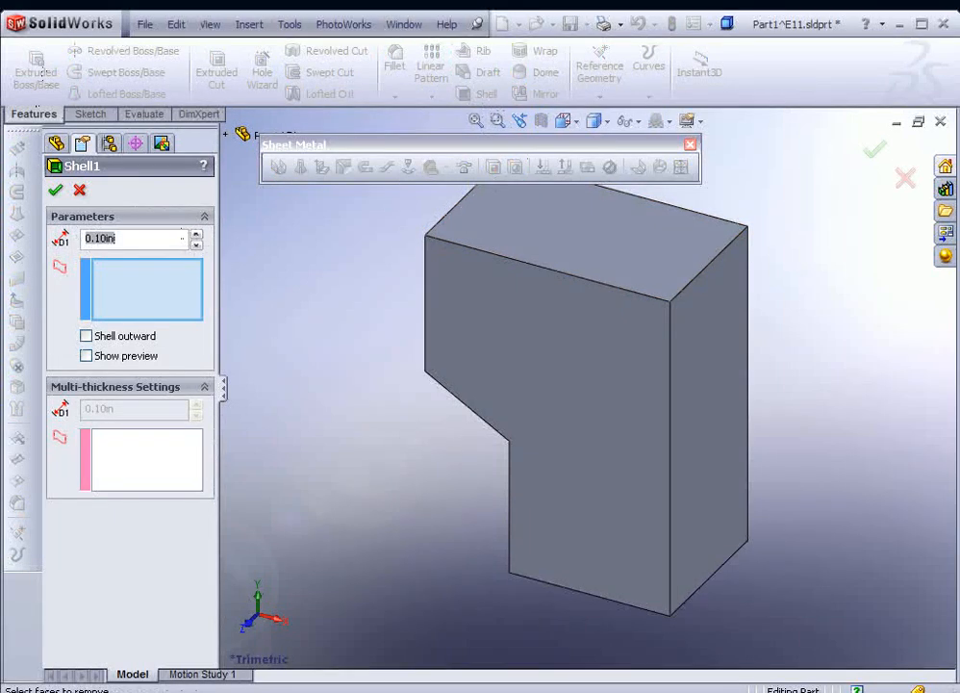
left_click(80, 190)
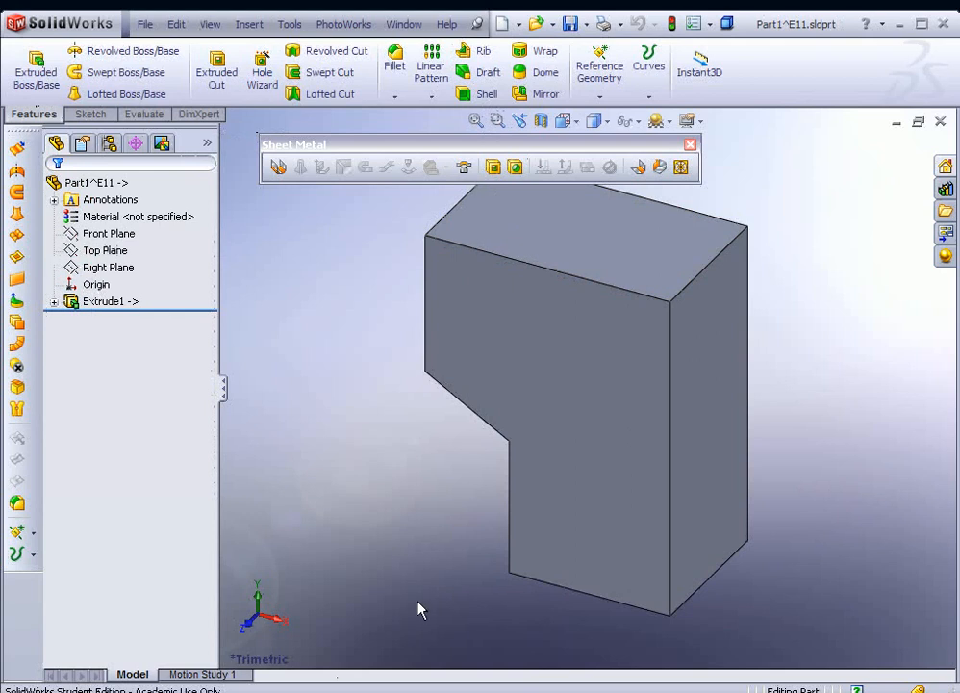
left_click(514, 167)
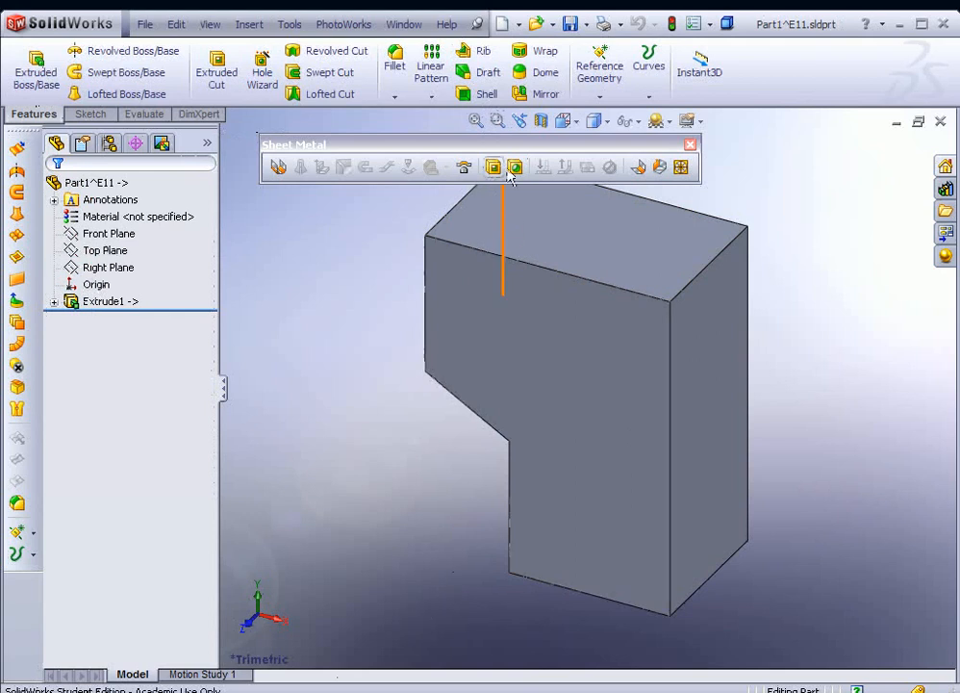
left_click(486, 93)
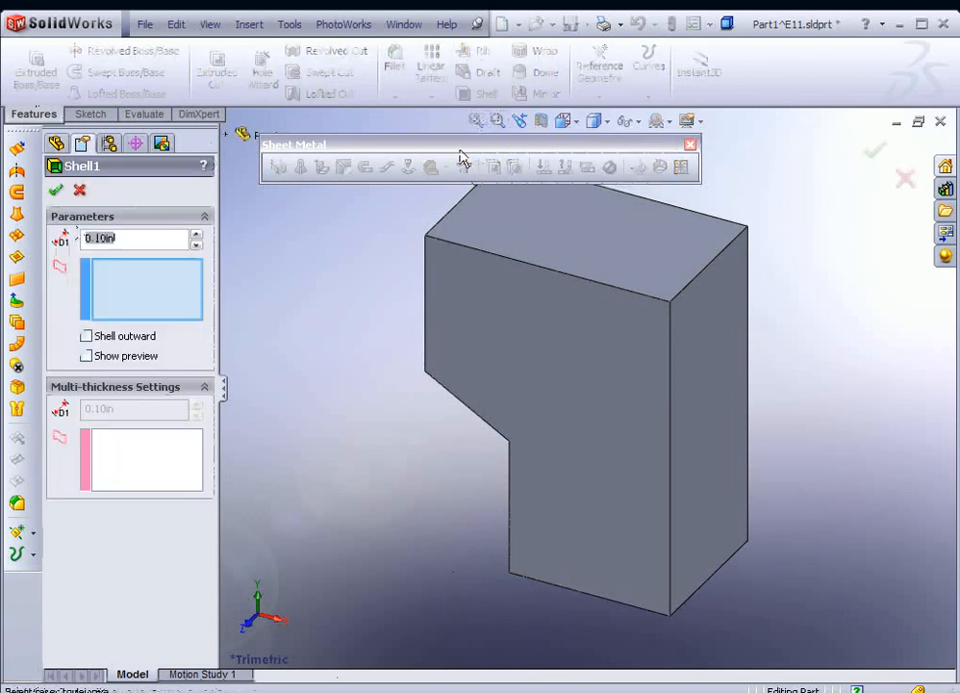
mouse_move(154, 242)
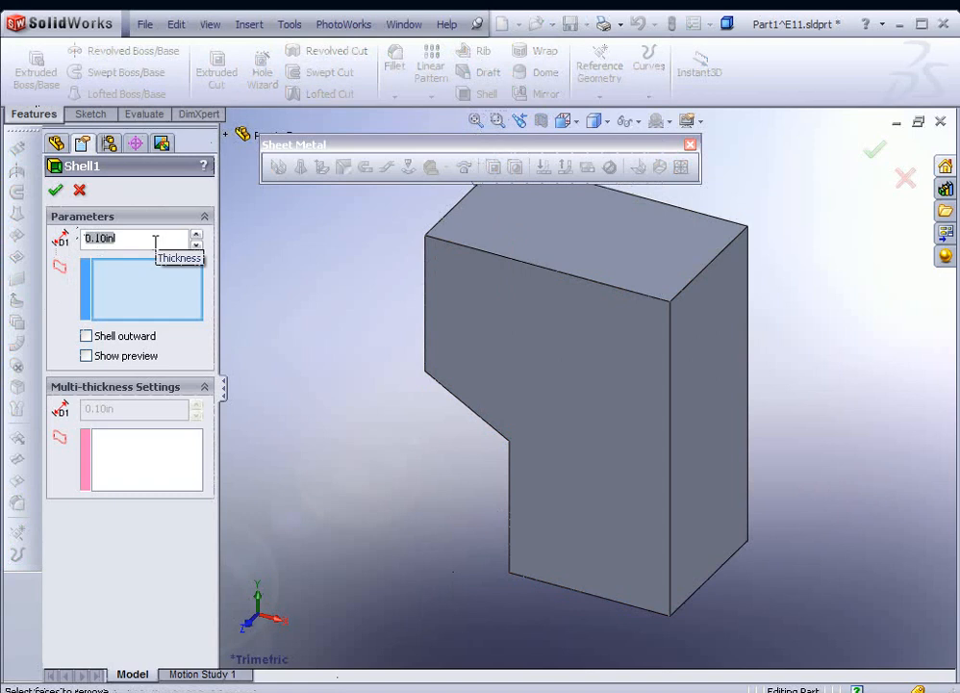
type(".06")
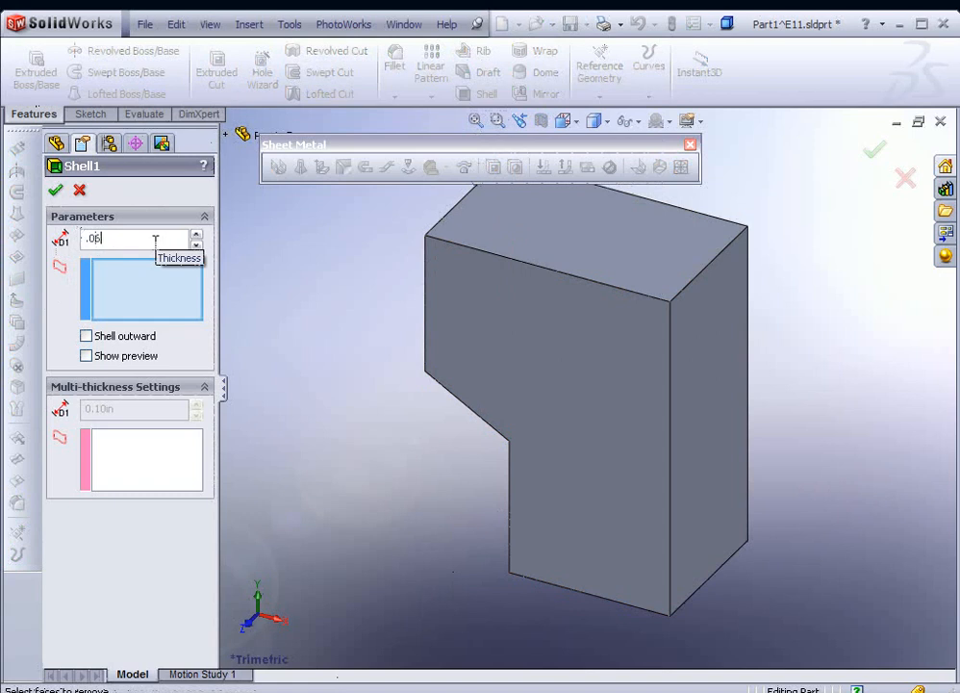
left_click(524, 337)
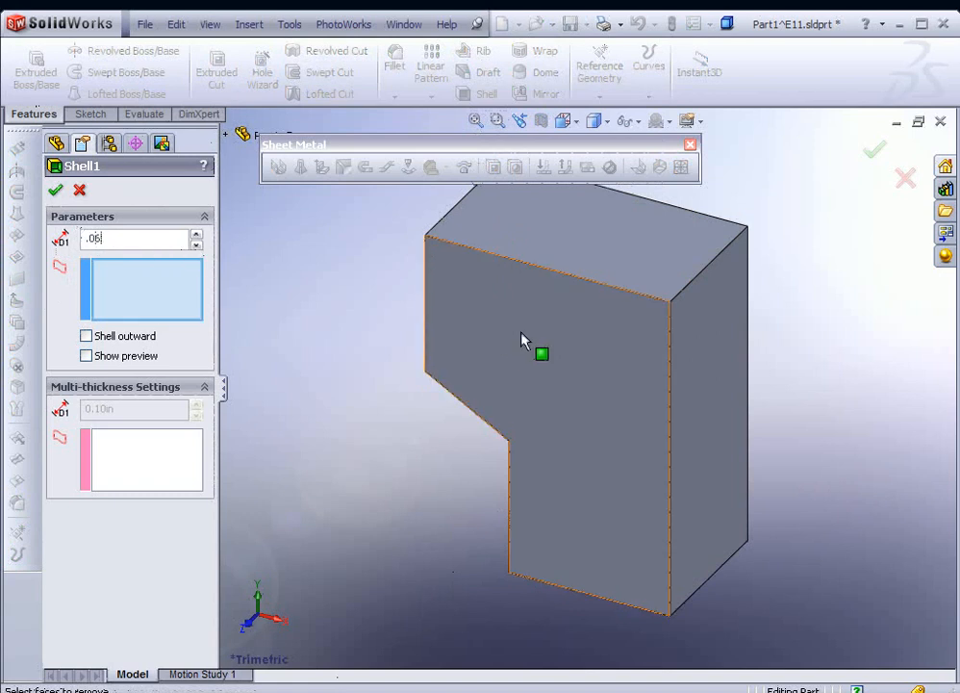
left_click(515, 336)
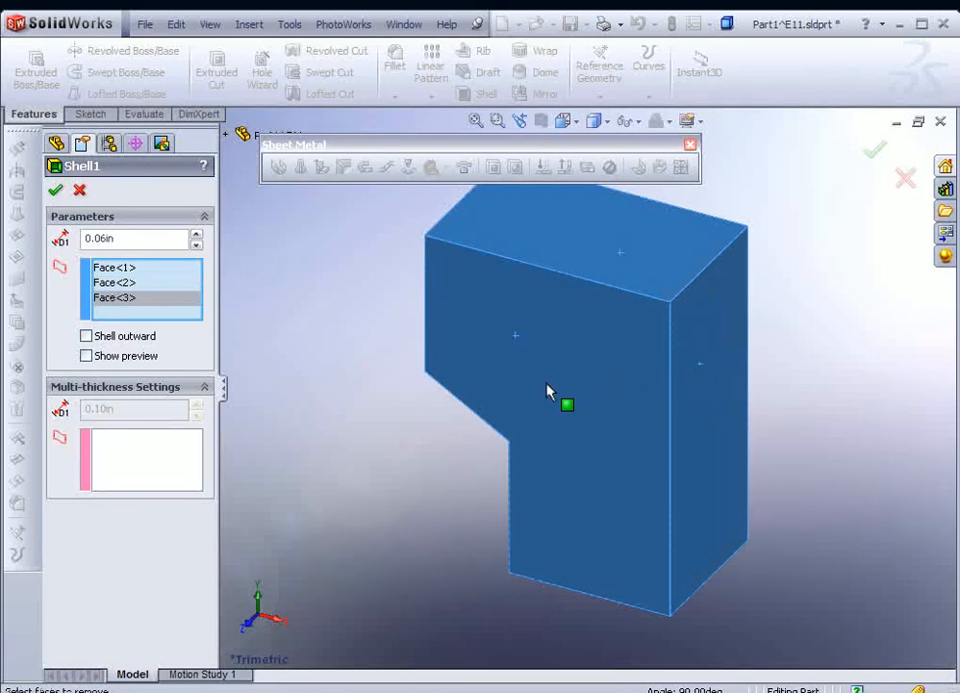
mouse_move(623, 266)
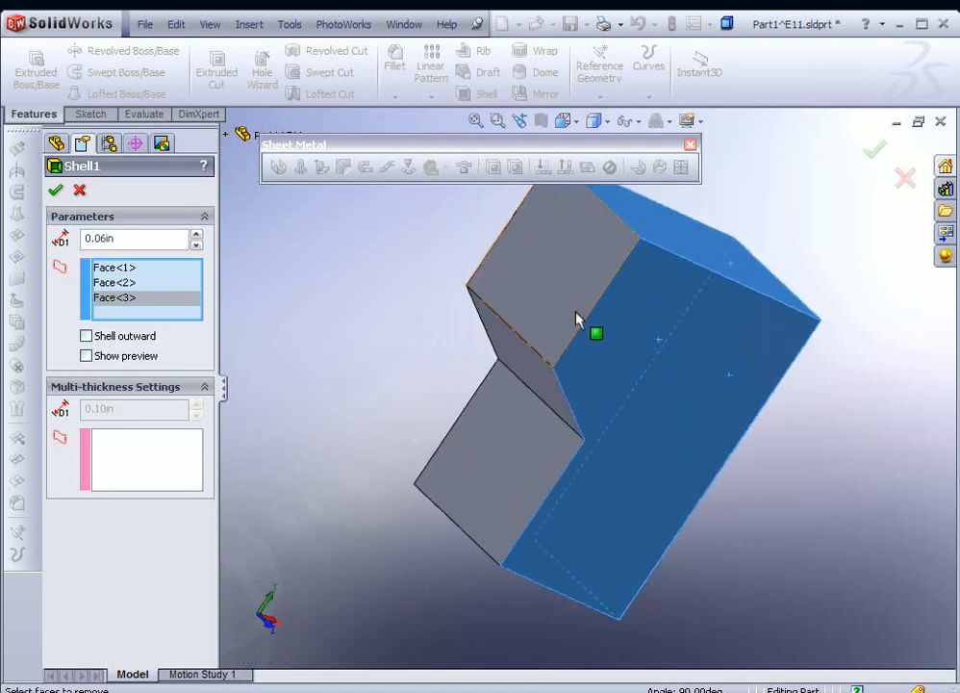
left_click(568, 279)
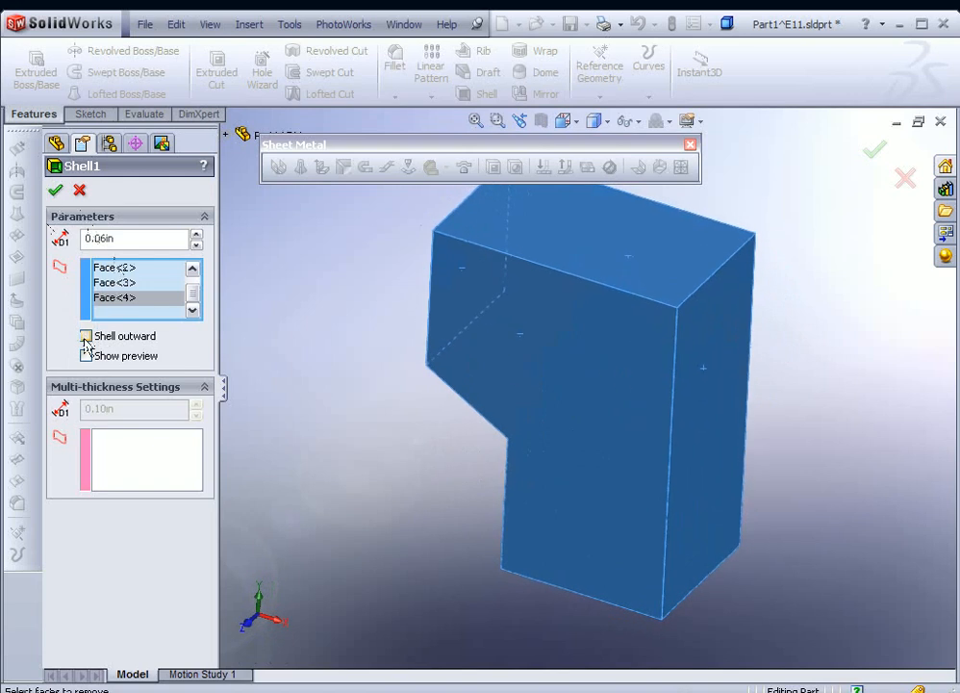
left_click(85, 336)
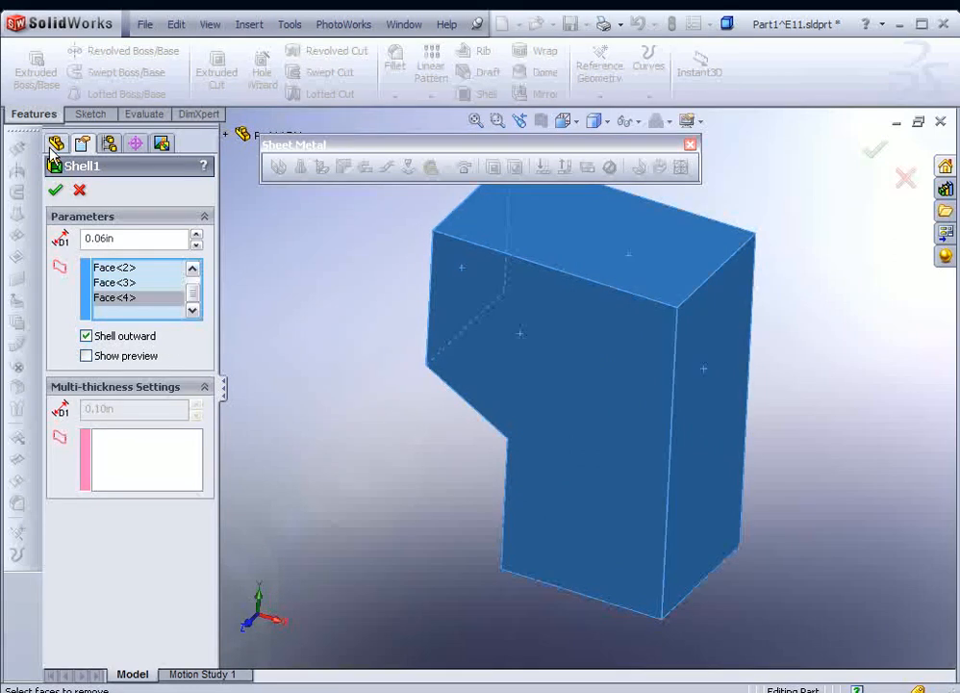
left_click(55, 190)
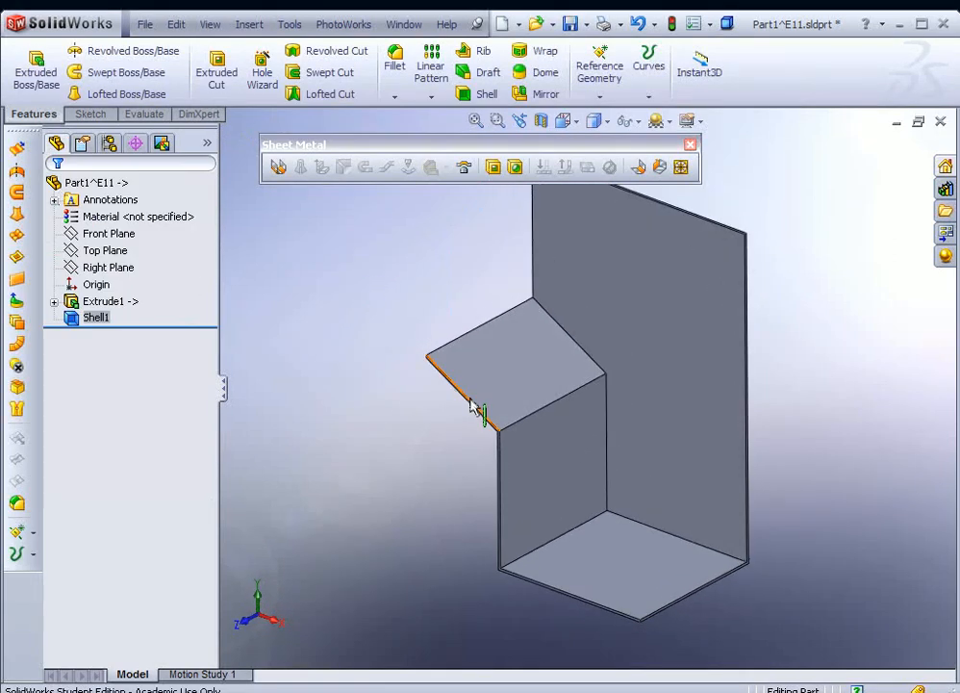
mouse_move(445, 426)
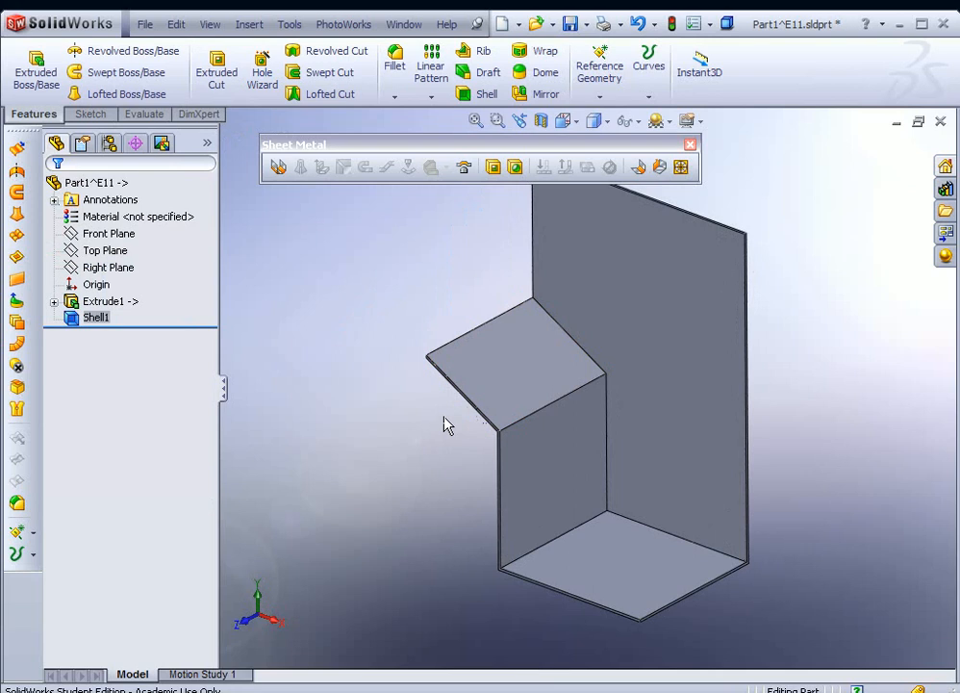
Show the Sheet Metal toolbar and select the shelled part's floor face.
left_click(96, 317)
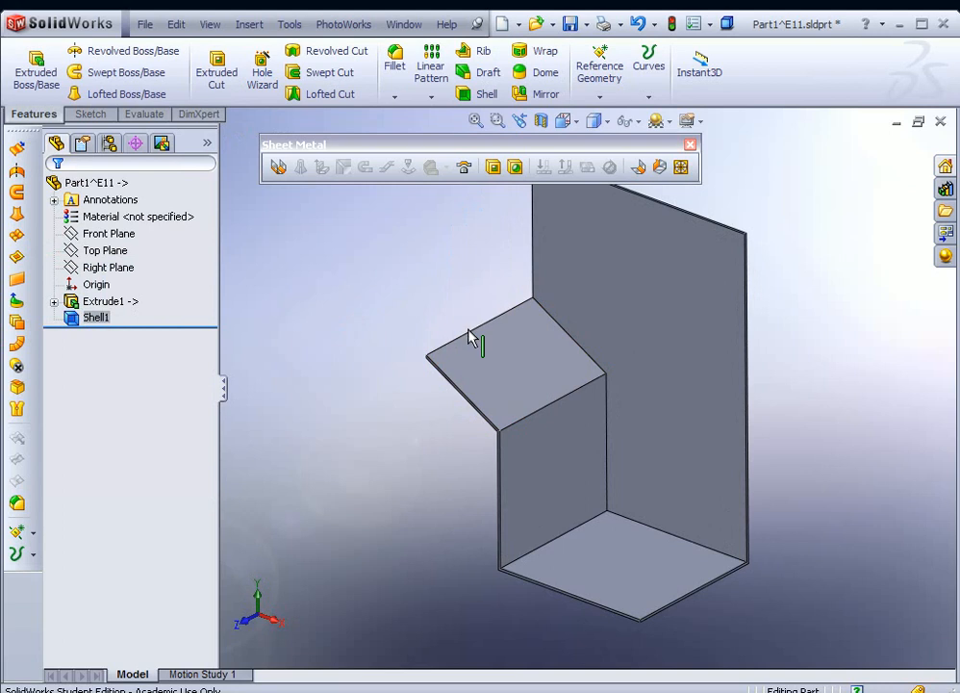
left_click(553, 452)
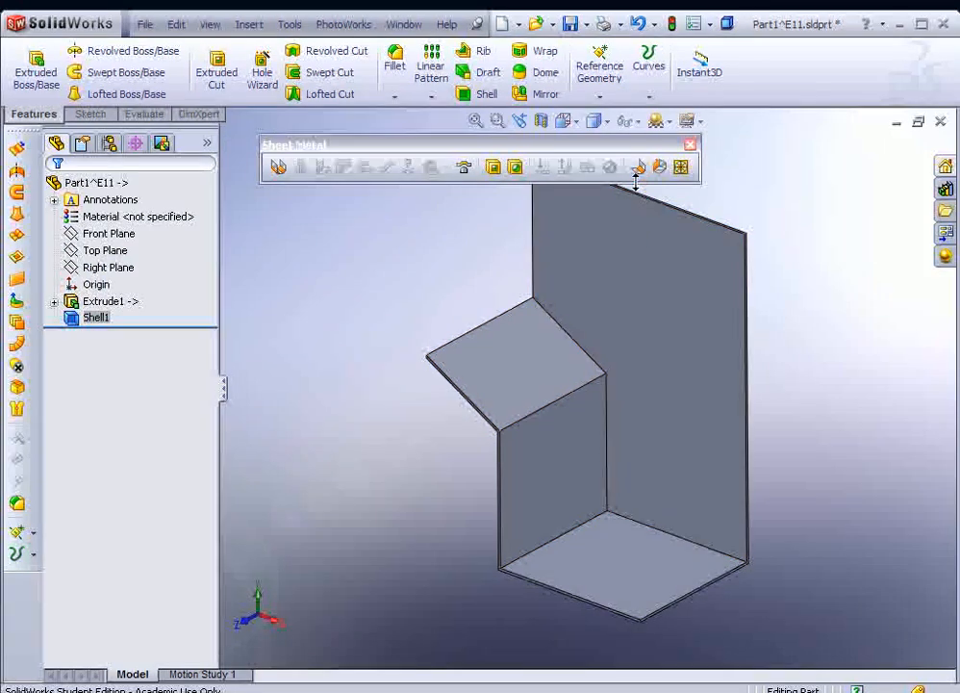
left_click(626, 572)
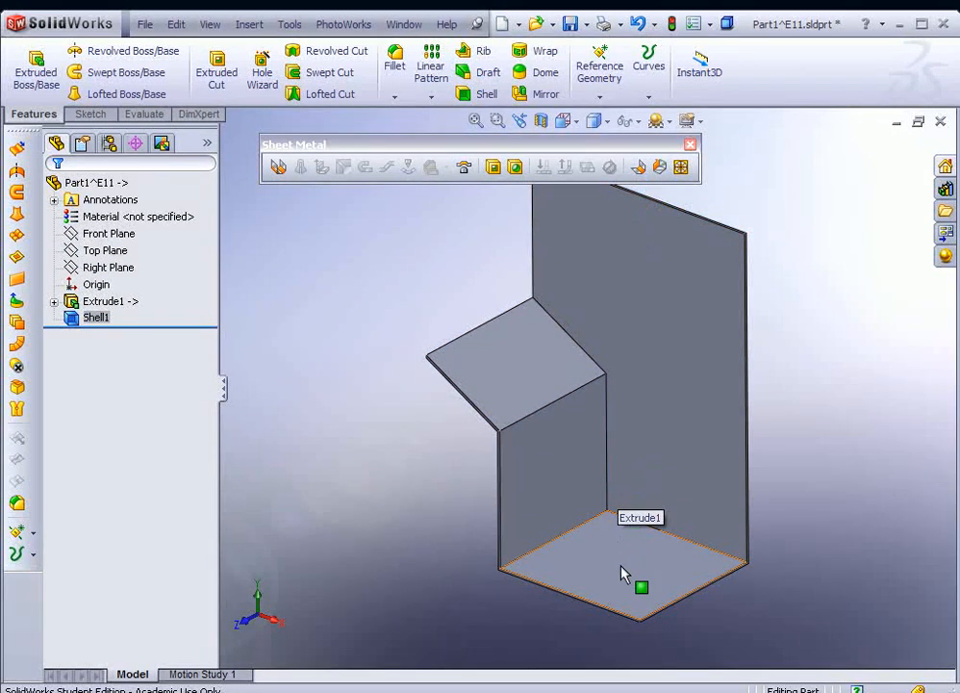
left_click(625, 573)
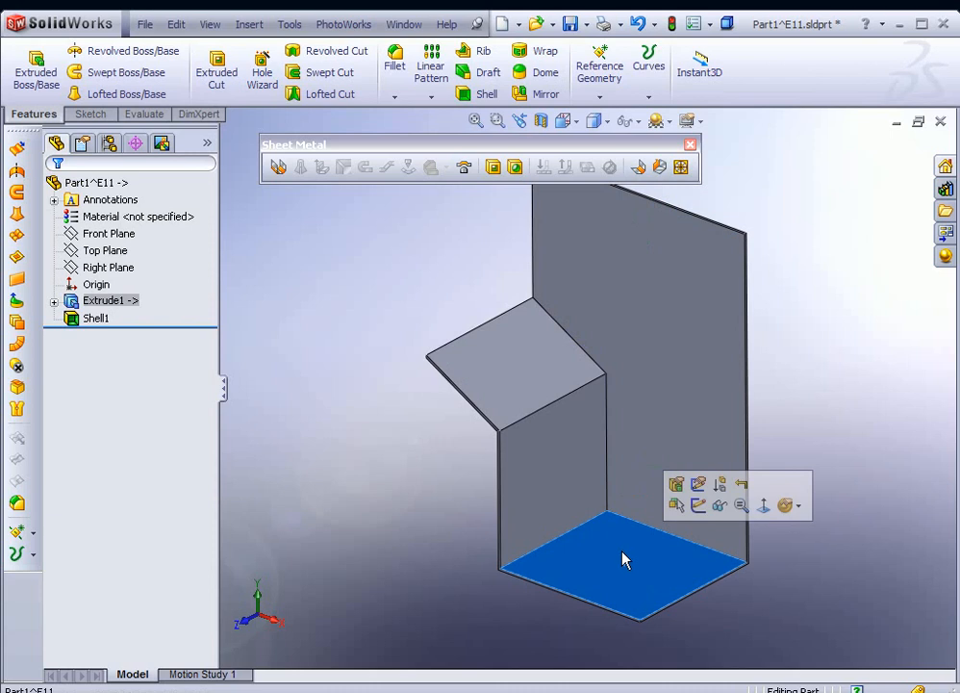
mouse_move(623, 567)
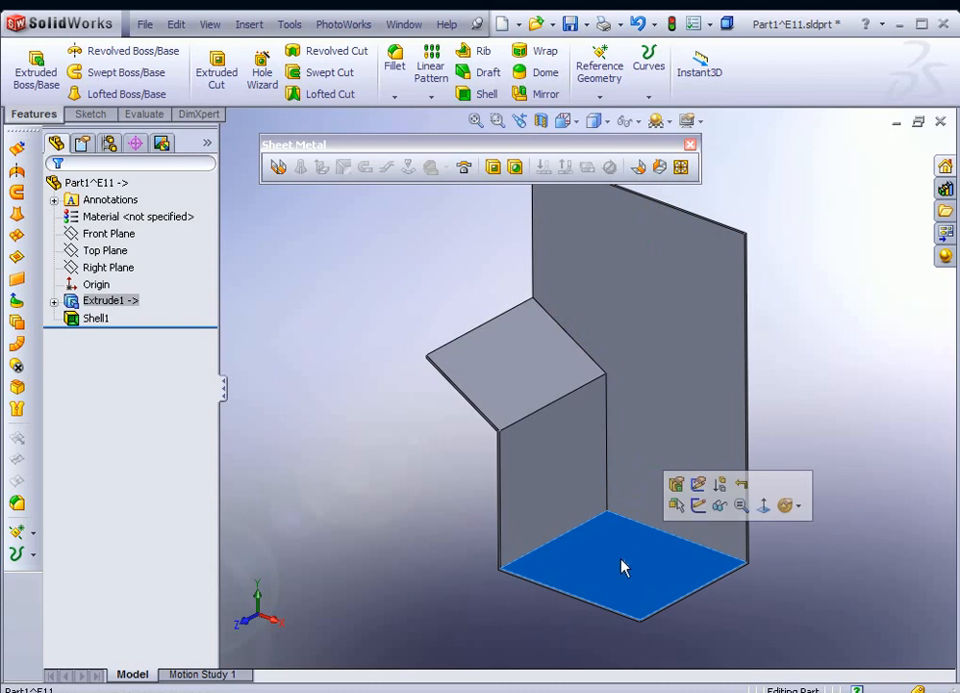
mouse_move(638, 168)
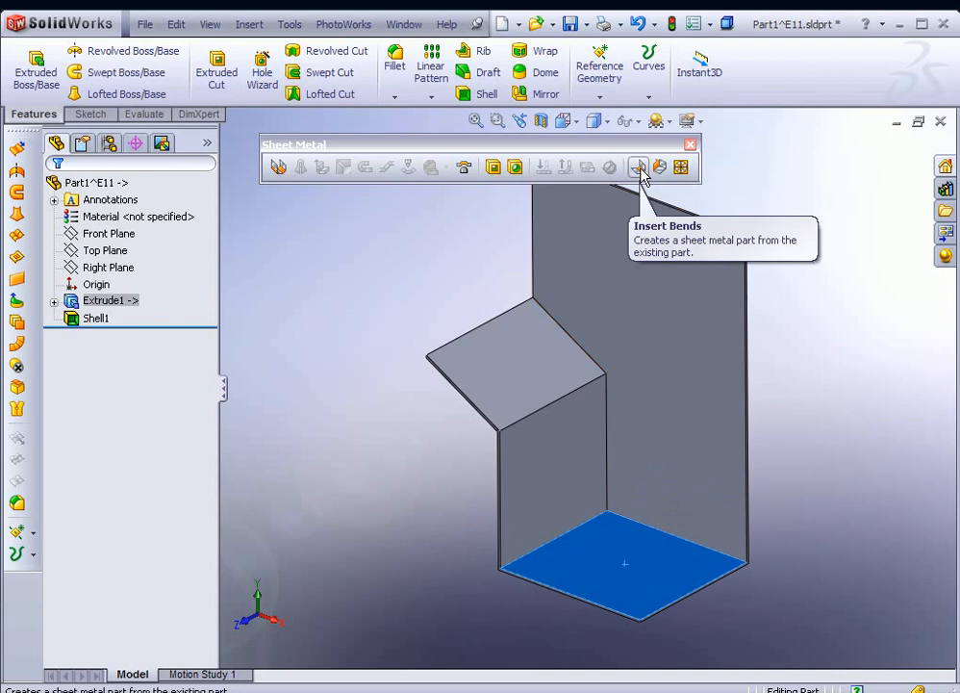
Start Insert Bends with Face<1> fixed, 0.01in radius, K-Factor 0.5, rectangular relief.
left_click(638, 167)
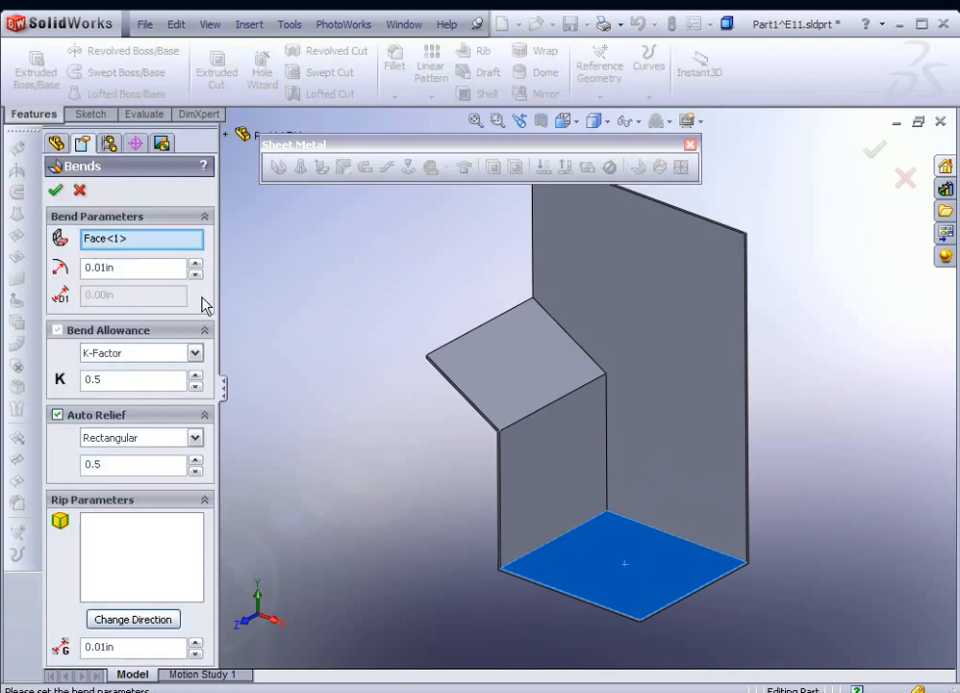
left_click(125, 268)
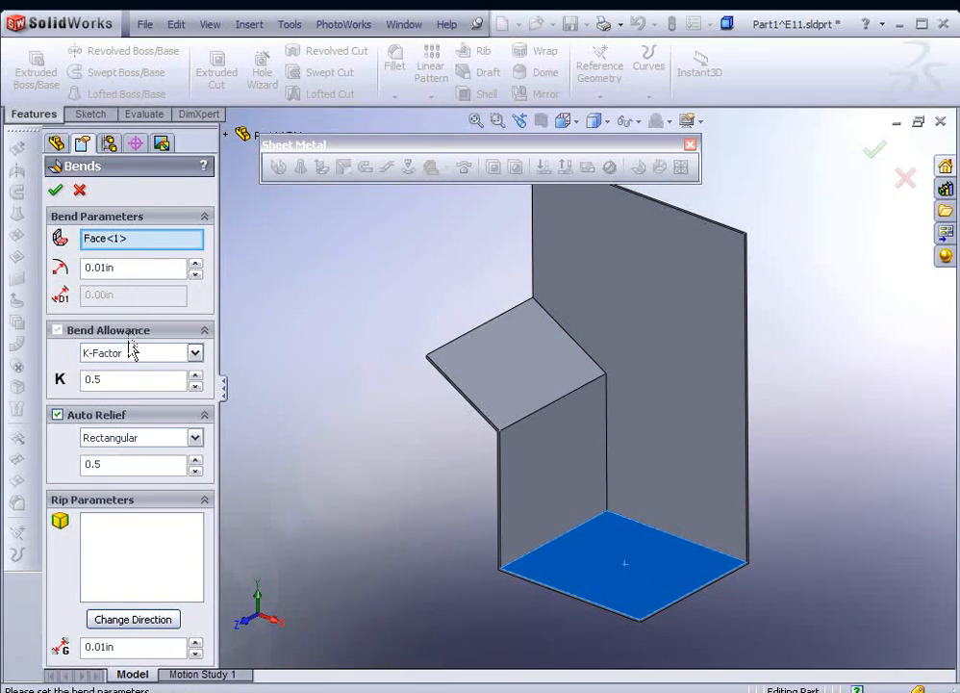
left_click(195, 352)
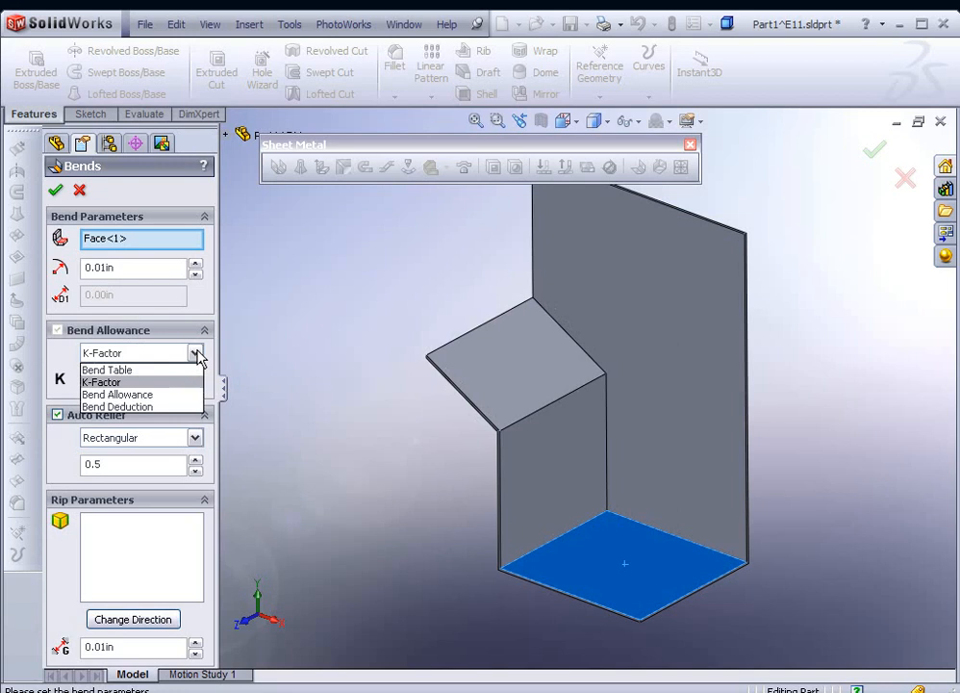
left_click(102, 381)
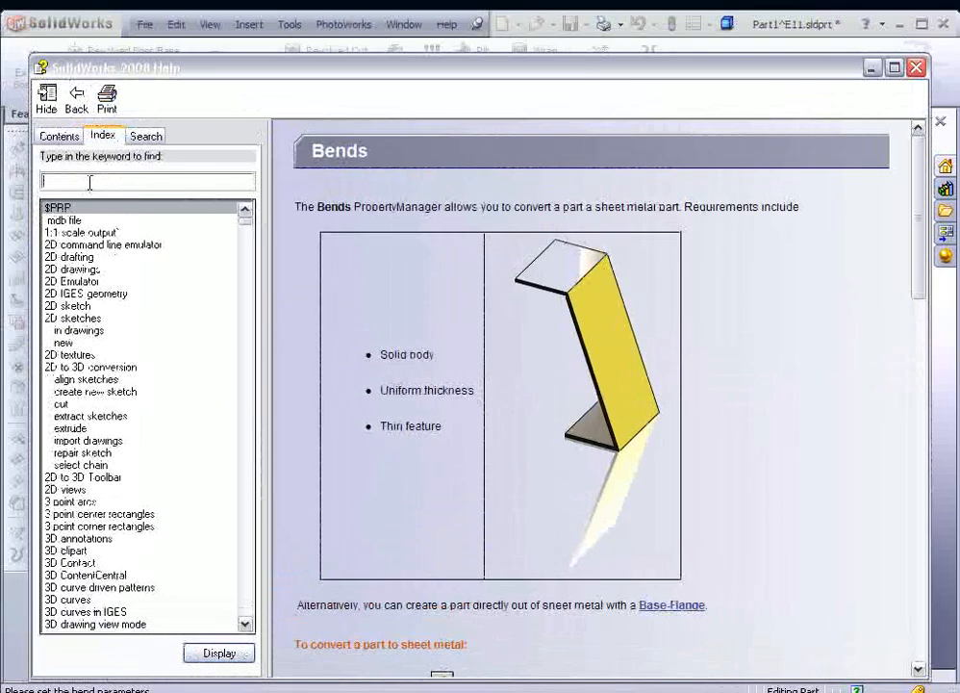
type("k")
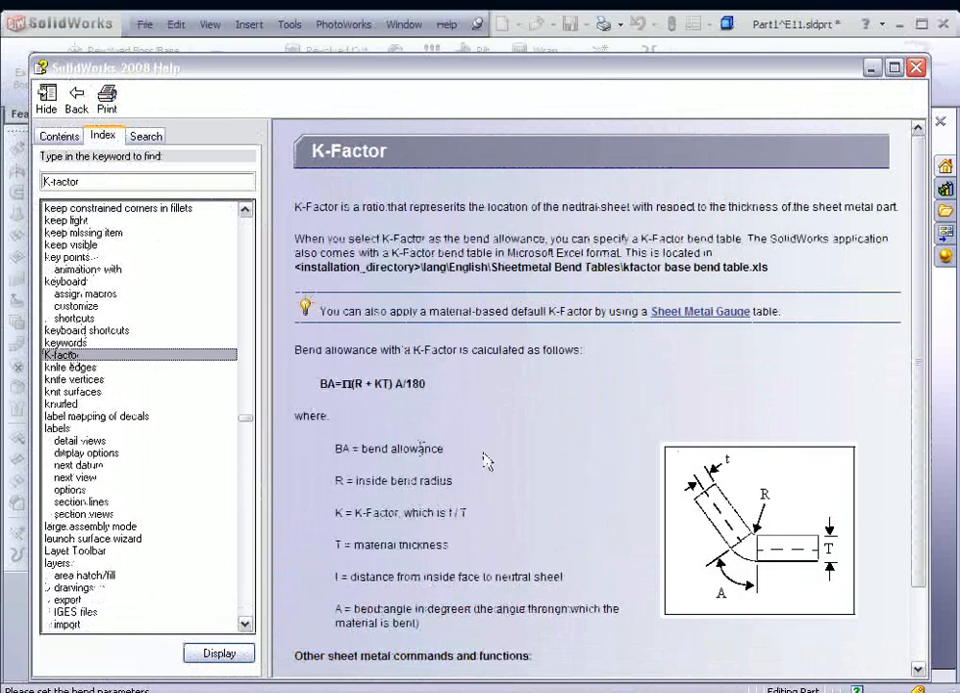
mouse_move(687, 529)
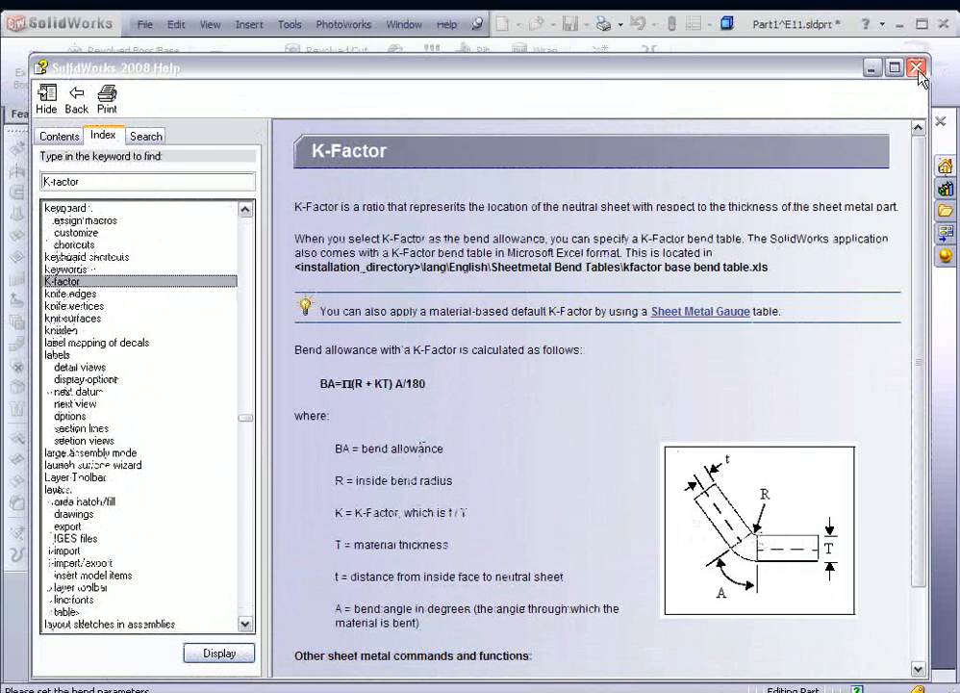
left_click(915, 68)
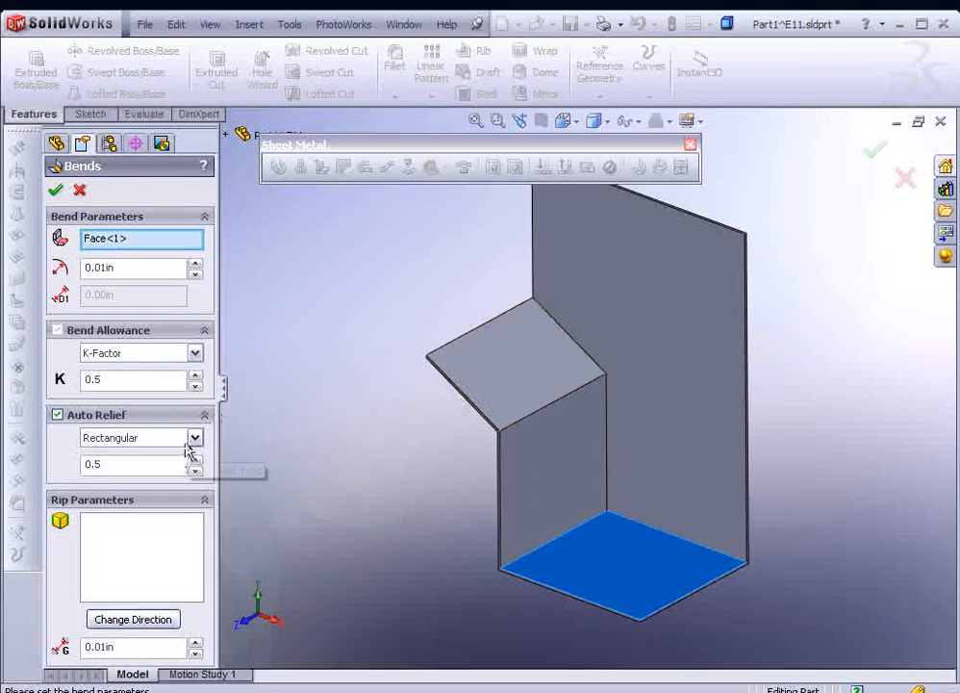
mouse_move(194, 436)
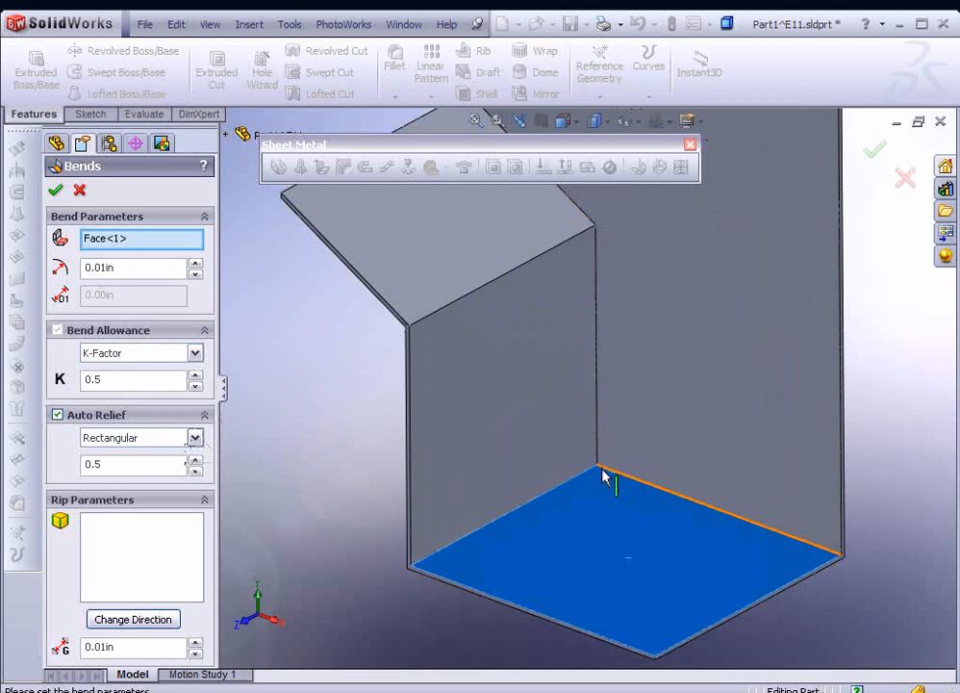
mouse_move(604, 474)
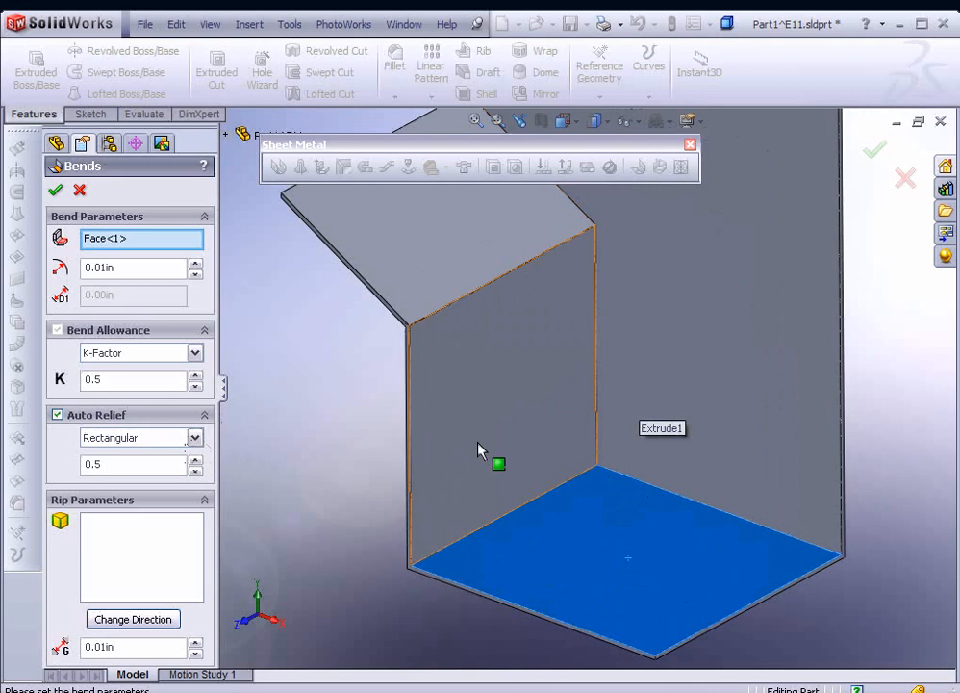
left_click(194, 437)
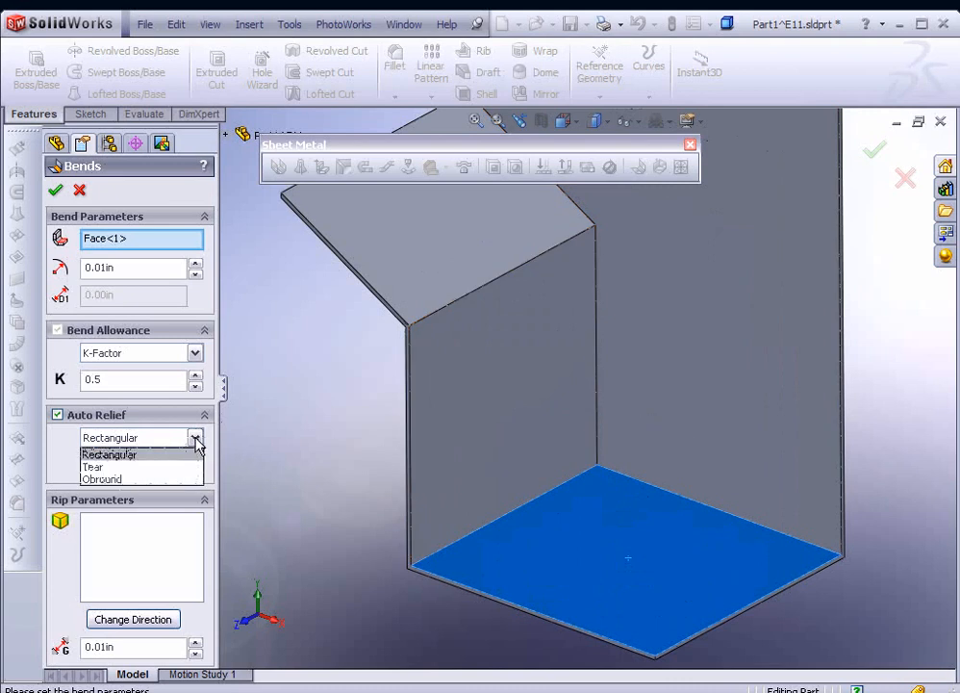
left_click(108, 454)
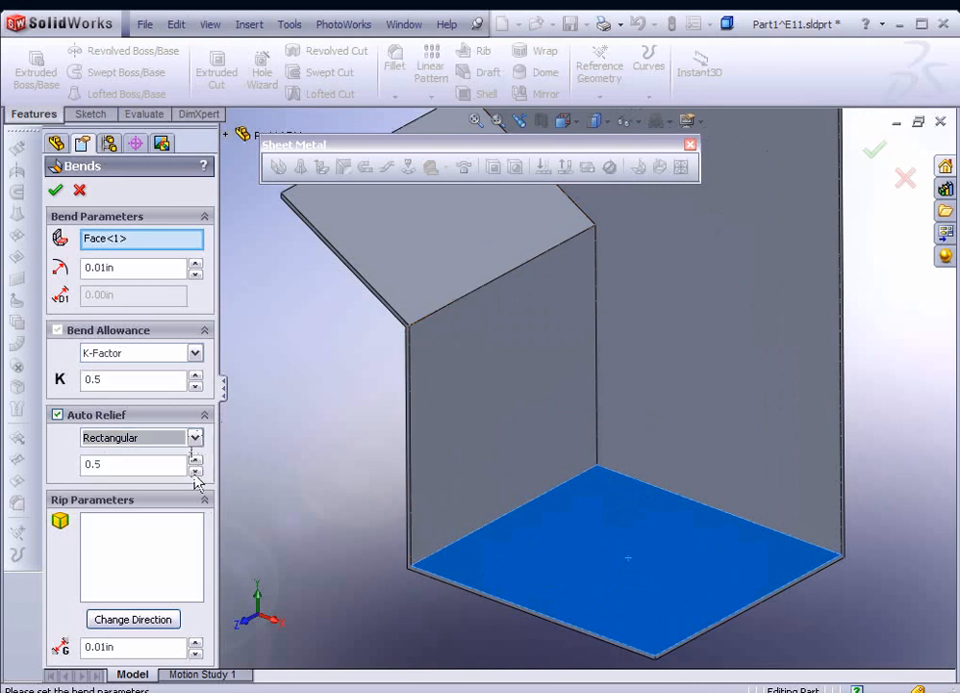
mouse_move(135, 465)
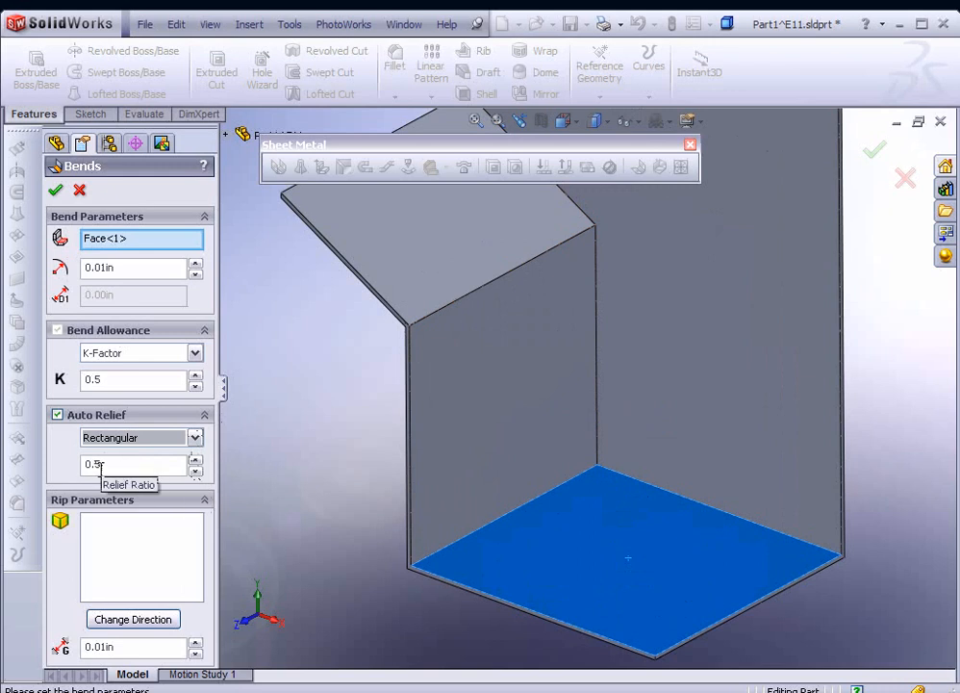
mouse_move(109, 533)
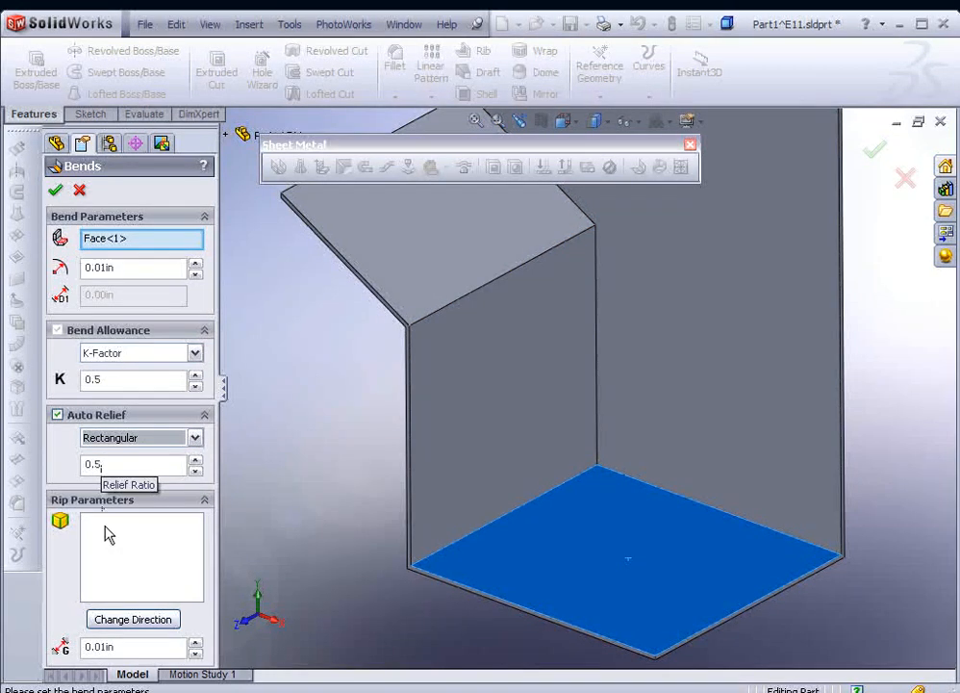
mouse_move(115, 535)
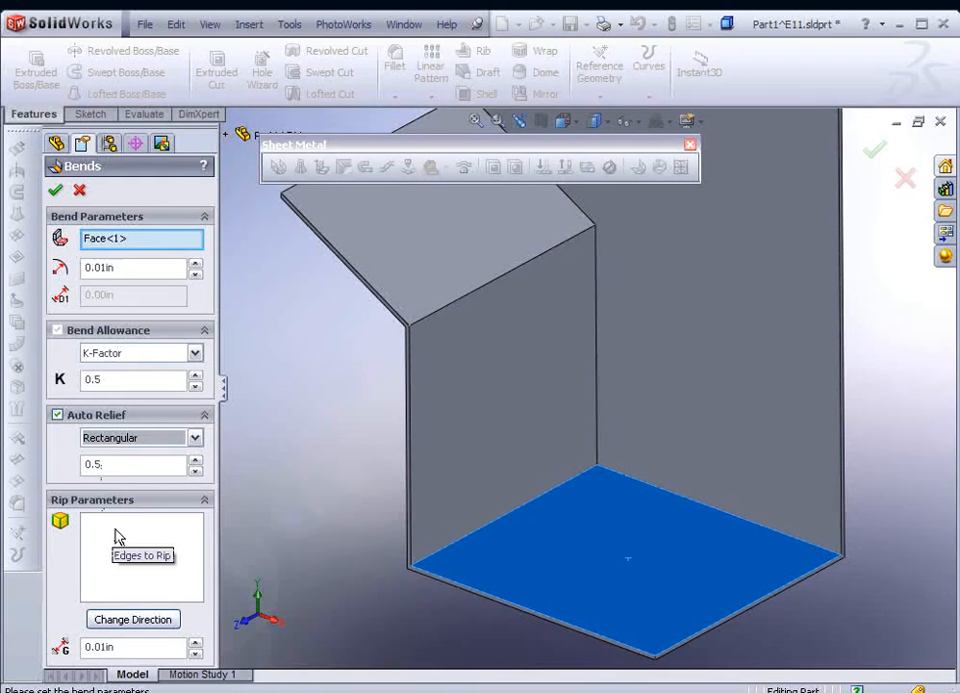
mouse_move(402, 460)
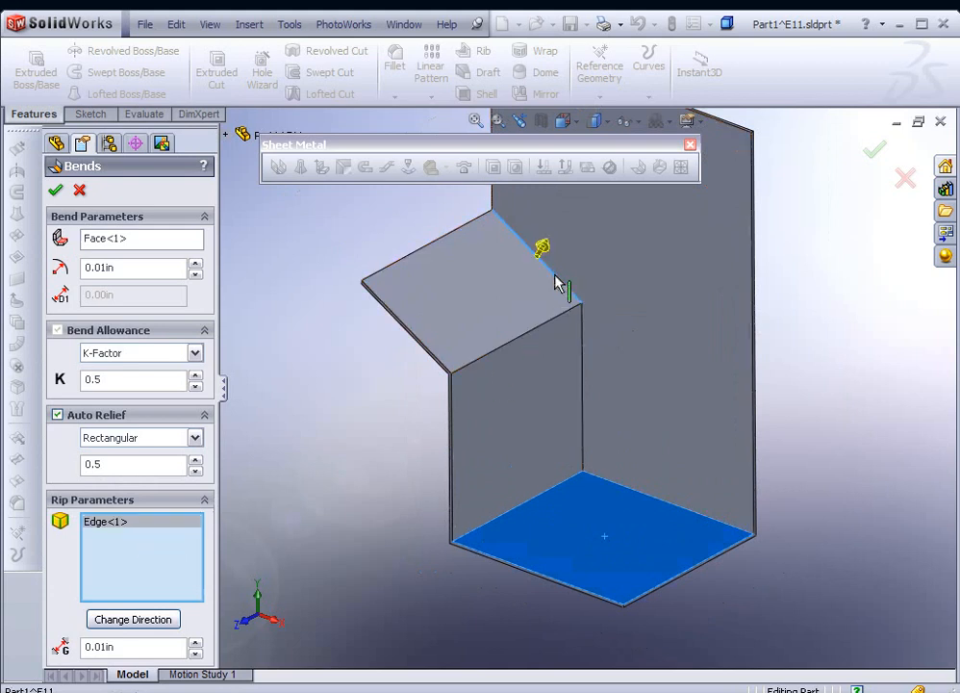
Rip the sloped panel's top edge and vertical corner edge in both directions, then confirm.
left_click(582, 385)
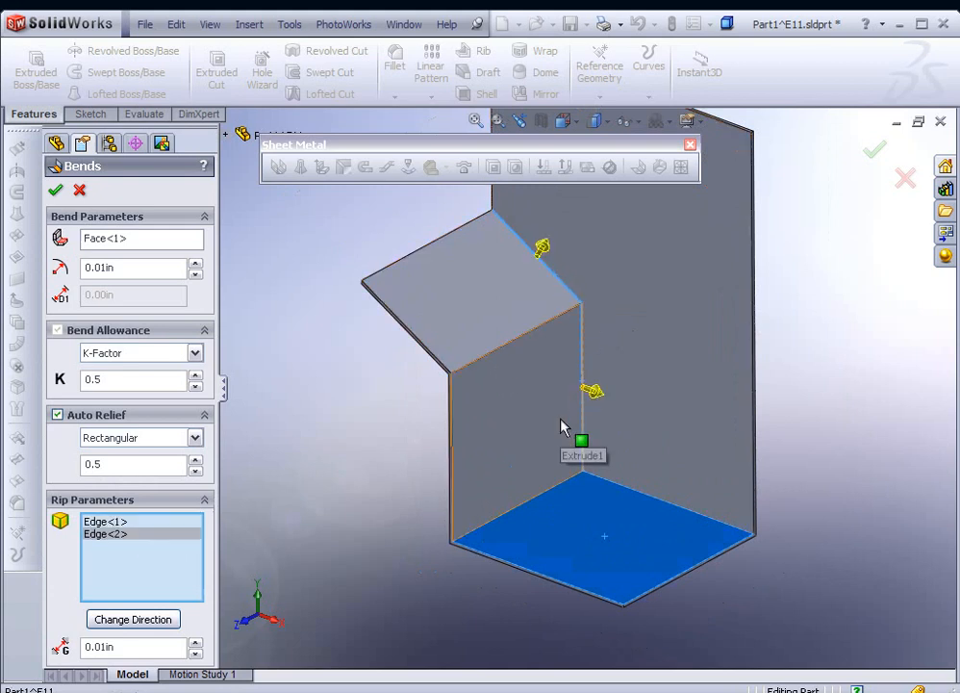
left_click_drag(563, 423, 558, 318)
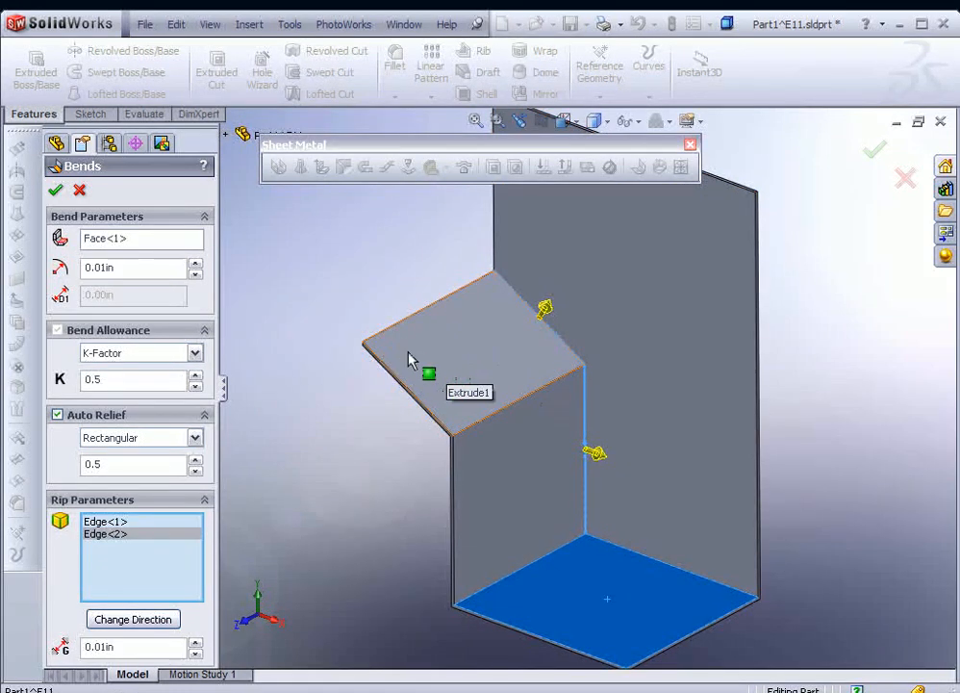
mouse_move(510, 346)
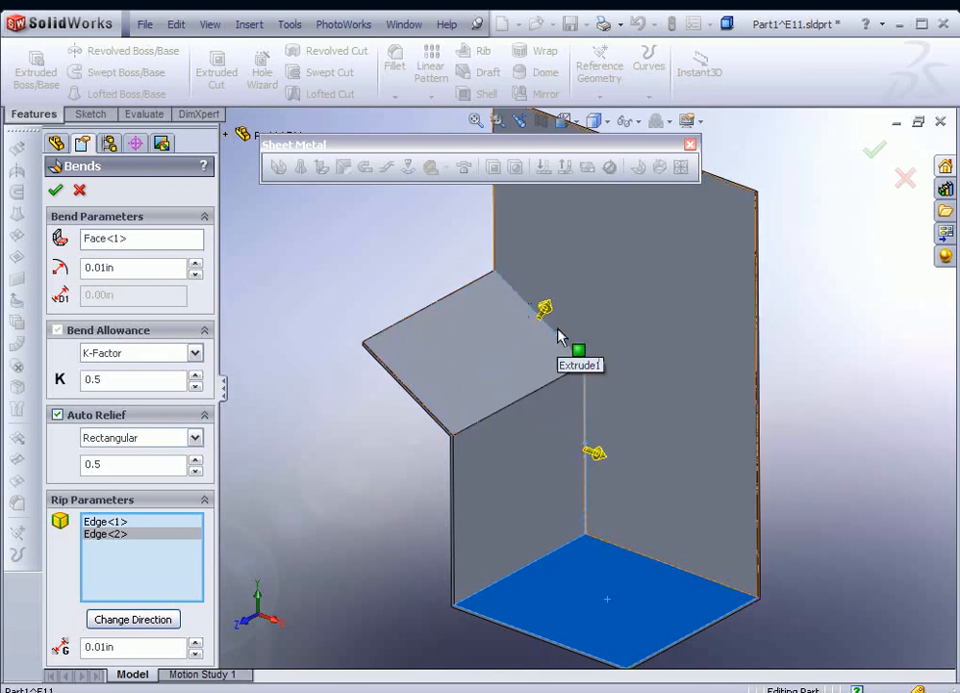
mouse_move(603, 332)
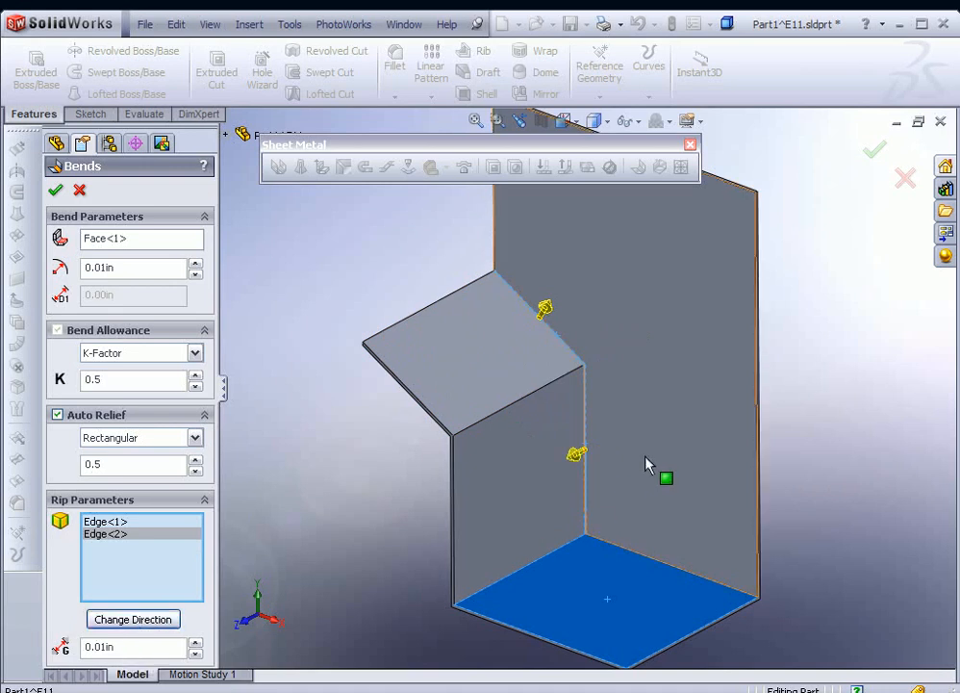
mouse_move(687, 480)
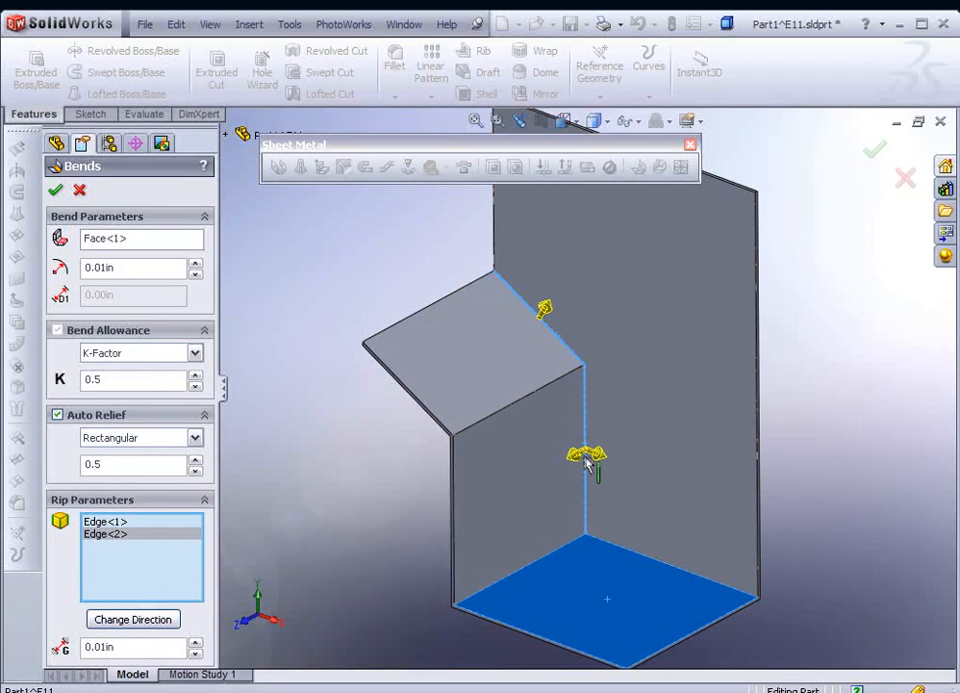
mouse_move(591, 378)
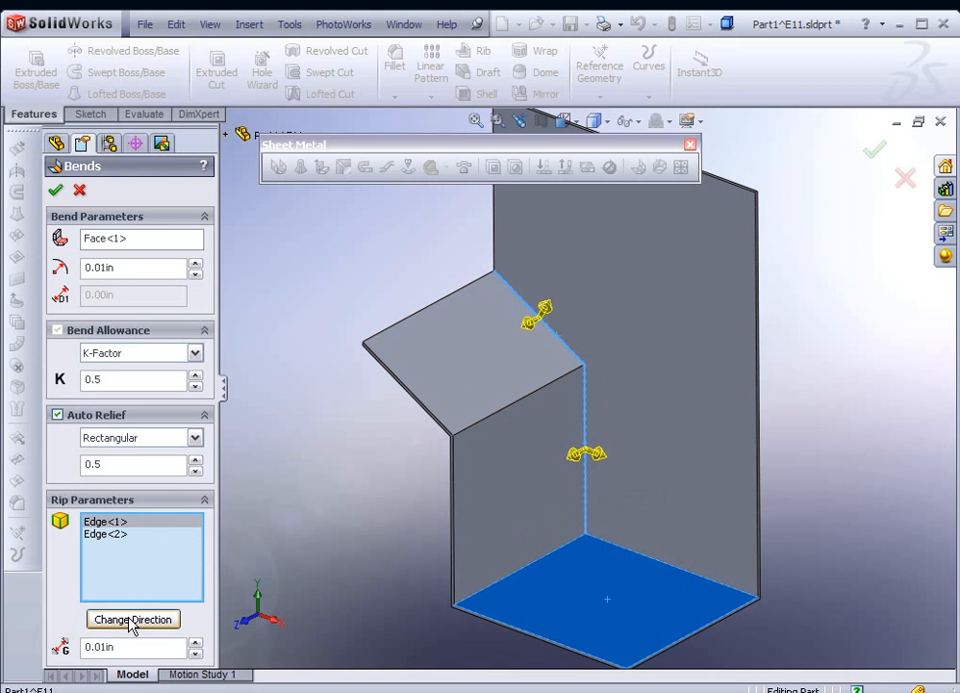
mouse_move(255, 509)
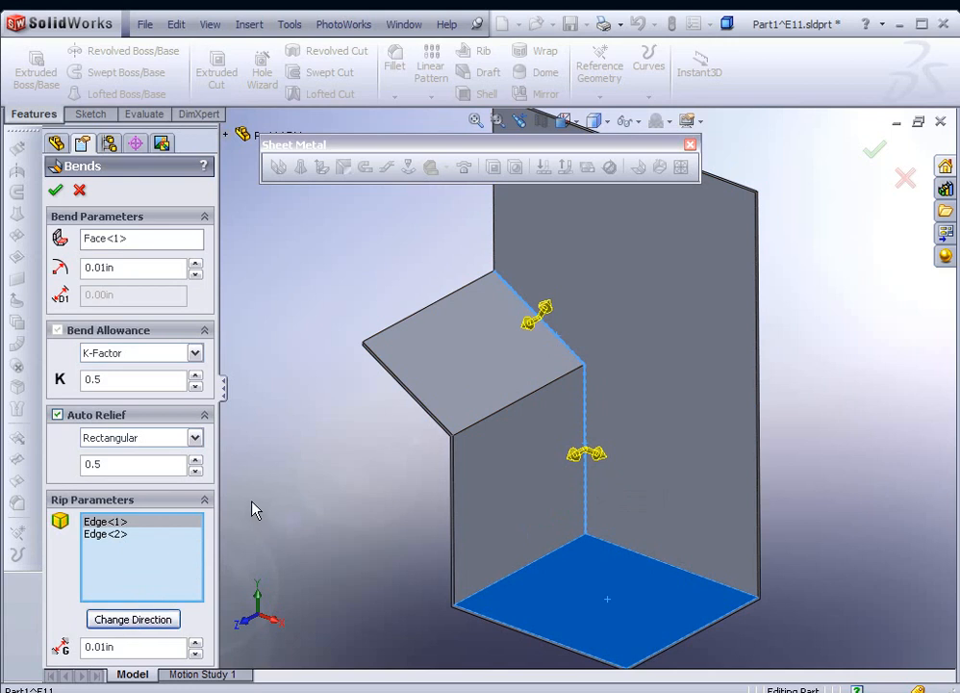
left_click(54, 189)
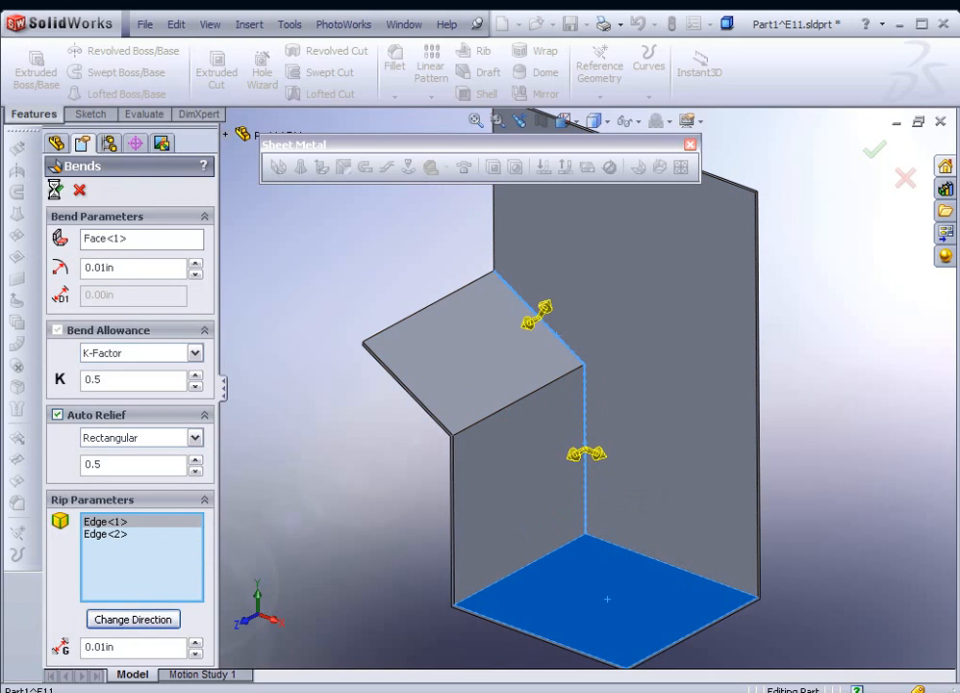
Accept the Insert Bends feature and dismiss the automatic relief cuts message.
left_click(55, 189)
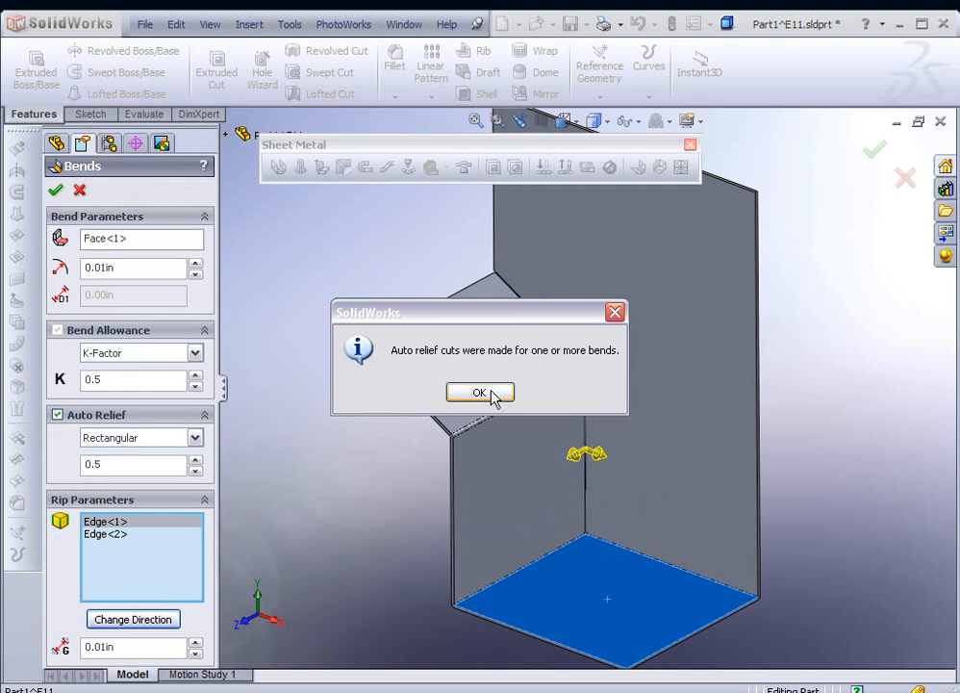
left_click(480, 392)
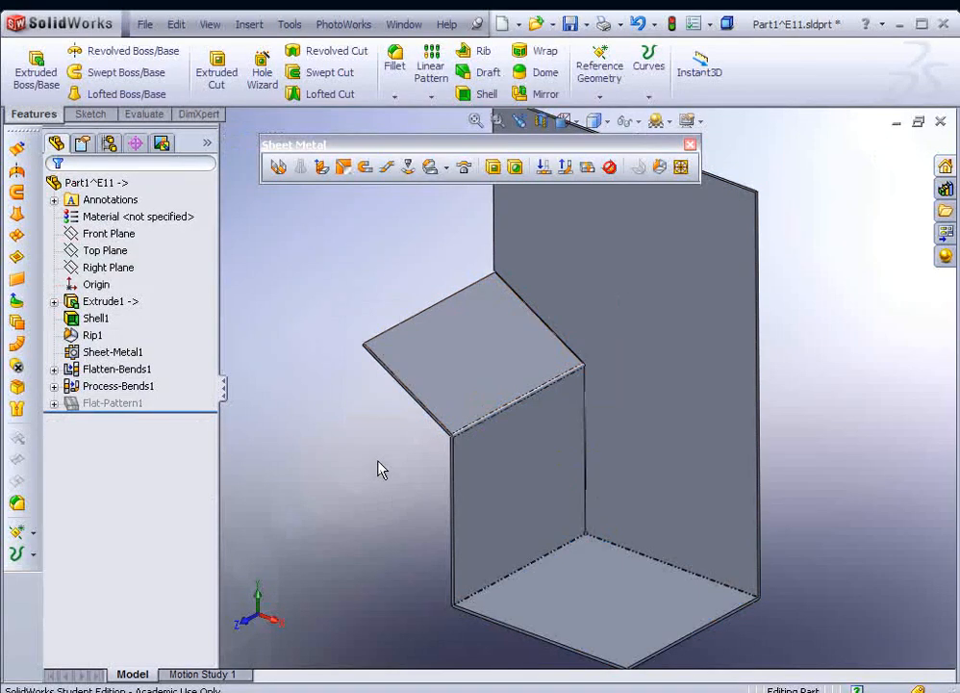
mouse_move(666, 205)
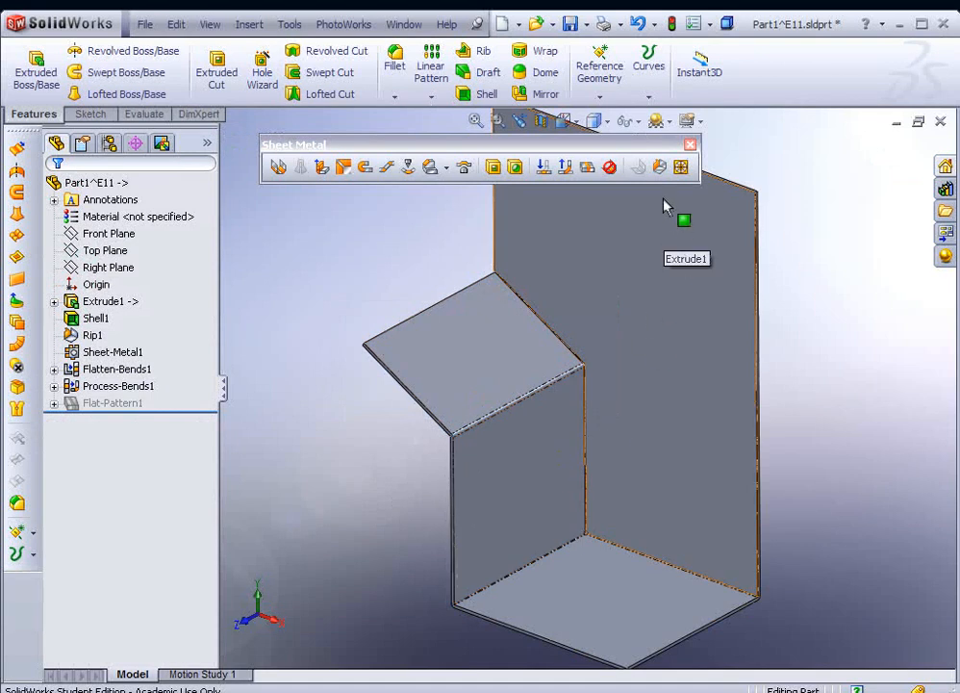
mouse_move(609, 166)
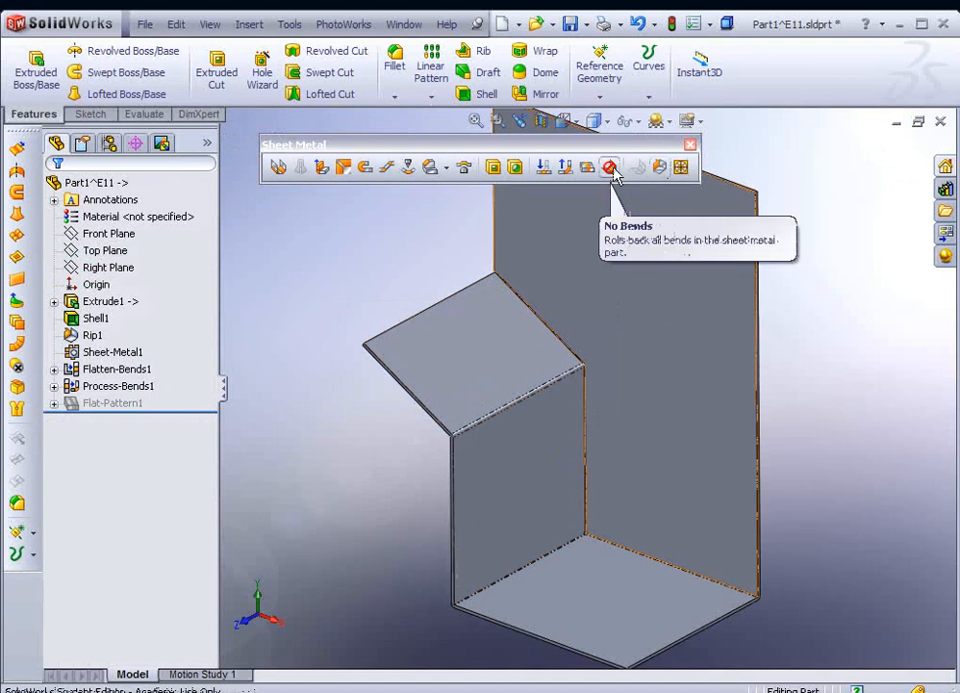
mouse_move(587, 168)
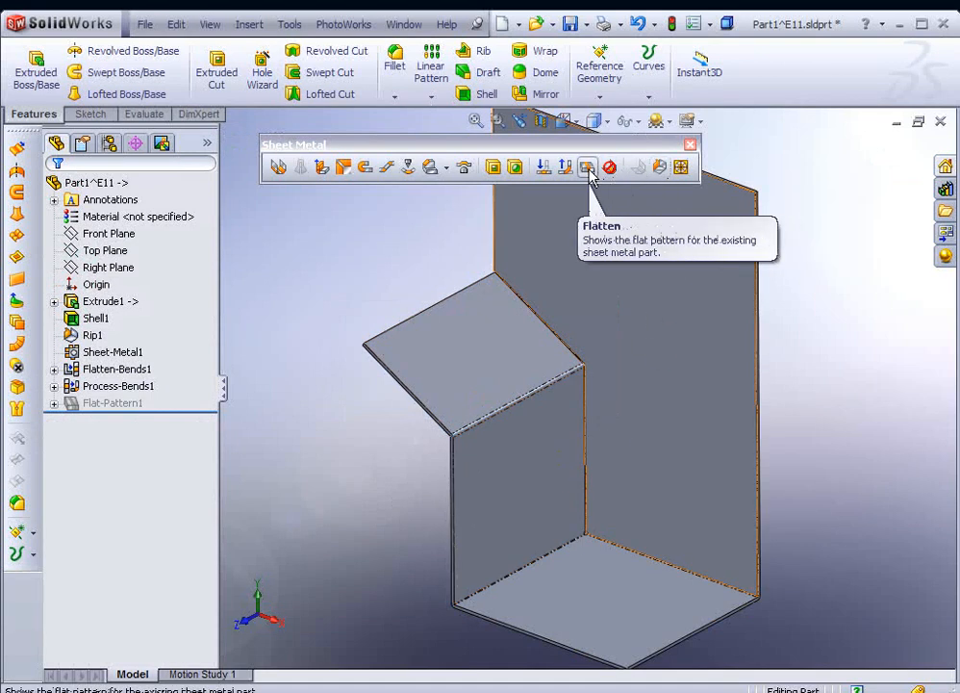
Toggle Flatten to preview the cover as a flat pattern.
left_click(587, 166)
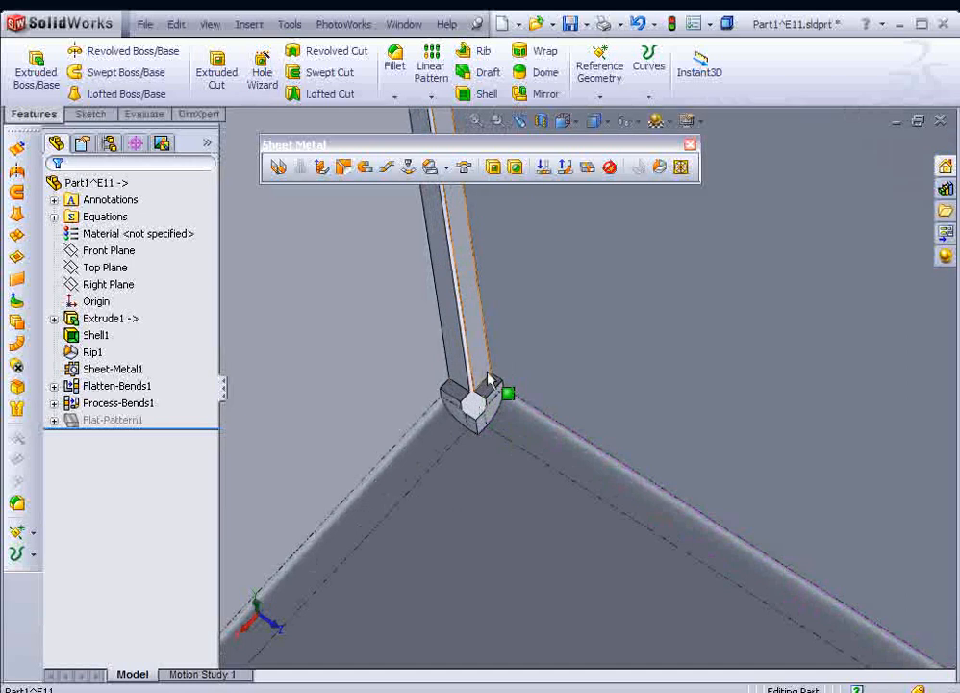
mouse_move(484, 413)
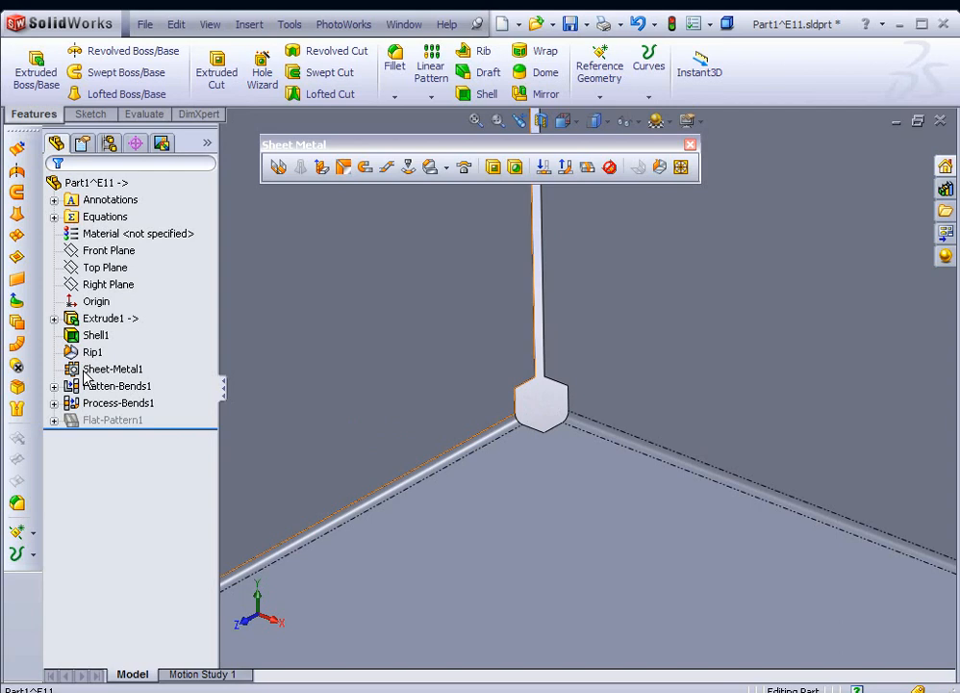
Edit Sheet-Metal1 and change its auto relief type from Rectangular to Tear.
right_click(113, 368)
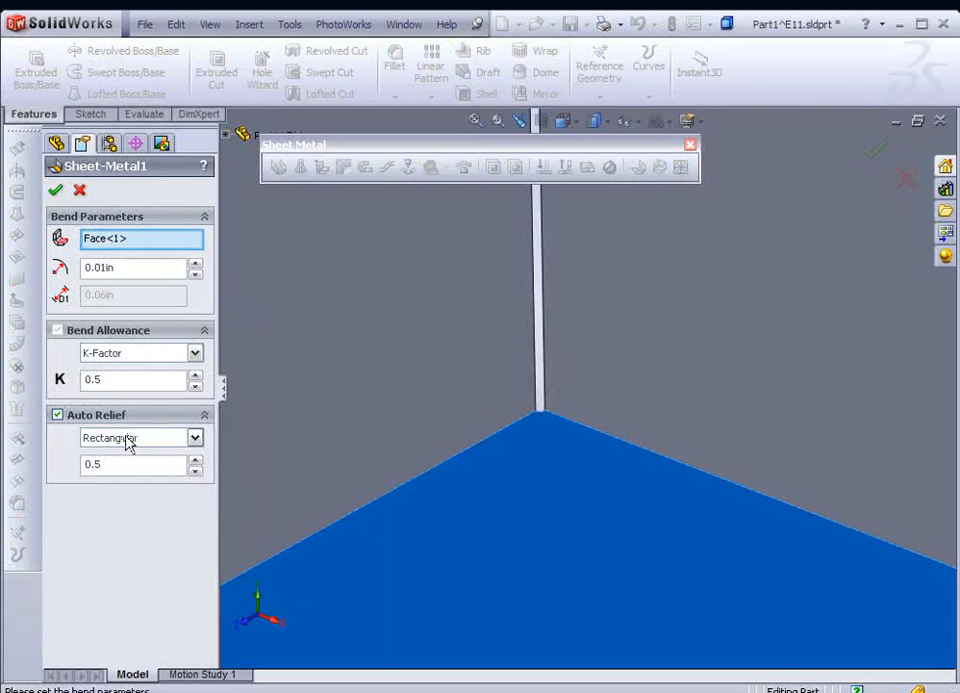
left_click(195, 438)
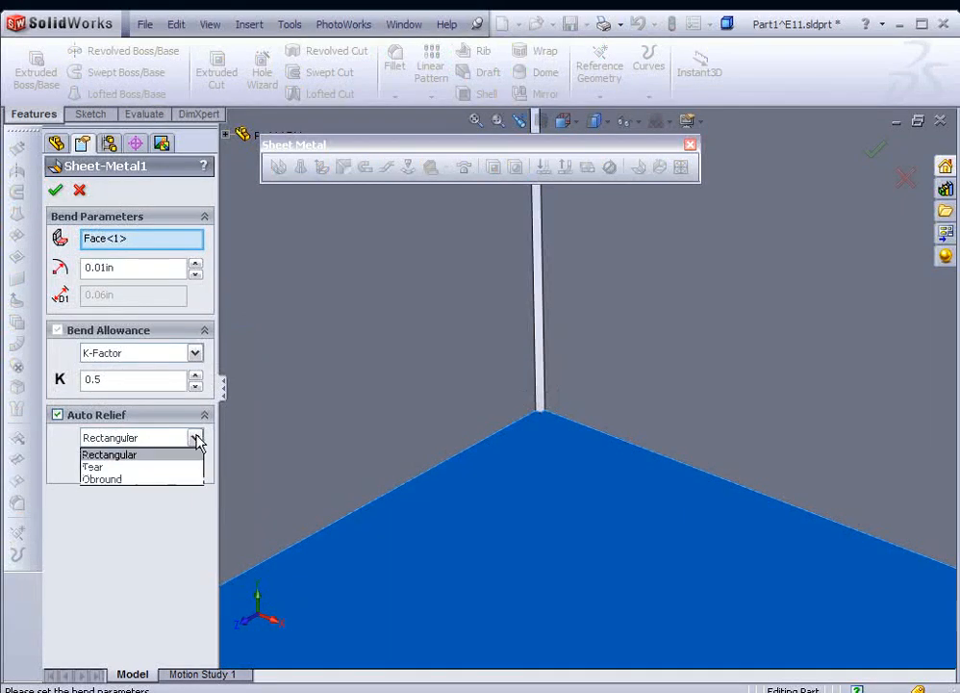
left_click(92, 466)
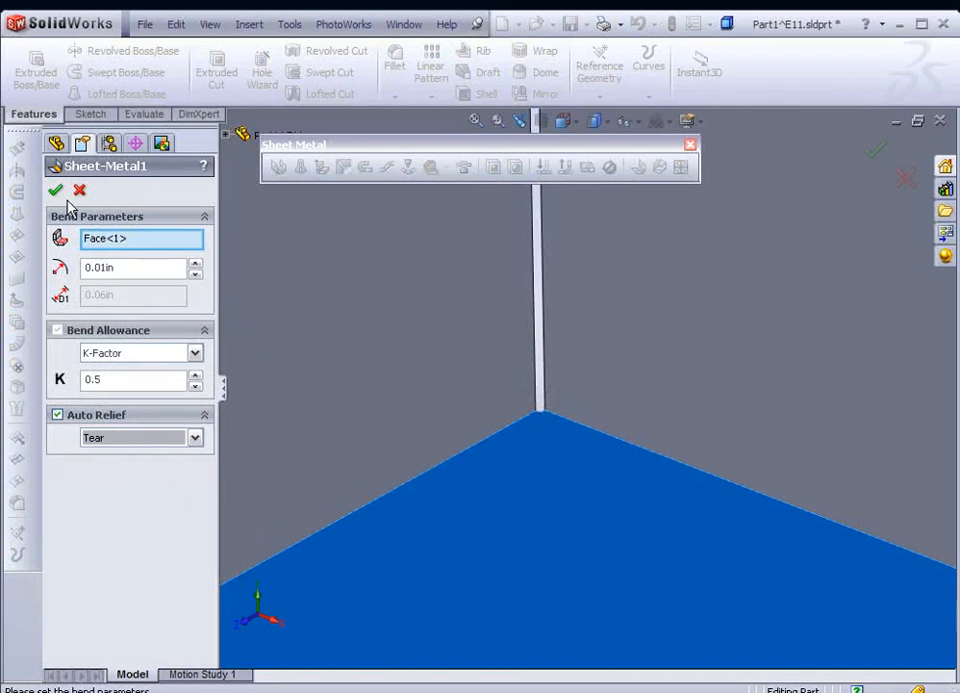
left_click(56, 190)
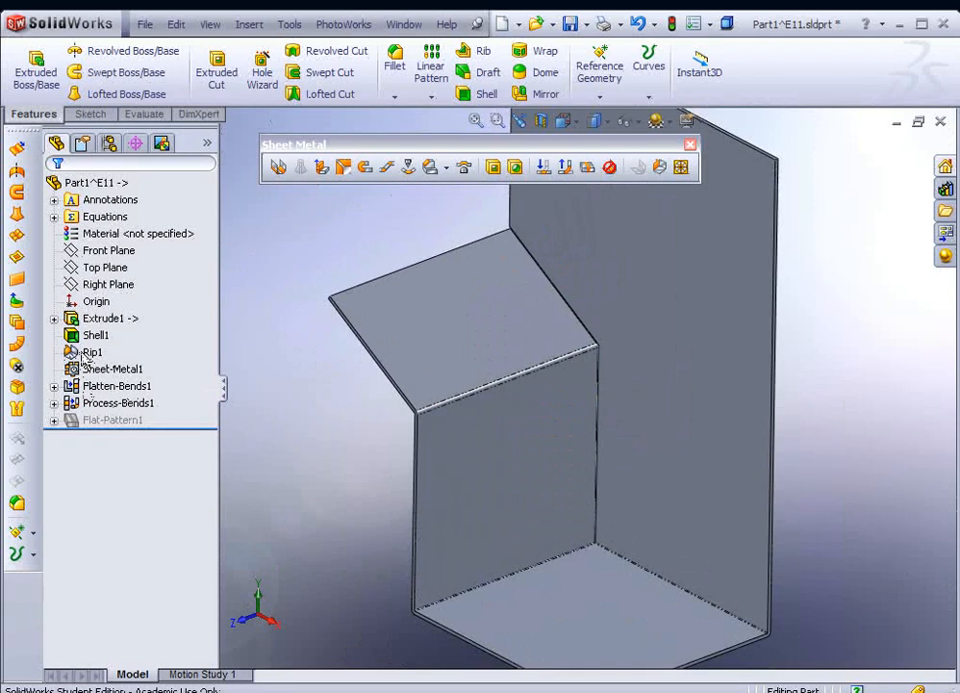
Re-accept Rip1, check the flat pattern, and zoom into the inside corner relief.
right_click(92, 351)
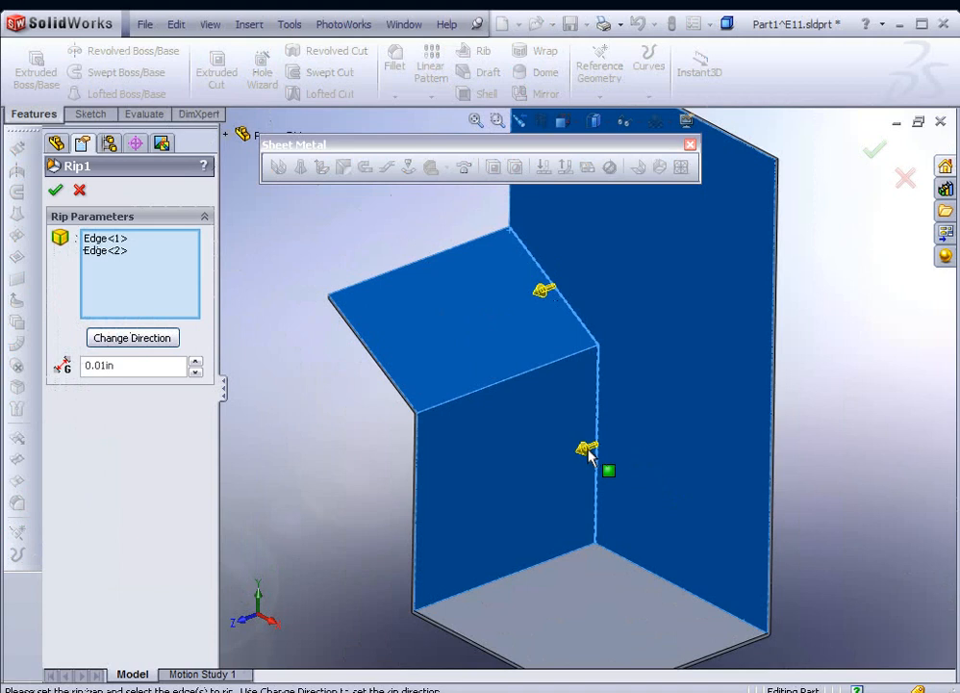
mouse_move(548, 290)
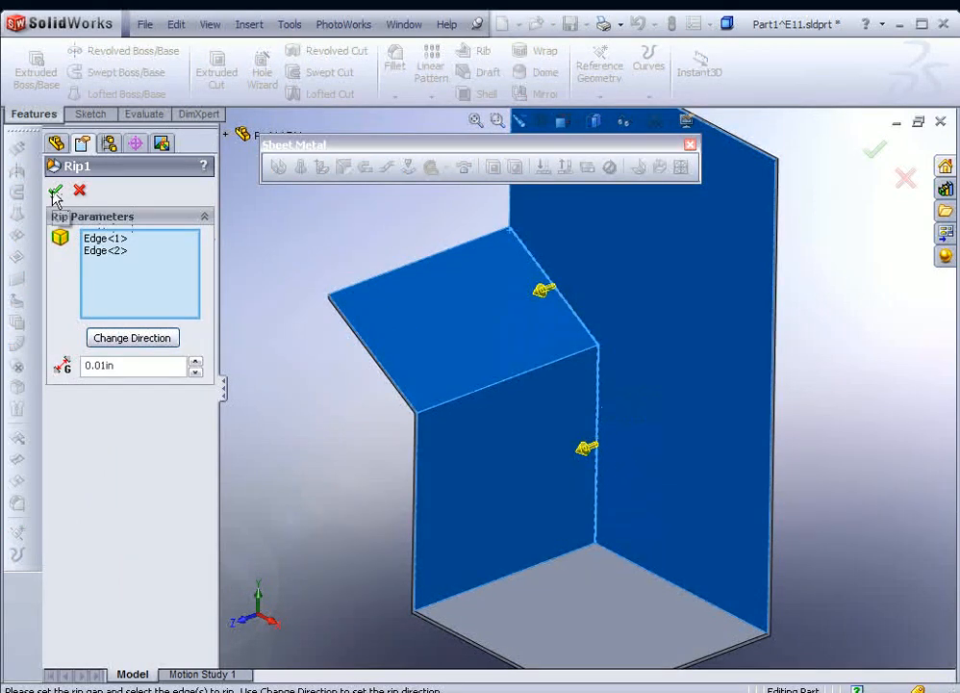
left_click(56, 193)
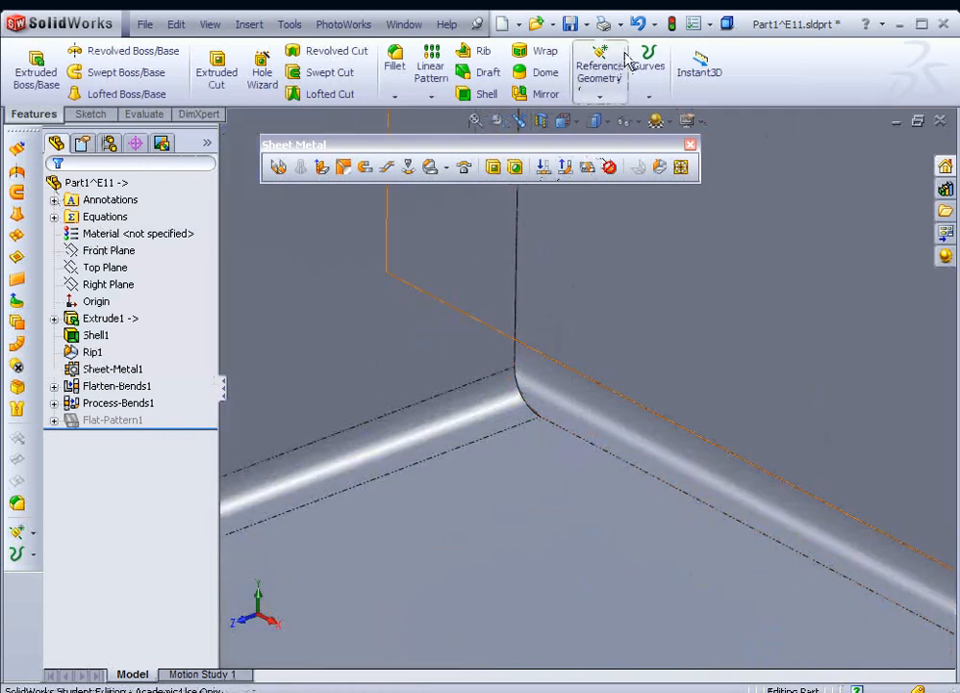
left_click(587, 166)
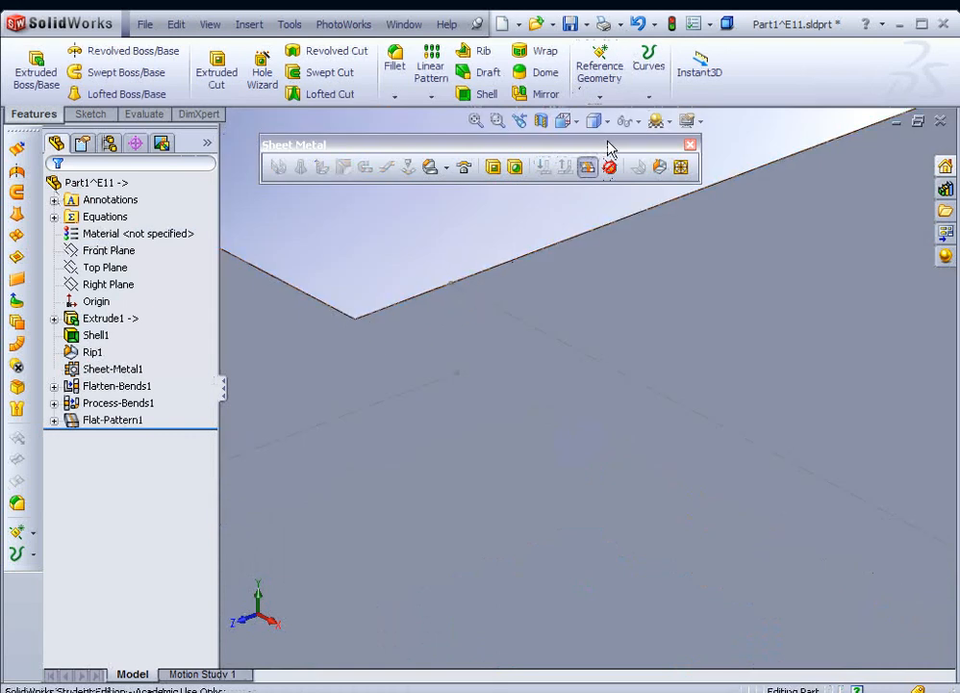
mouse_move(595, 120)
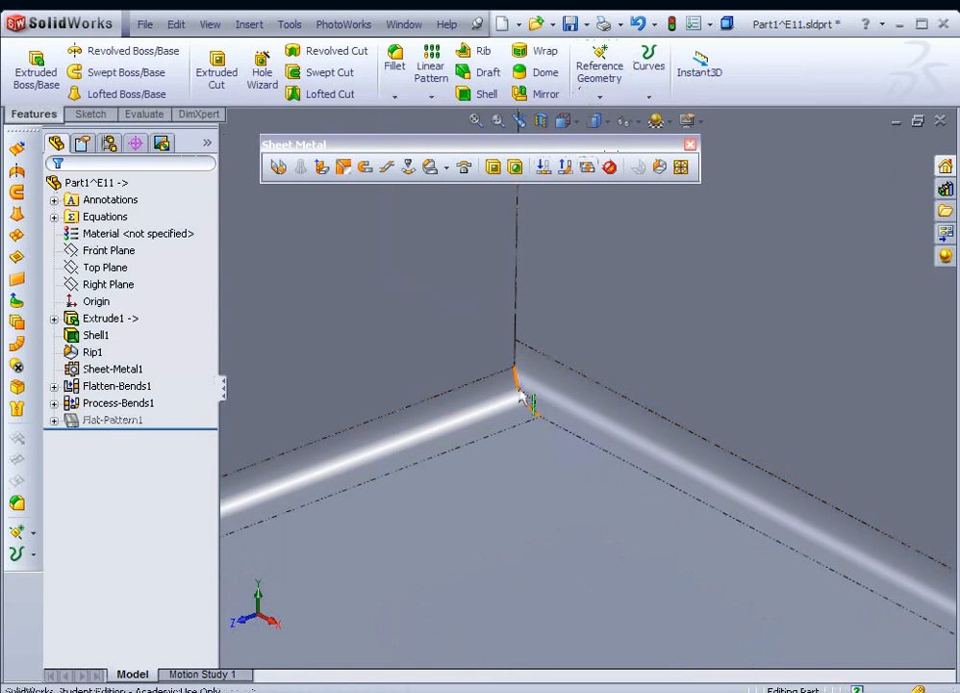
left_click_drag(529, 414, 760, 433)
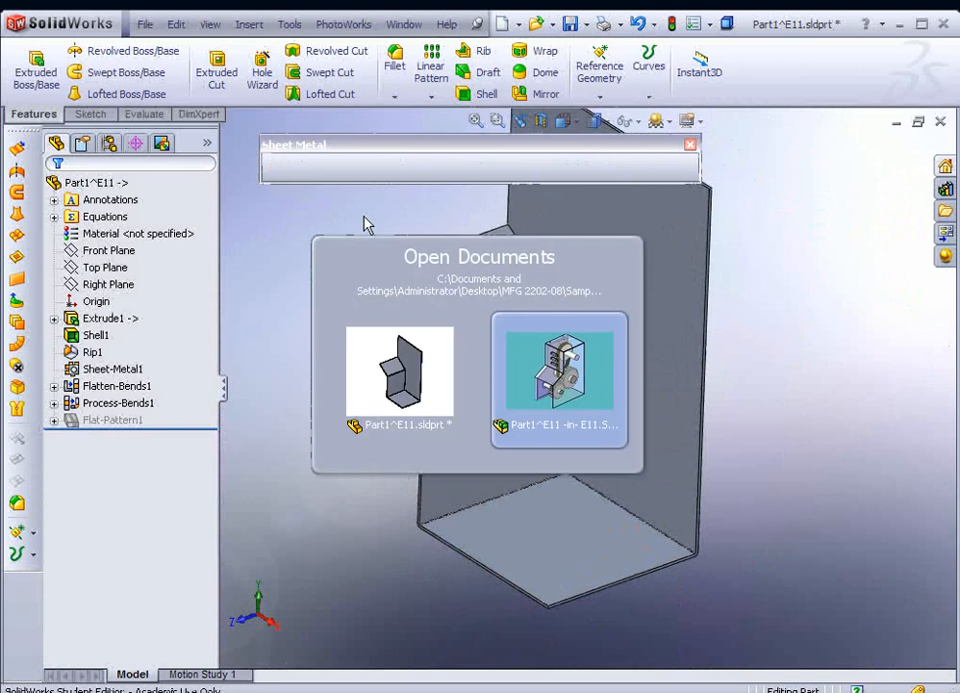
Switch to the E11 assembly window and rebuild it with the changed cover.
left_click(559, 371)
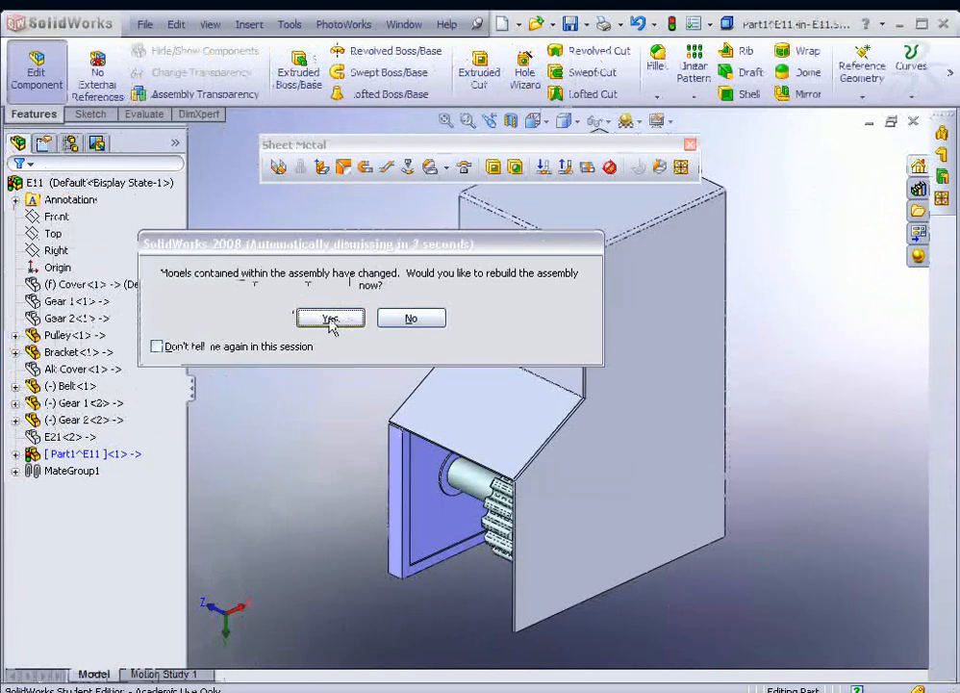
left_click(330, 318)
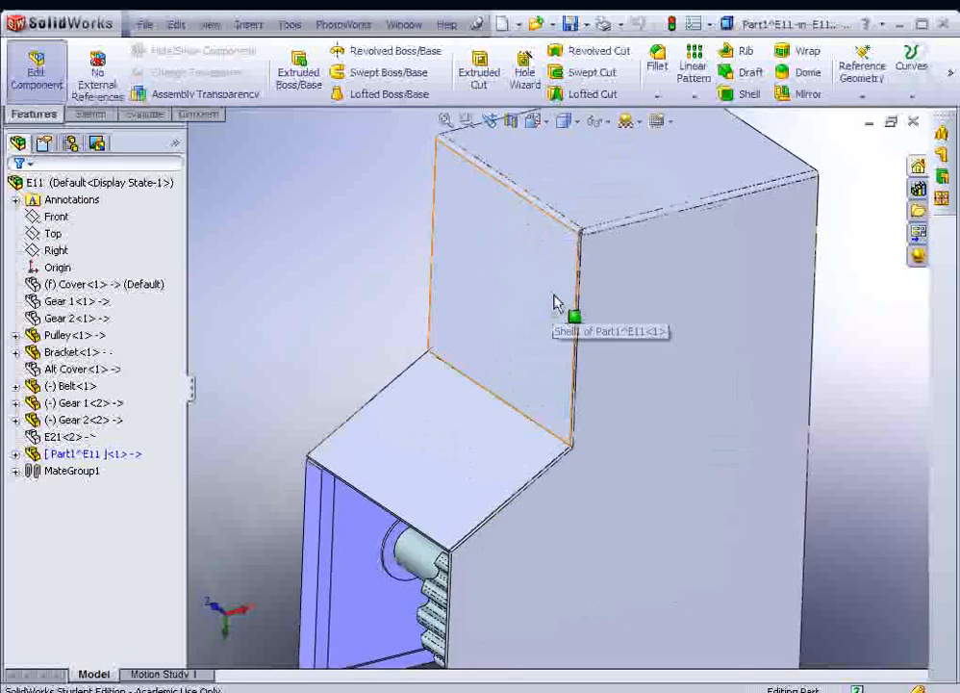
mouse_move(917, 167)
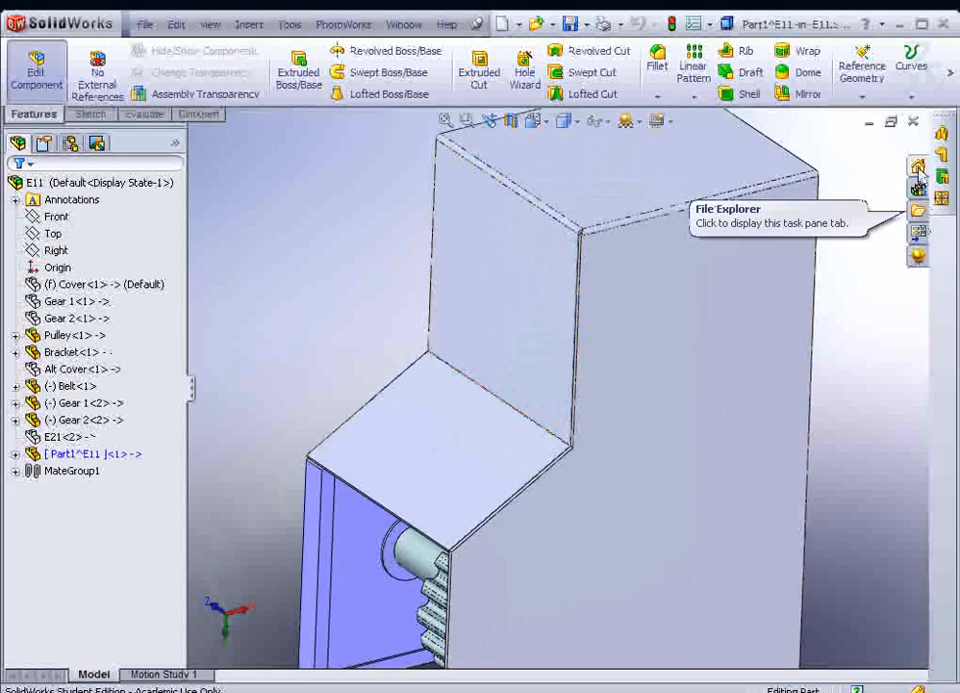
mouse_move(917, 191)
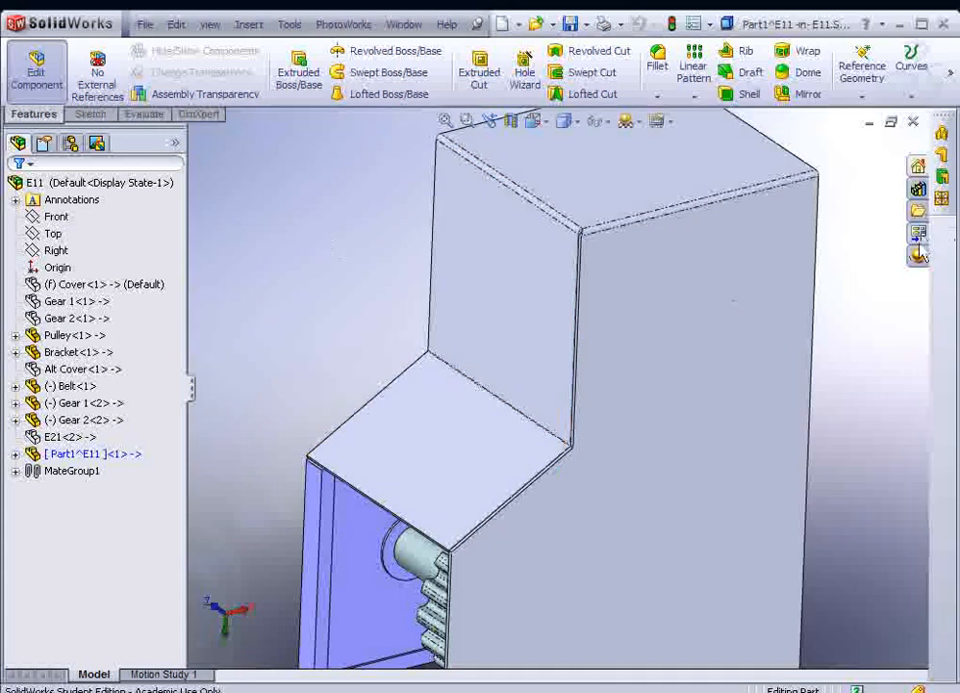
mouse_move(919, 233)
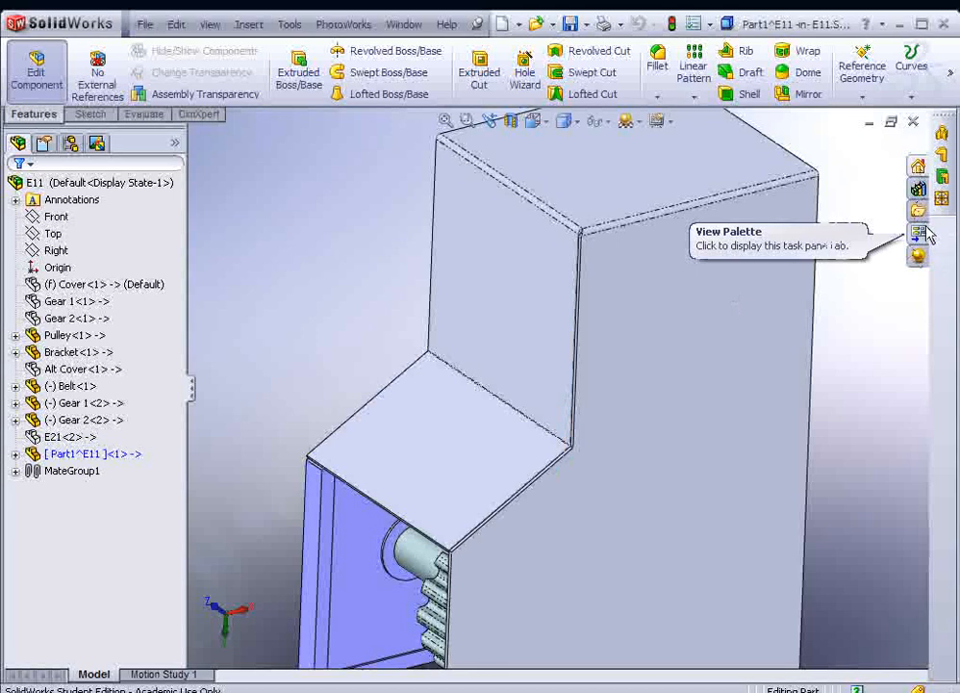
mouse_move(918, 190)
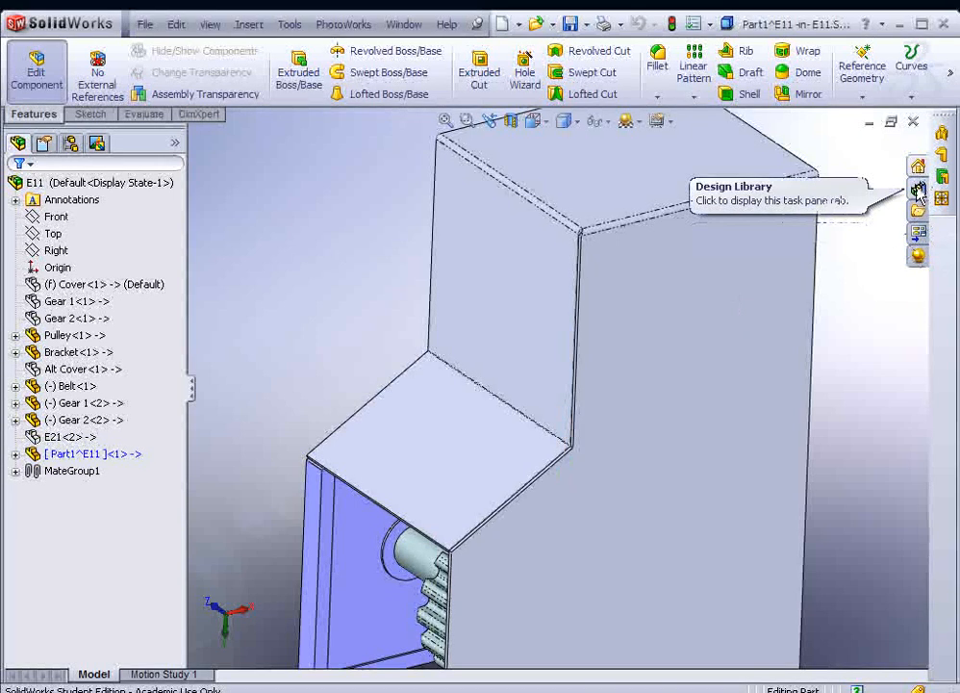
Open the Design Library and browse to the forming tools louvers folder.
left_click(916, 190)
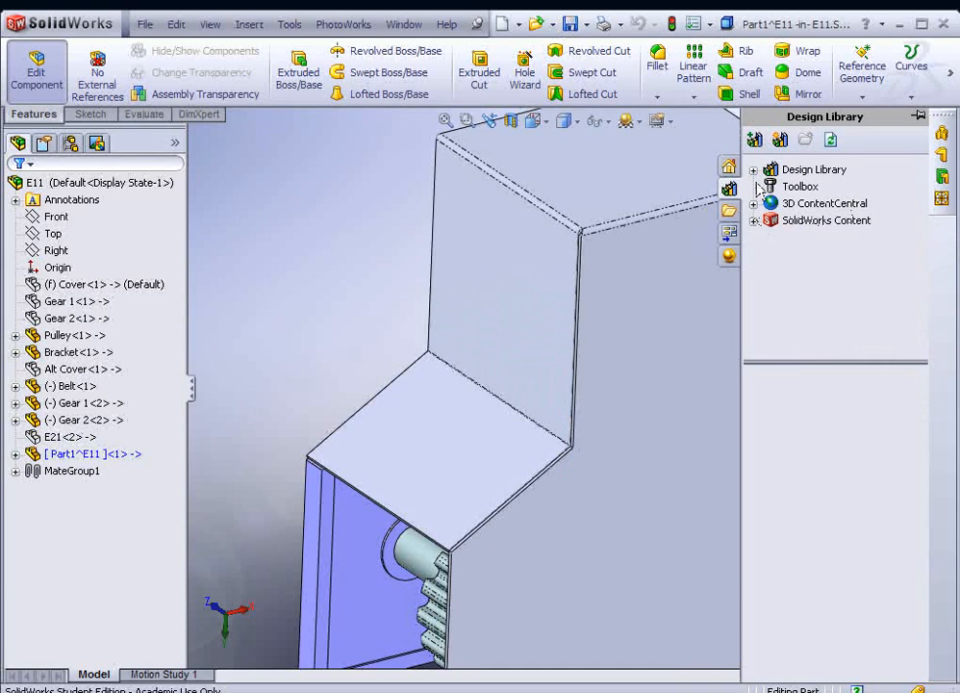
left_click(754, 169)
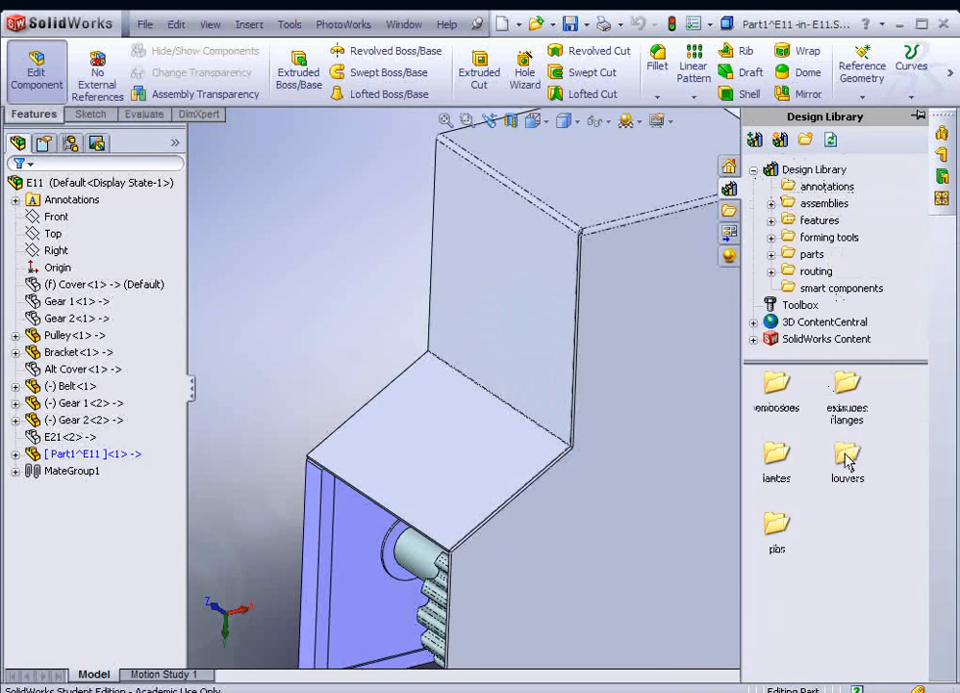
mouse_move(822, 442)
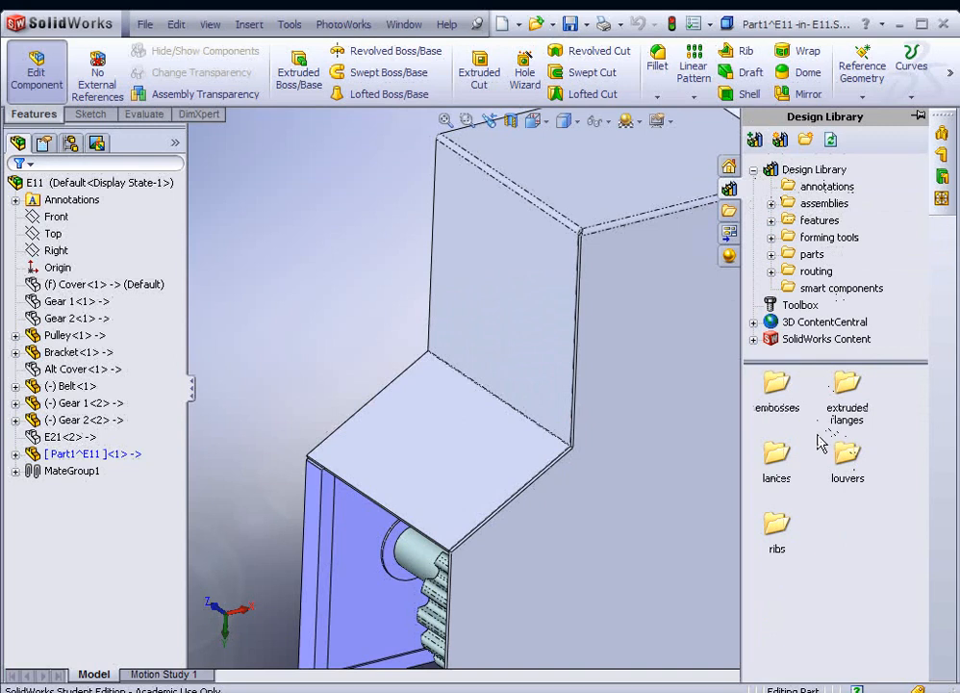
left_click(771, 236)
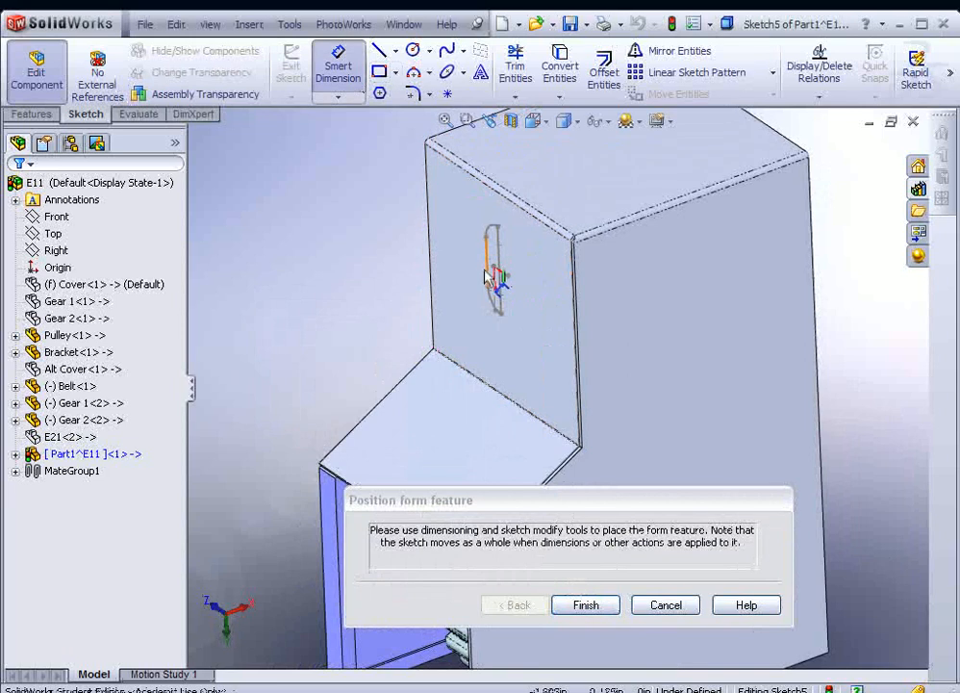
left_click(577, 347)
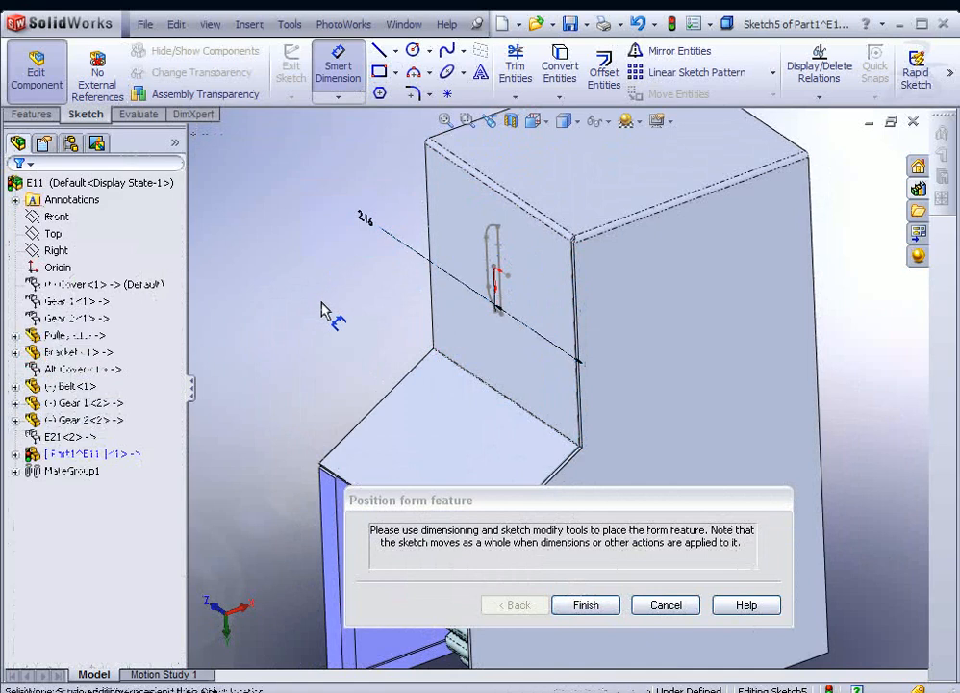
mouse_move(370, 293)
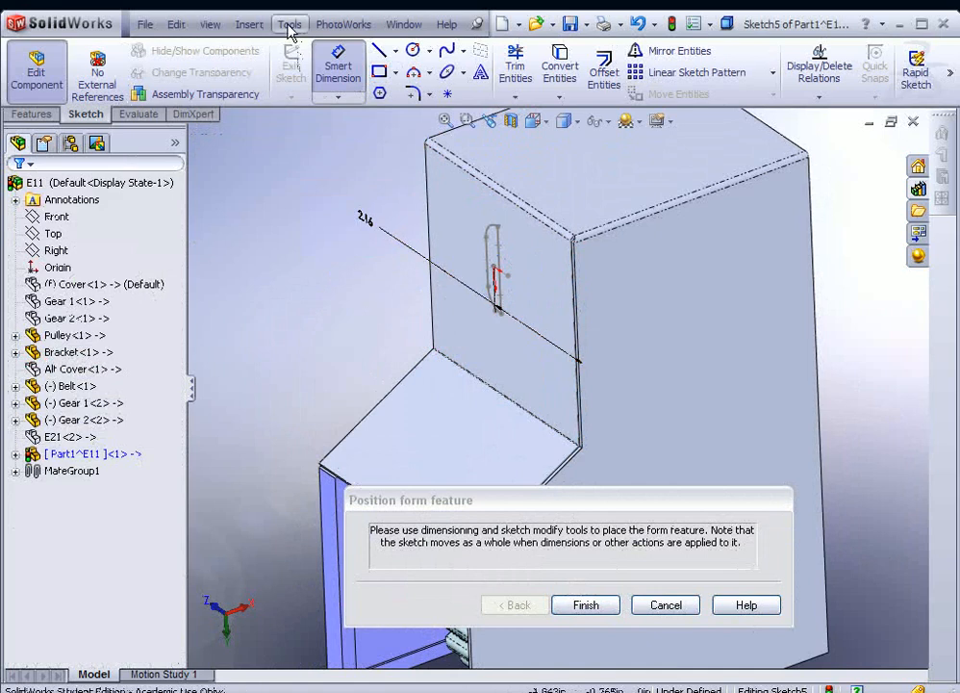
left_click(289, 24)
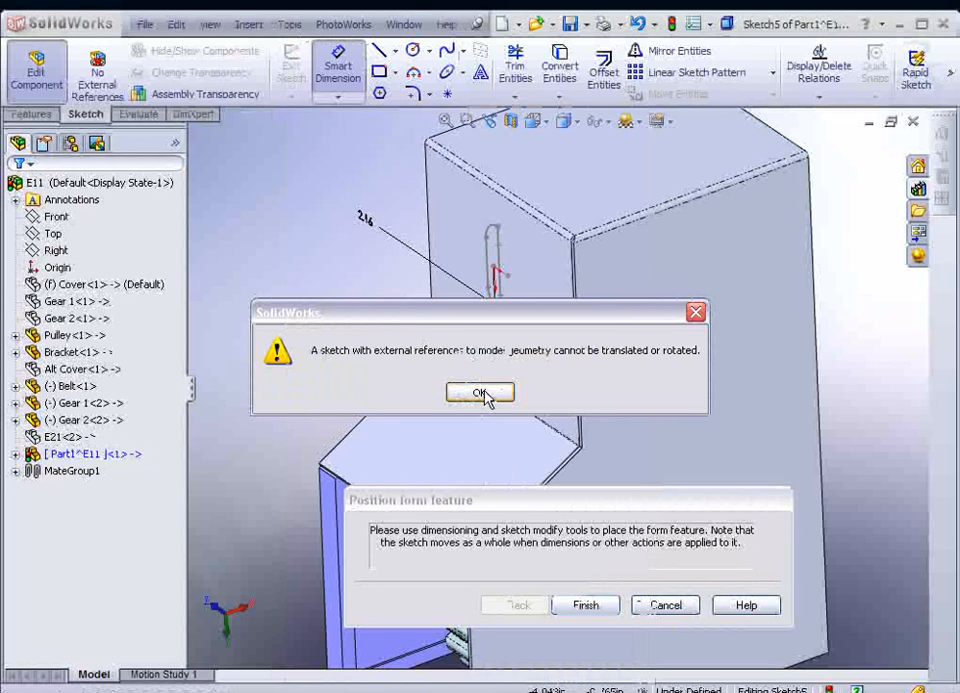
left_click(480, 393)
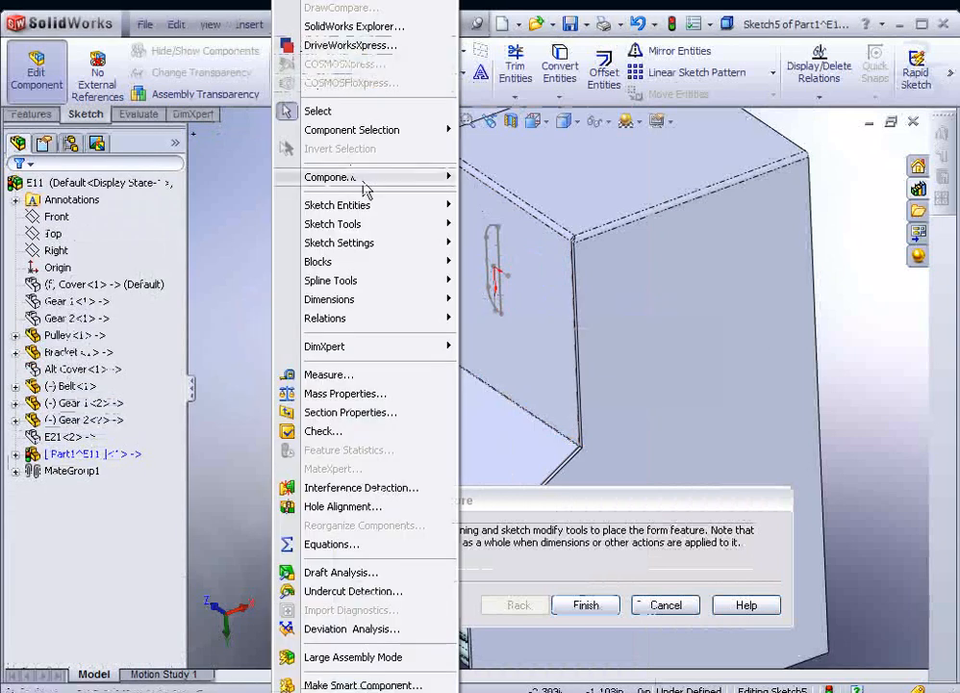
Rotate the louver placement sketch by 90 degrees.
left_click(333, 223)
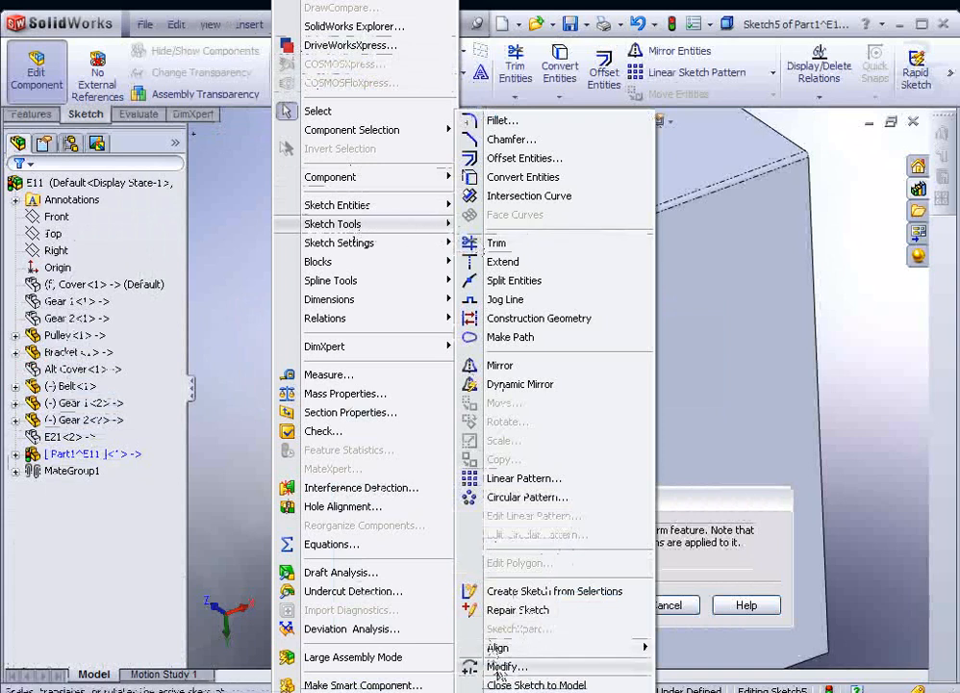
left_click(507, 666)
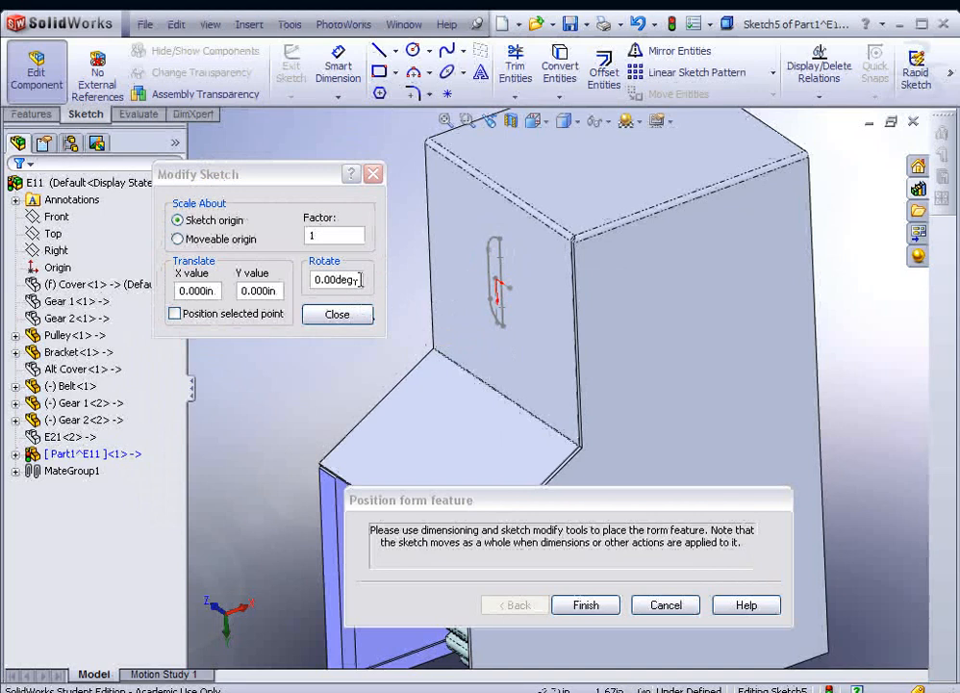
triple_click(334, 279)
type("70")
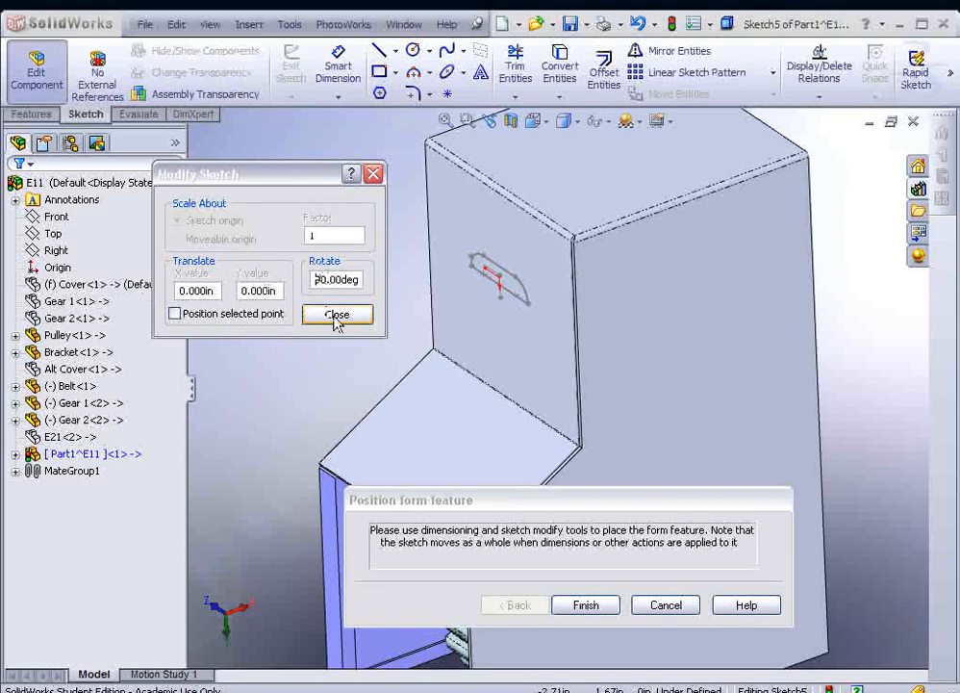
left_click(336, 314)
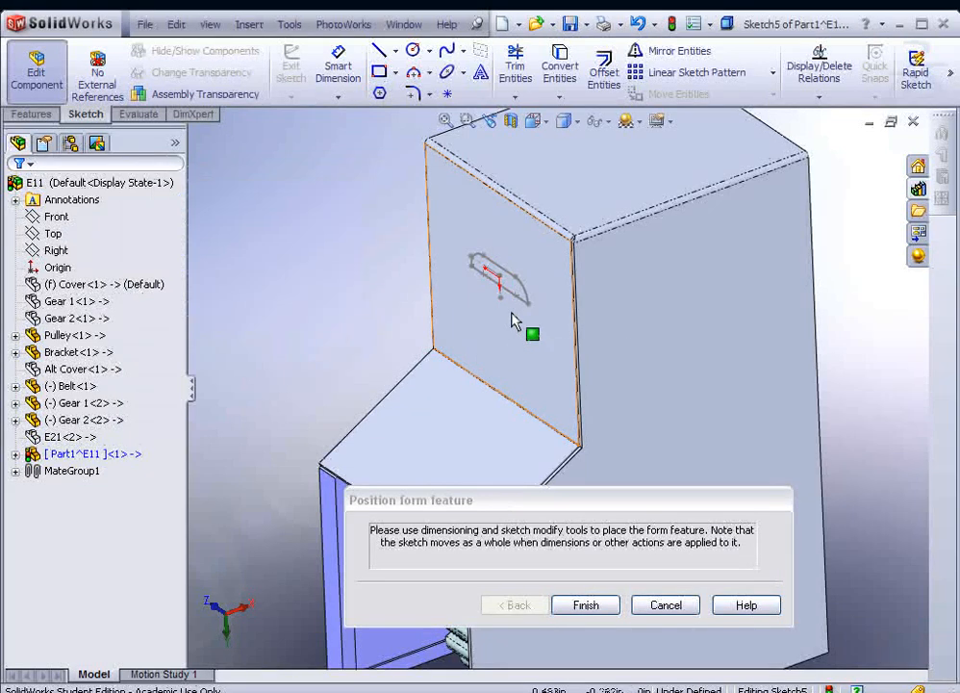
Position the louver 1.5 in from the edge and finish the form.
left_click(486, 266)
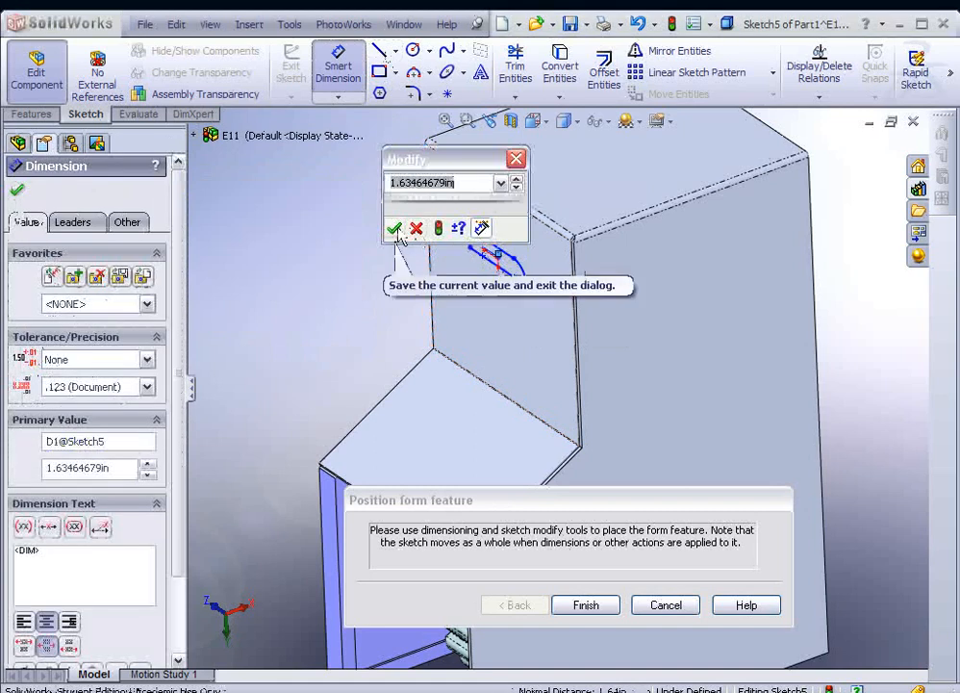
left_click(394, 228)
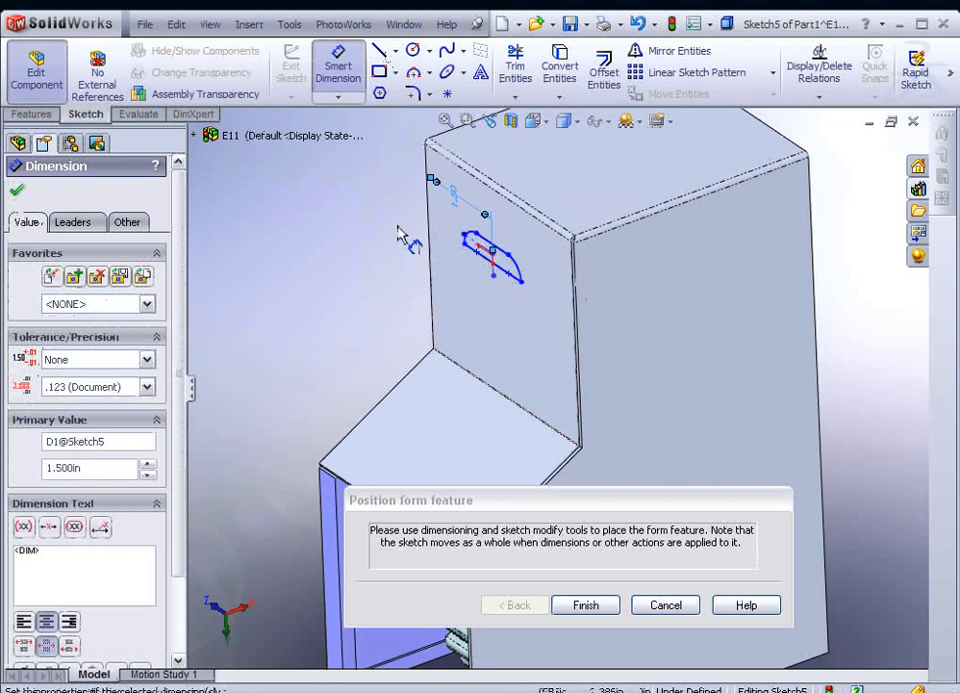
left_click(585, 604)
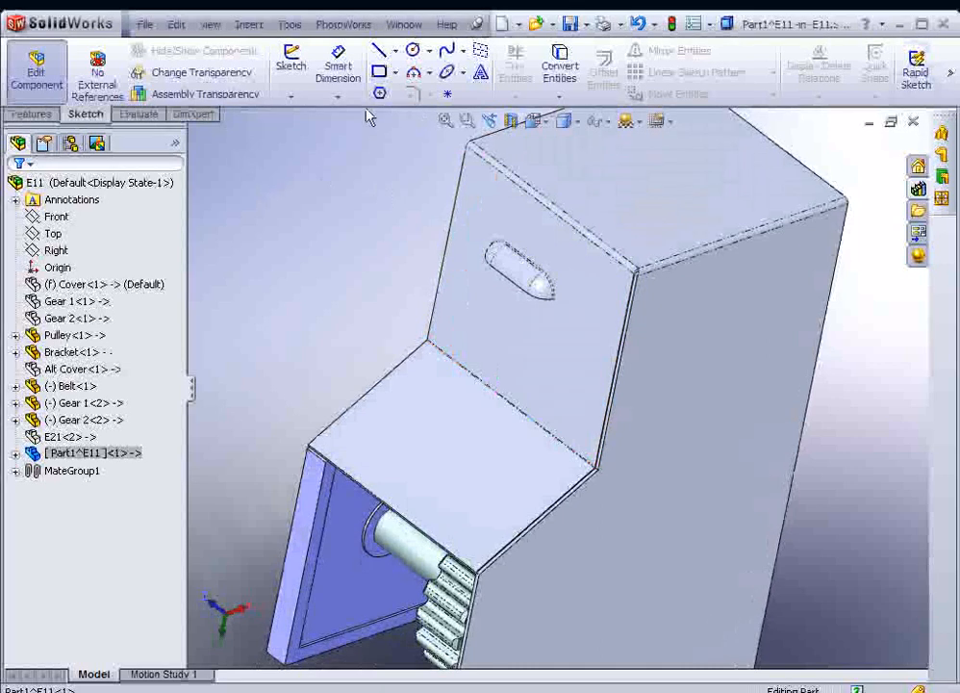
Linear-pattern the louver into three instances along the vertical edge, adjusting spacing.
left_click(33, 113)
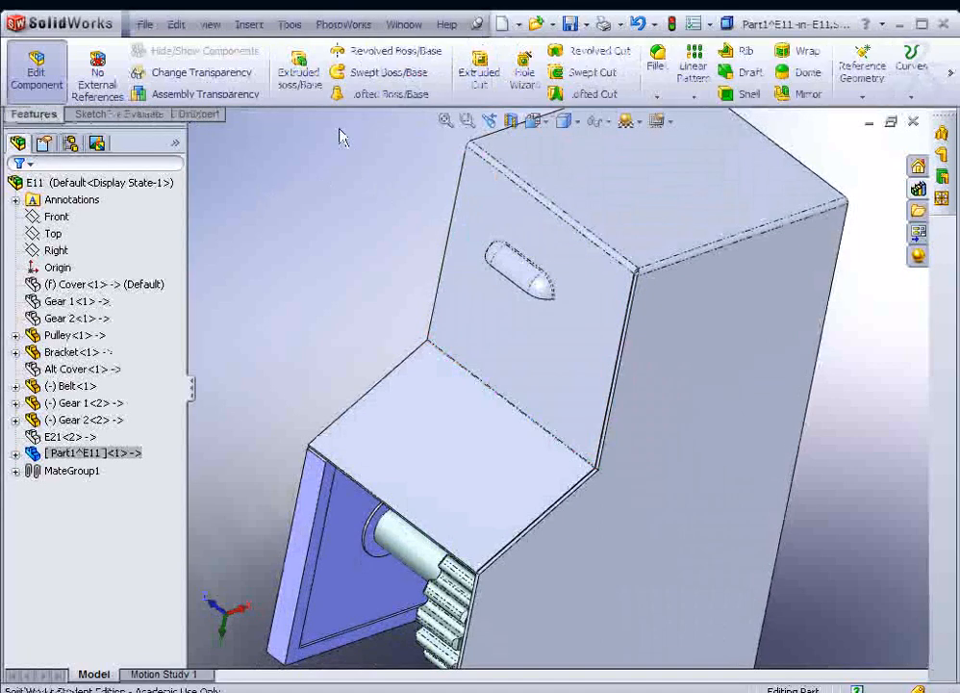
left_click(694, 71)
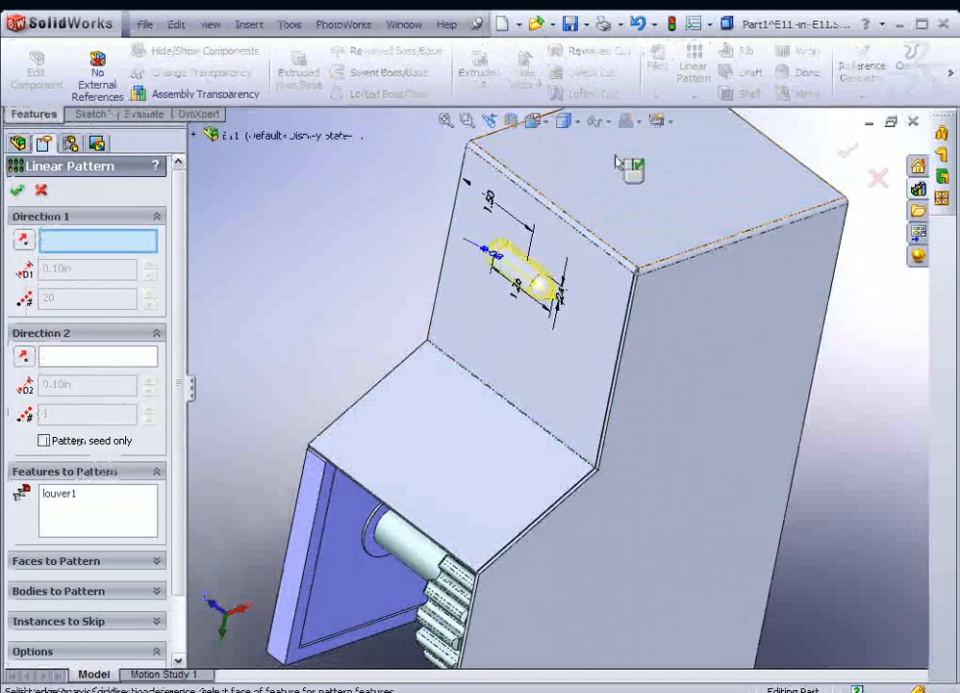
mouse_move(441, 290)
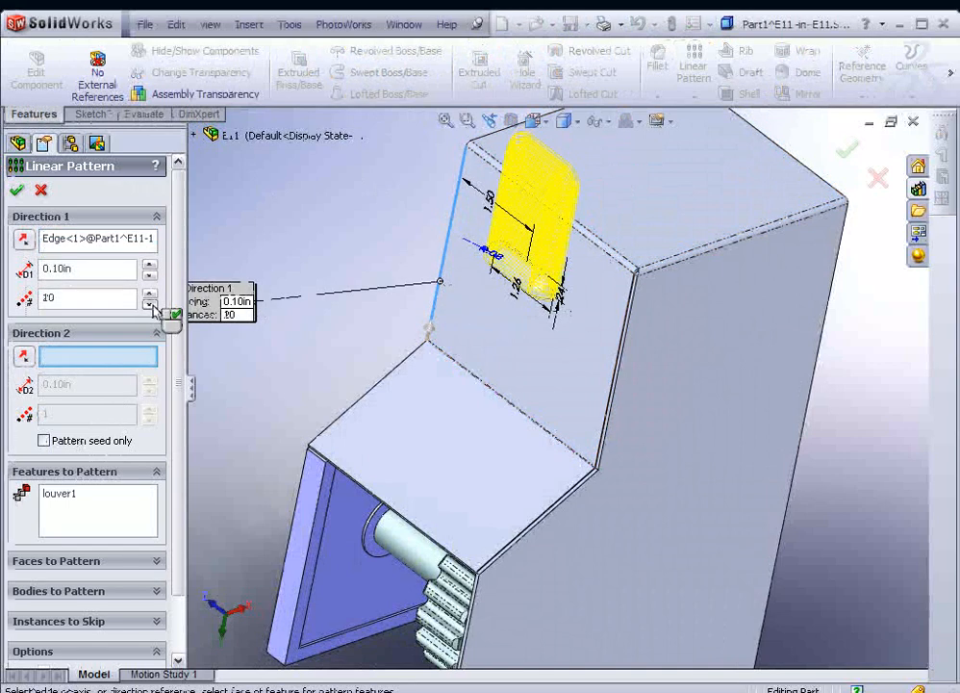
left_click(150, 304)
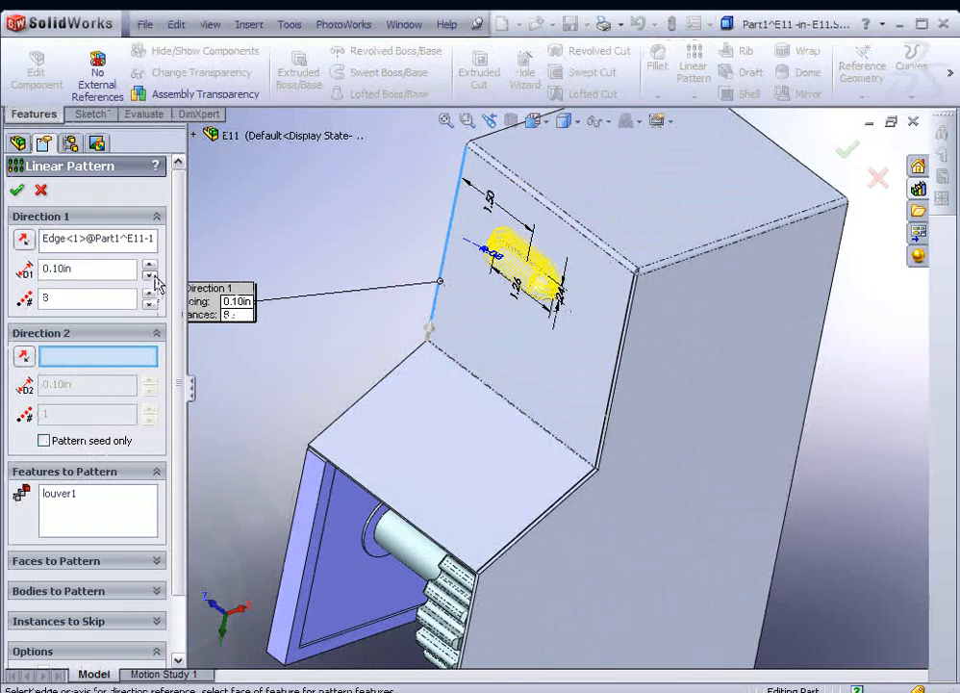
left_click(151, 264)
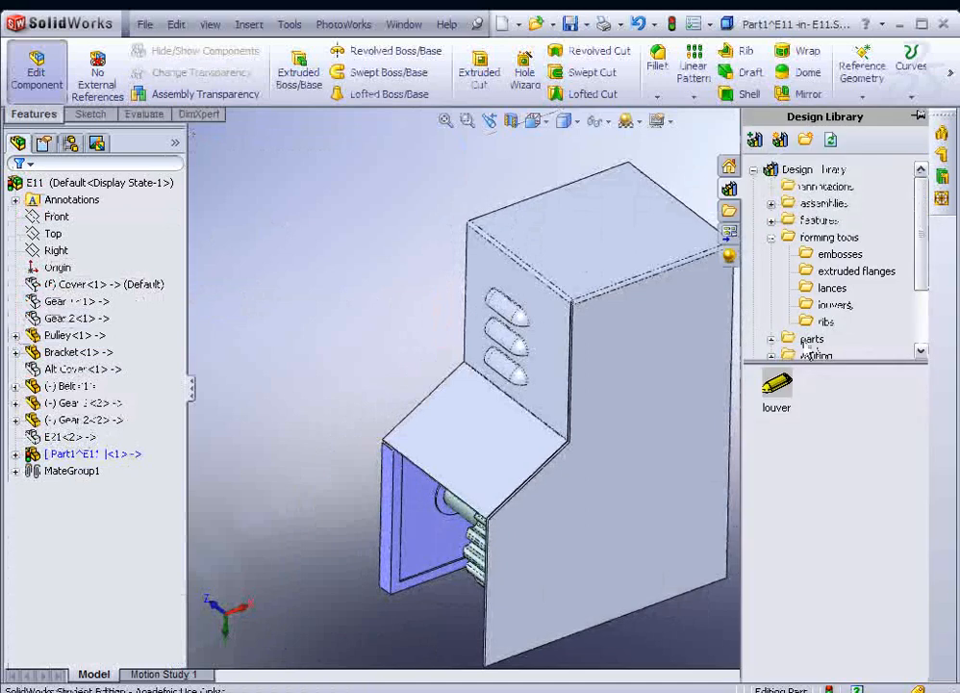
Place the round extruded flange form from the Design Library on the top face.
left_click(855, 270)
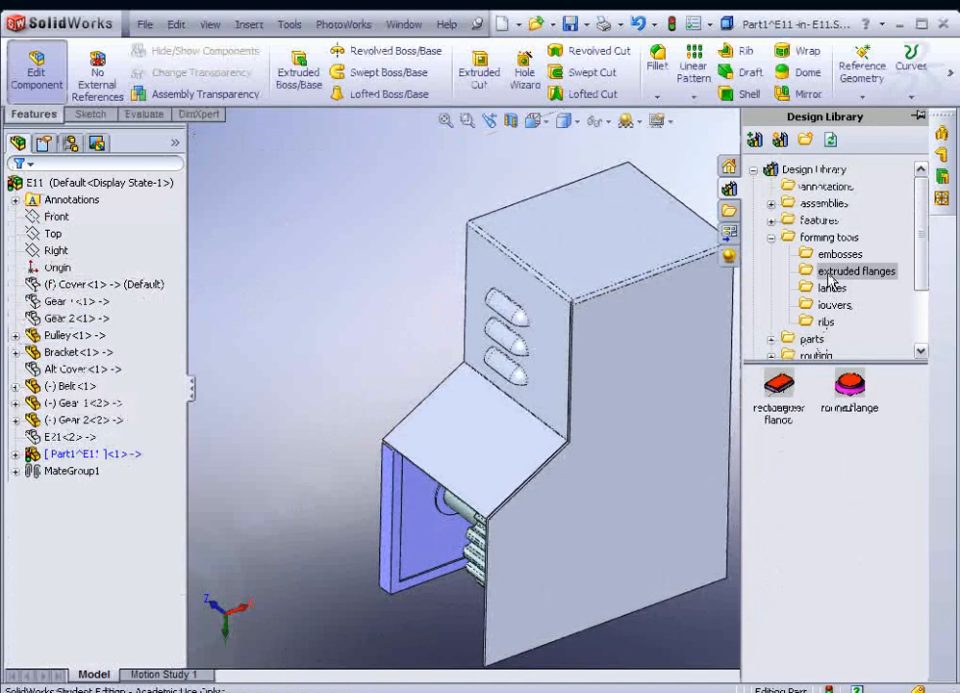
left_click(838, 253)
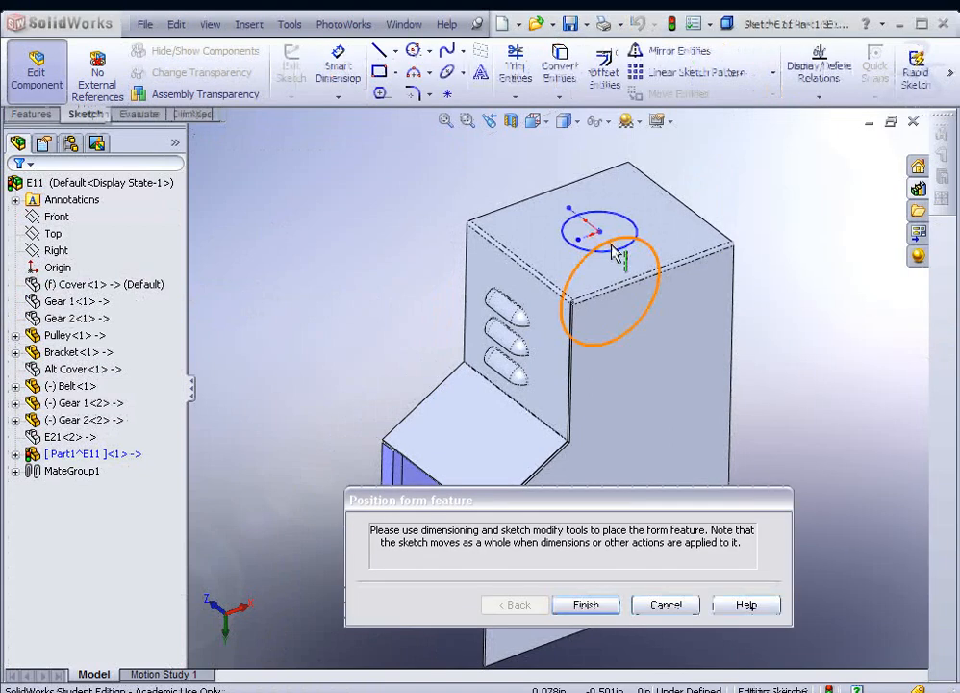
left_click(586, 604)
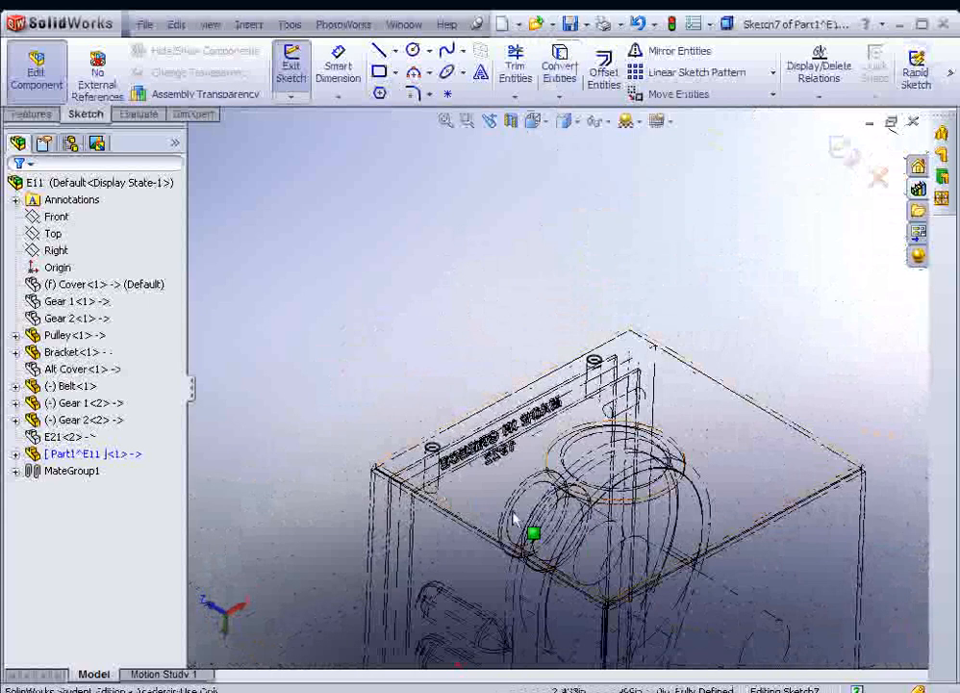
Cut Sketch7's two circles 0.10 in blind, with the cut side flipped.
left_click(31, 114)
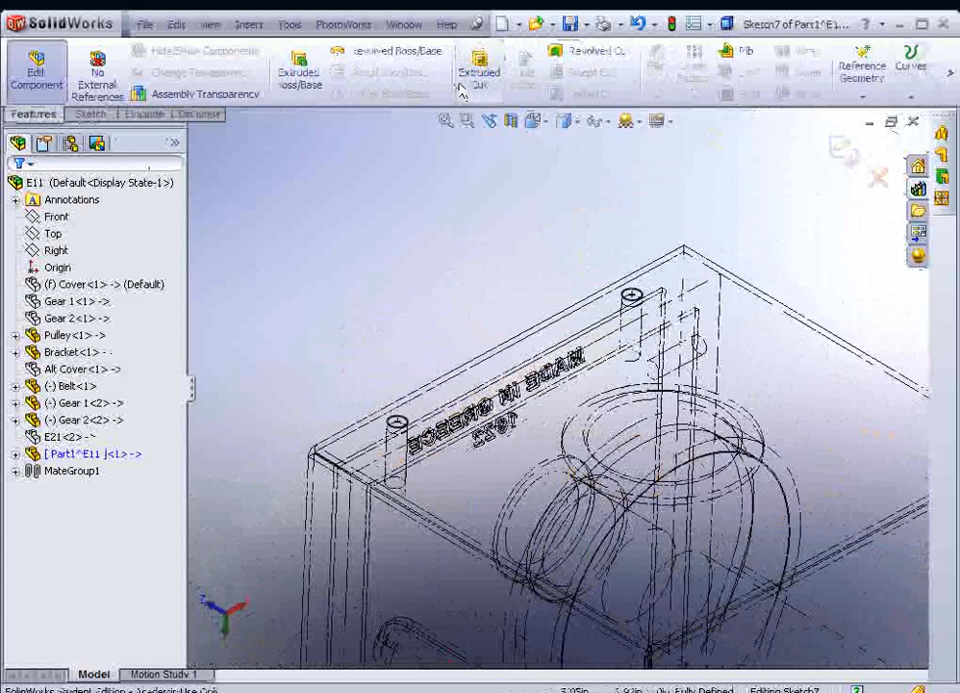
left_click(478, 73)
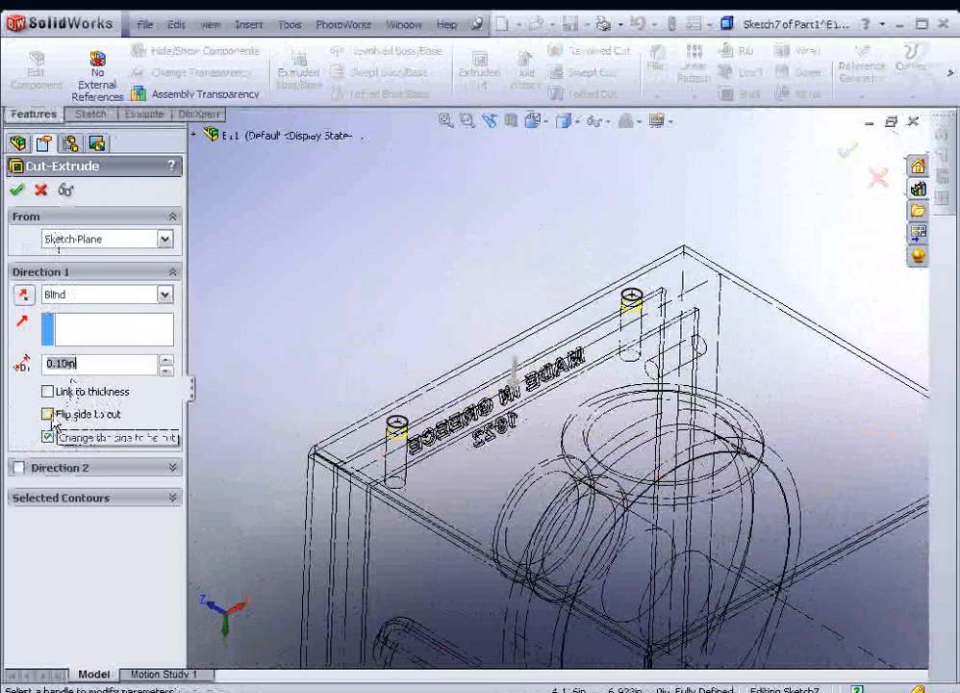
left_click(48, 437)
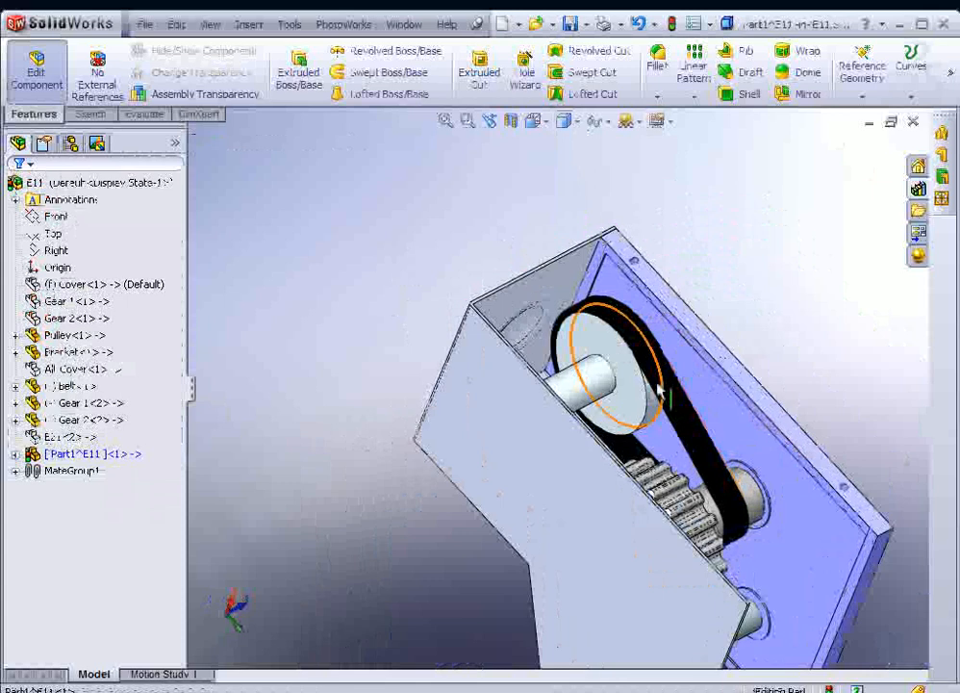
Enable the Sheet Metal toolbar and start an edge flange on the cover's top edge.
right_click(659, 385)
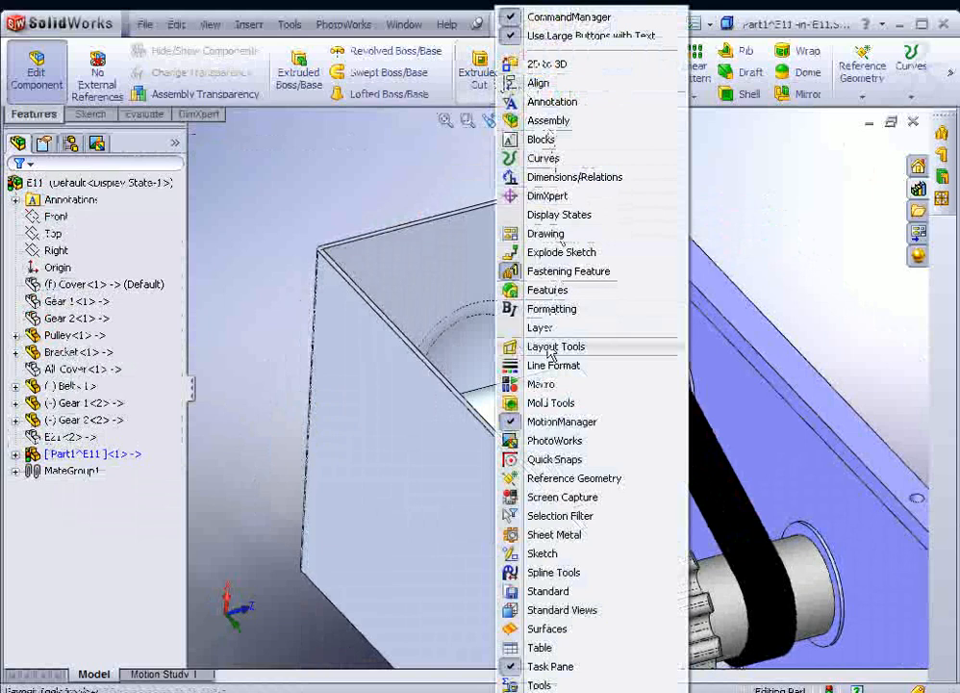
mouse_move(547, 628)
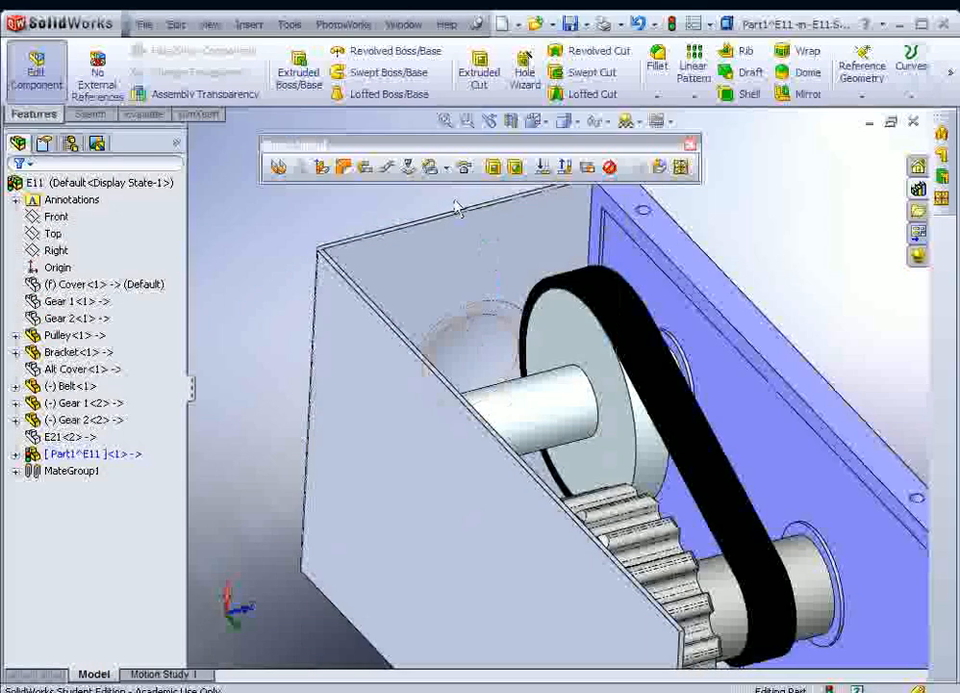
mouse_move(322, 166)
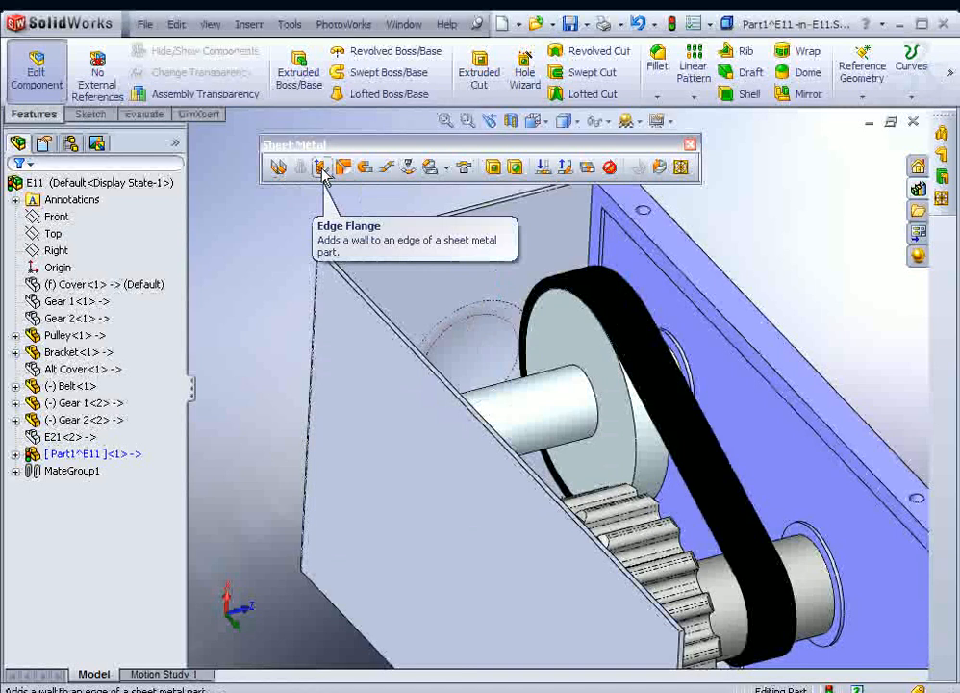
left_click(322, 166)
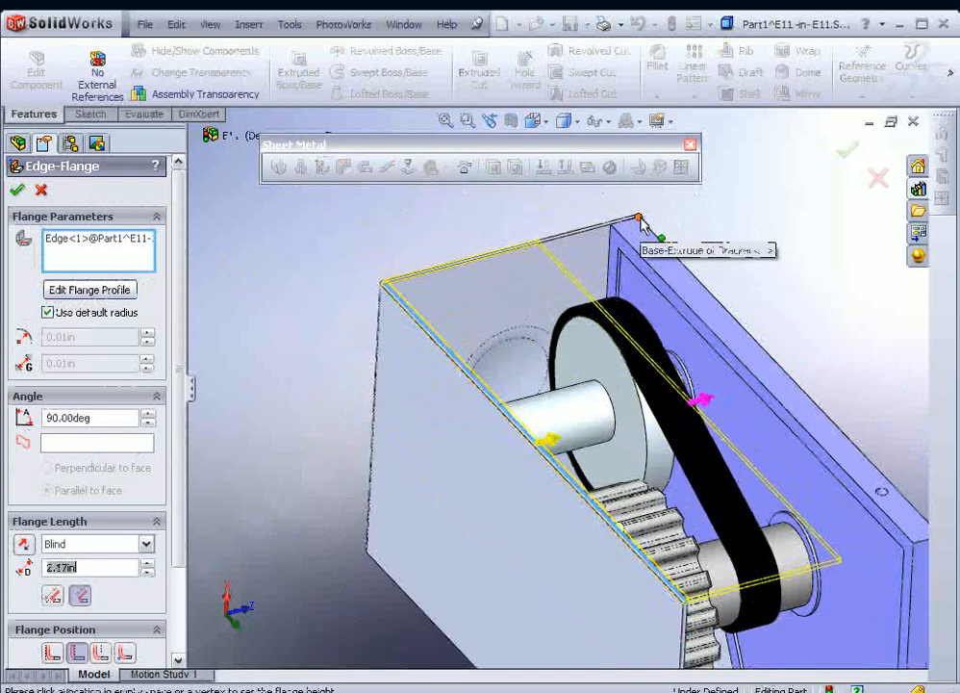
Make the flange length Up To Vertex on a bracket vertex, positioned Material Outside.
left_click(638, 219)
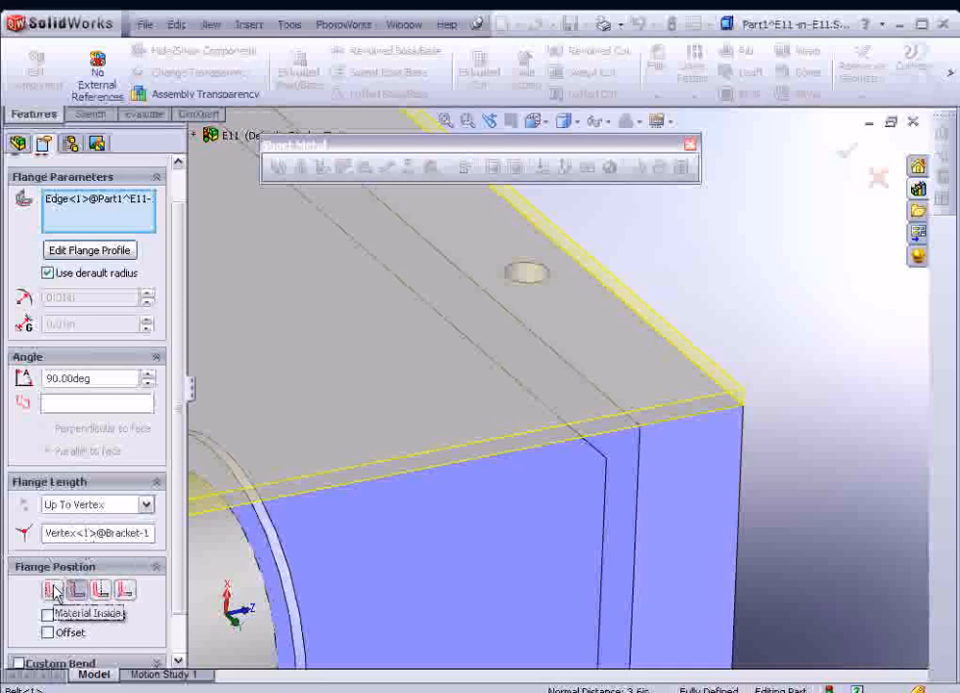
left_click(77, 590)
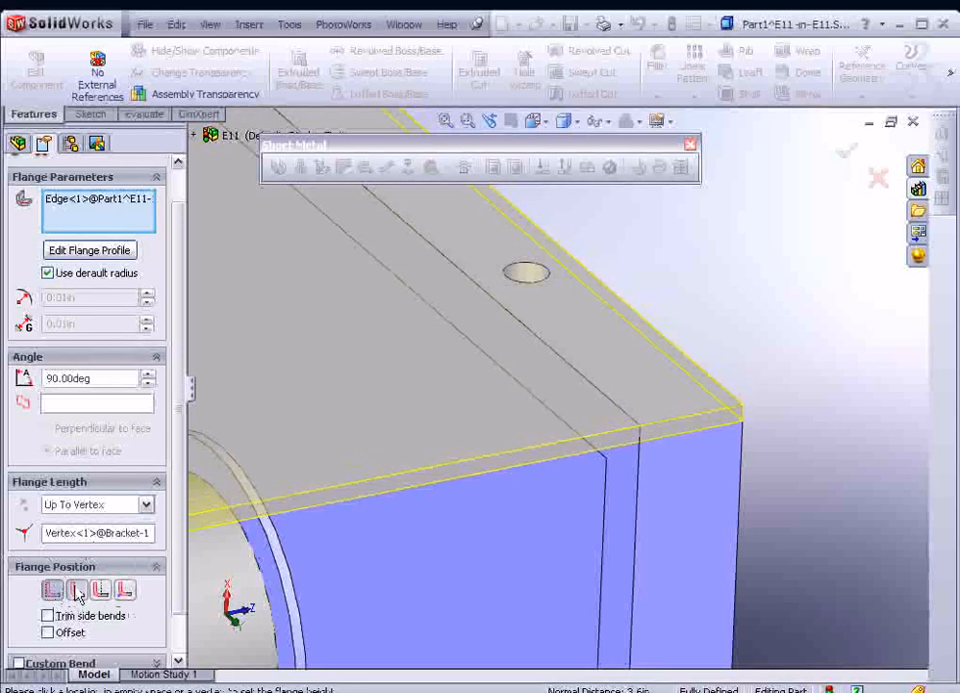
left_click(125, 590)
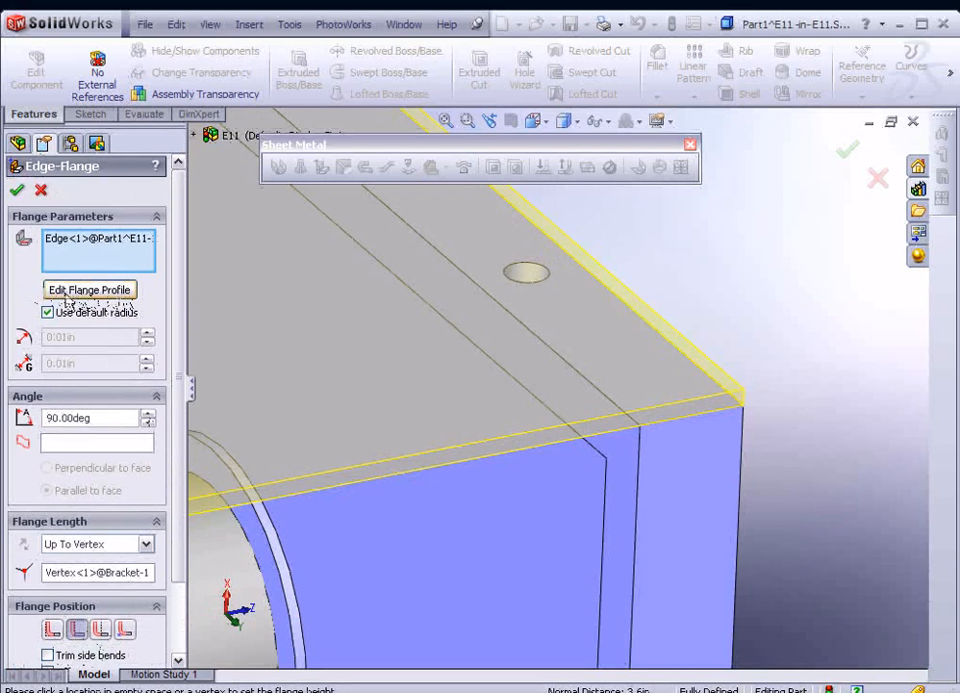
Dimension the edge flange profile width to 0.75 in.
left_click(89, 290)
type(".7")
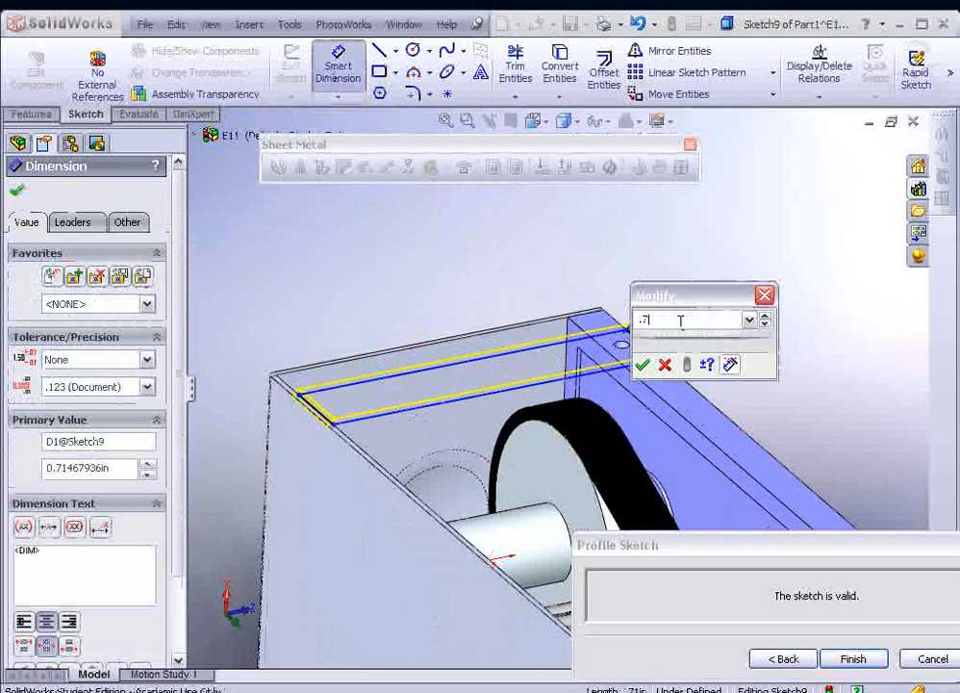
left_click(642, 365)
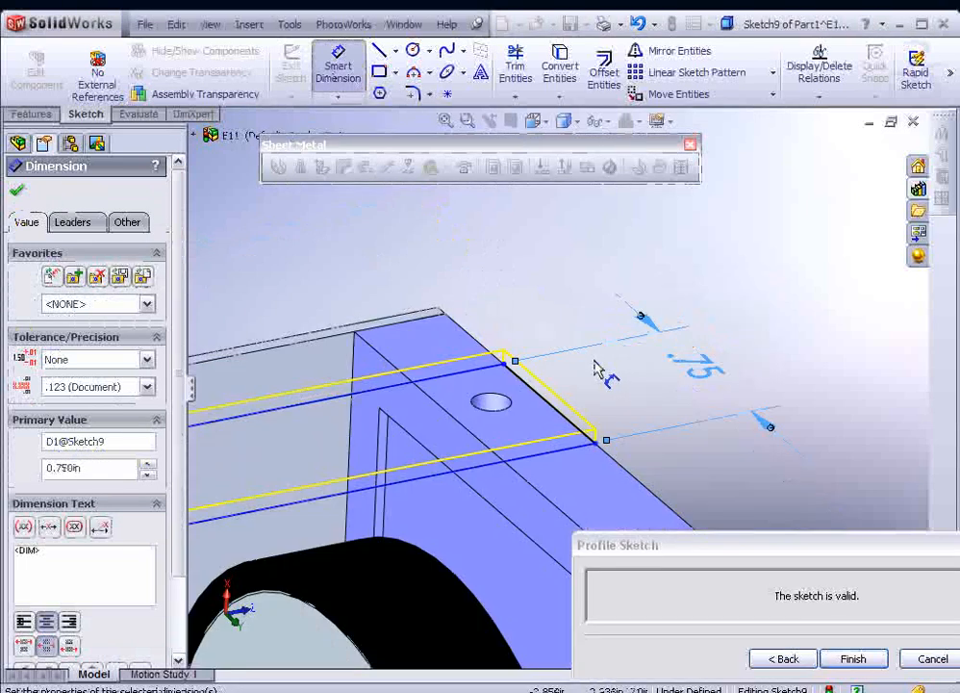
left_click(395, 49)
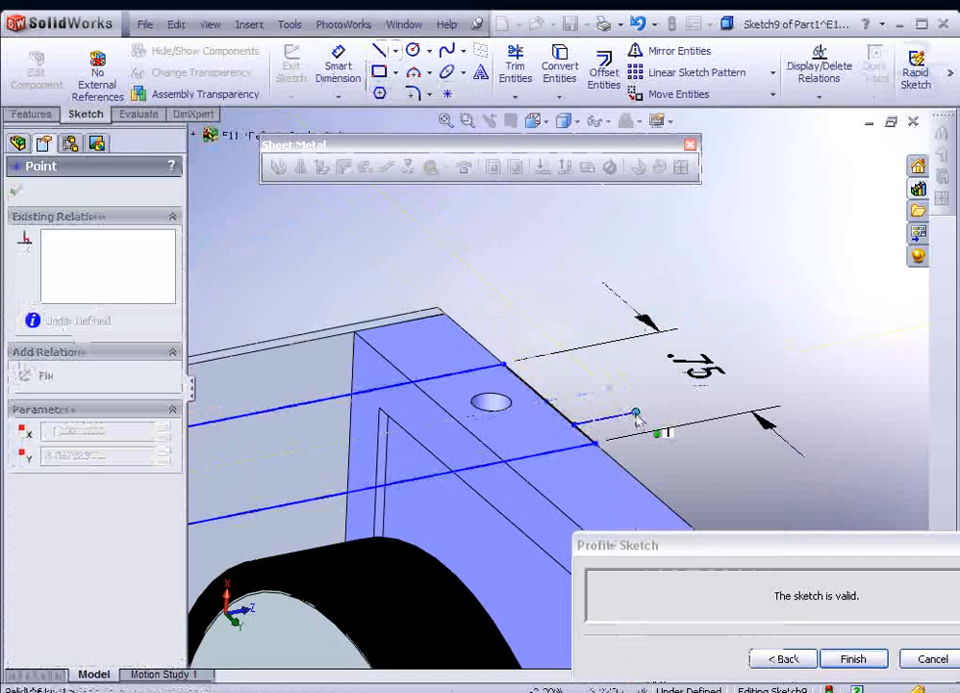
Tie the profile point to the bracket hole with a midpoint relation and finish the flange.
left_click_drag(640, 419, 520, 412)
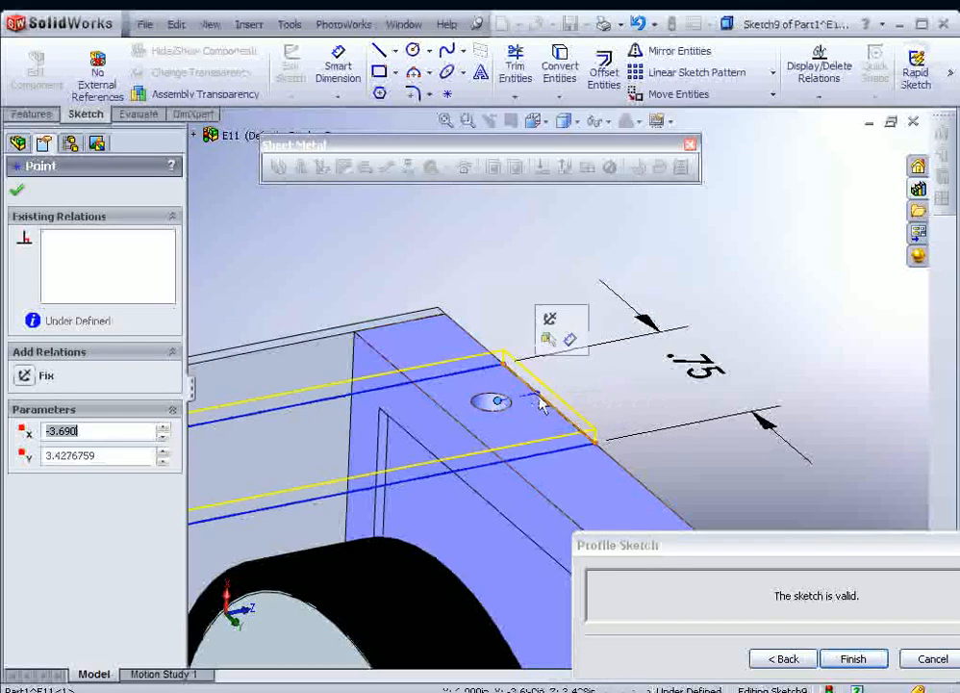
left_click(535, 384)
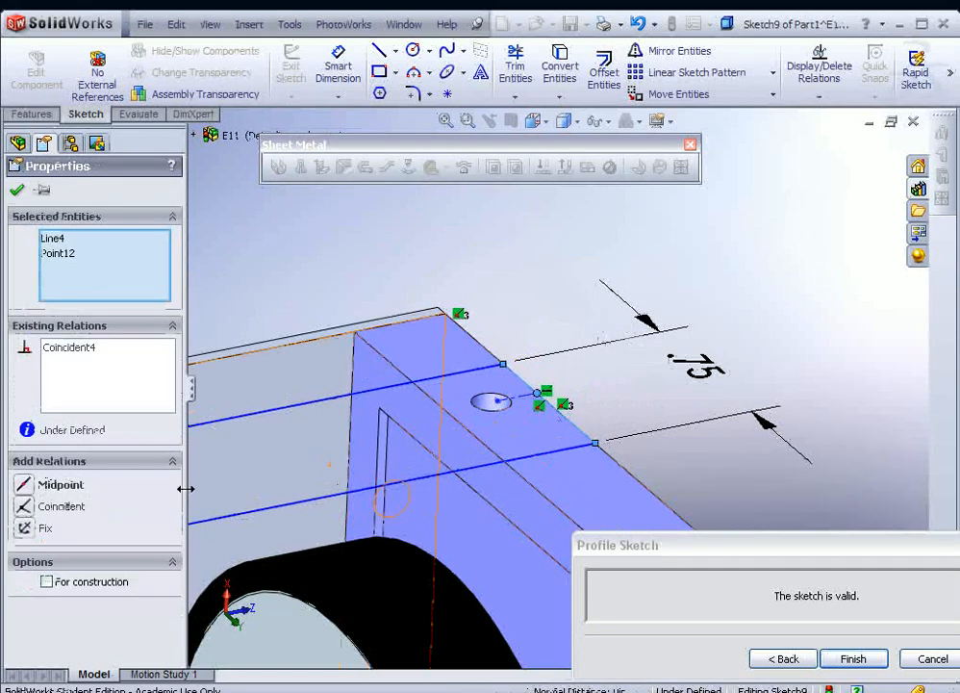
left_click(61, 484)
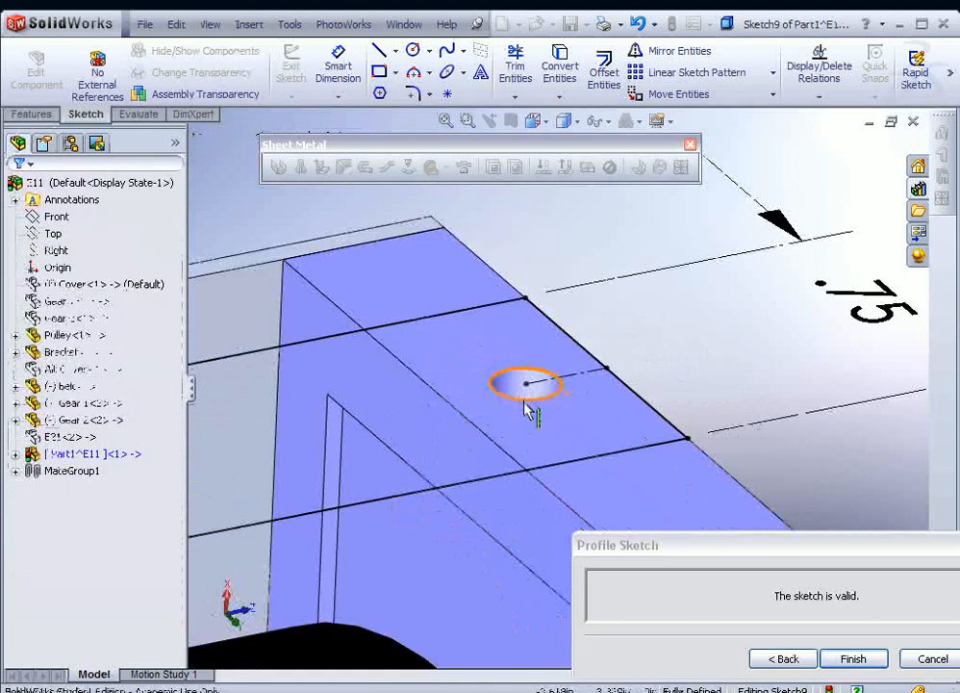
left_click(560, 68)
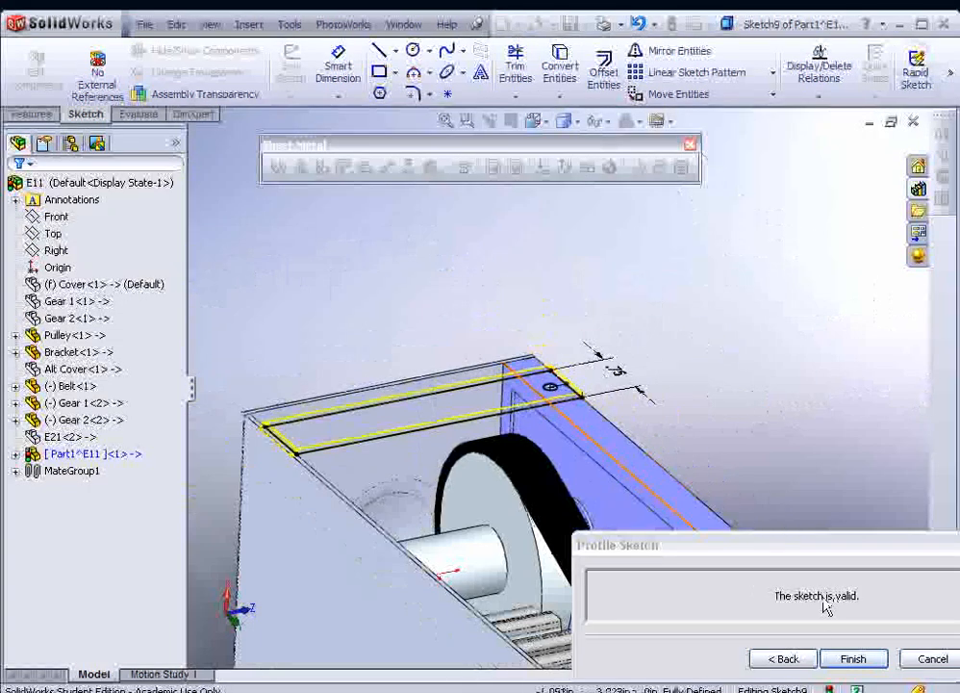
left_click(853, 658)
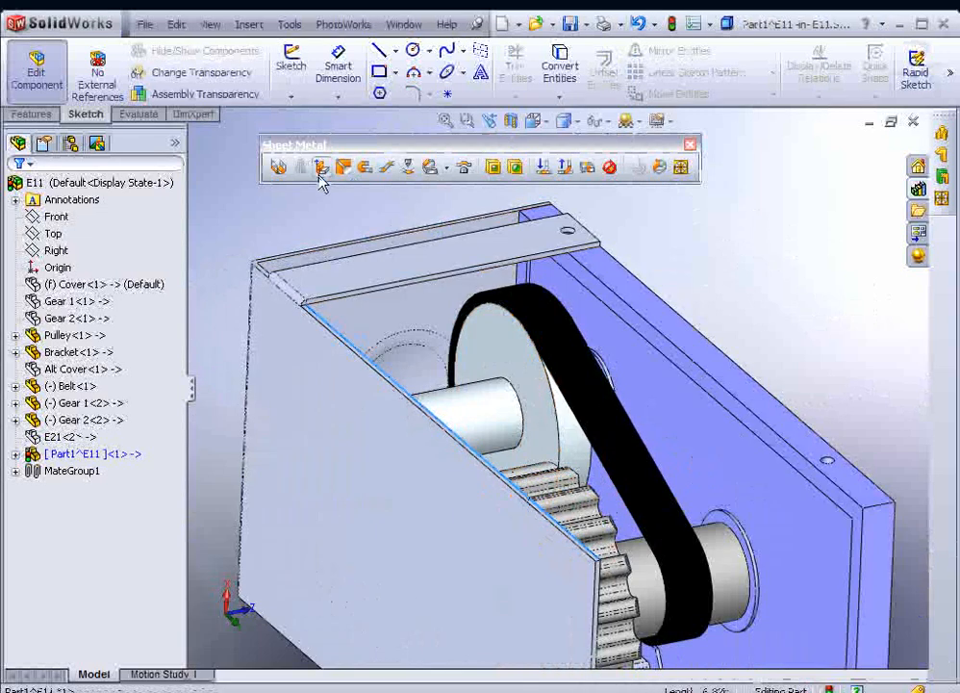
mouse_move(321, 166)
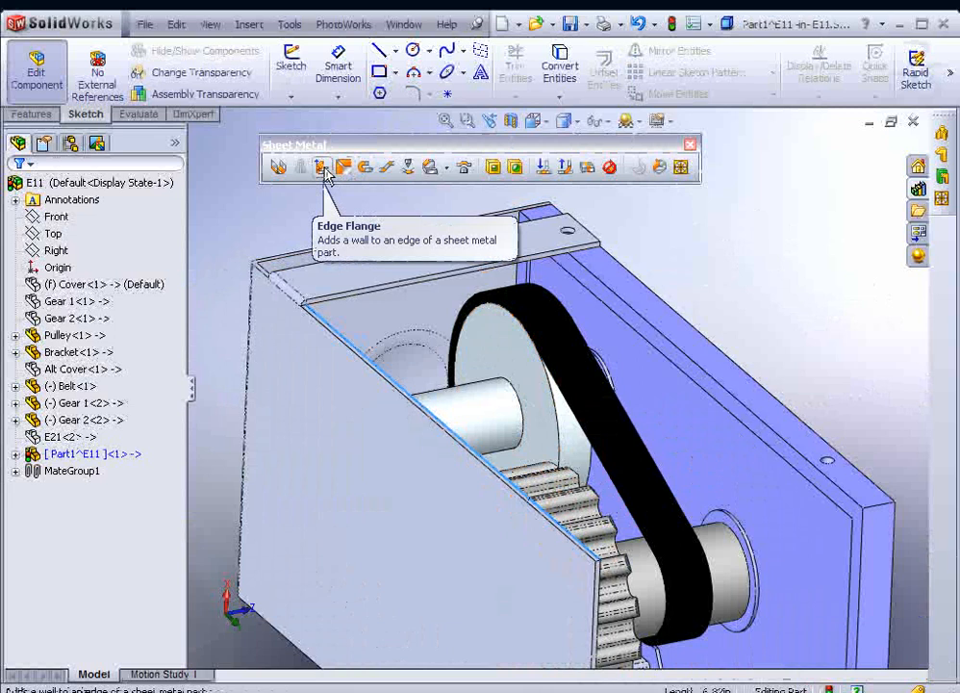
Add a second 0.75 in edge flange reaching the bracket vertex, with an edited profile.
left_click(321, 166)
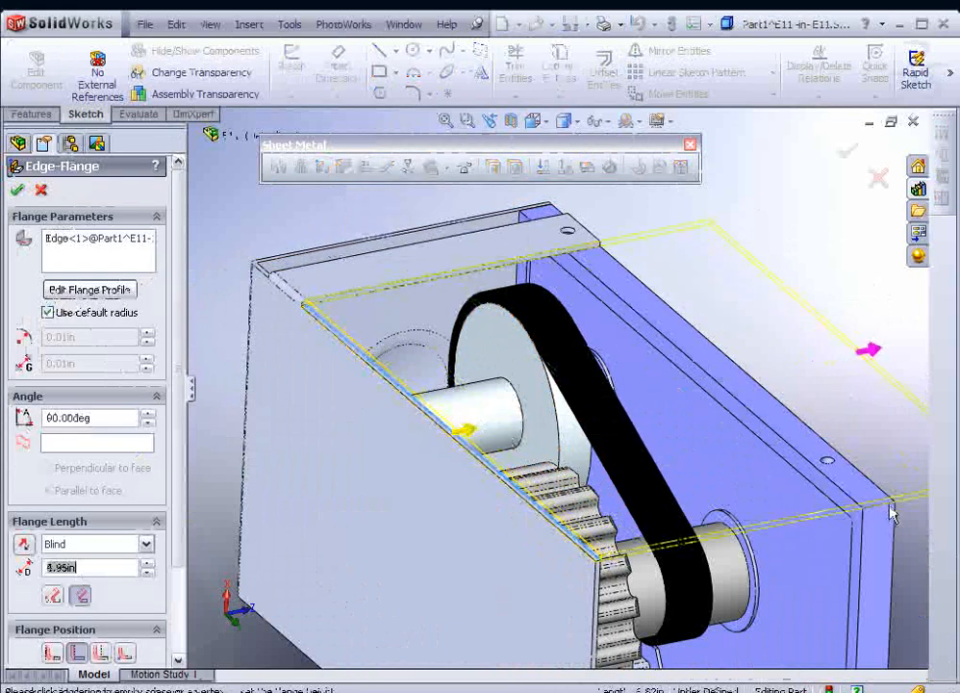
left_click(91, 544)
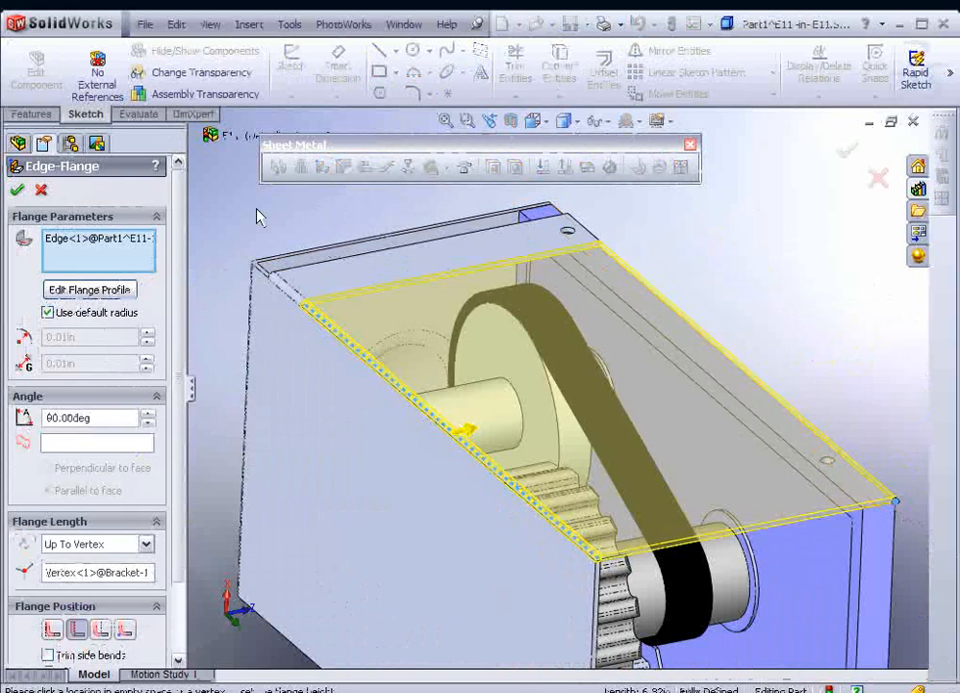
left_click(89, 290)
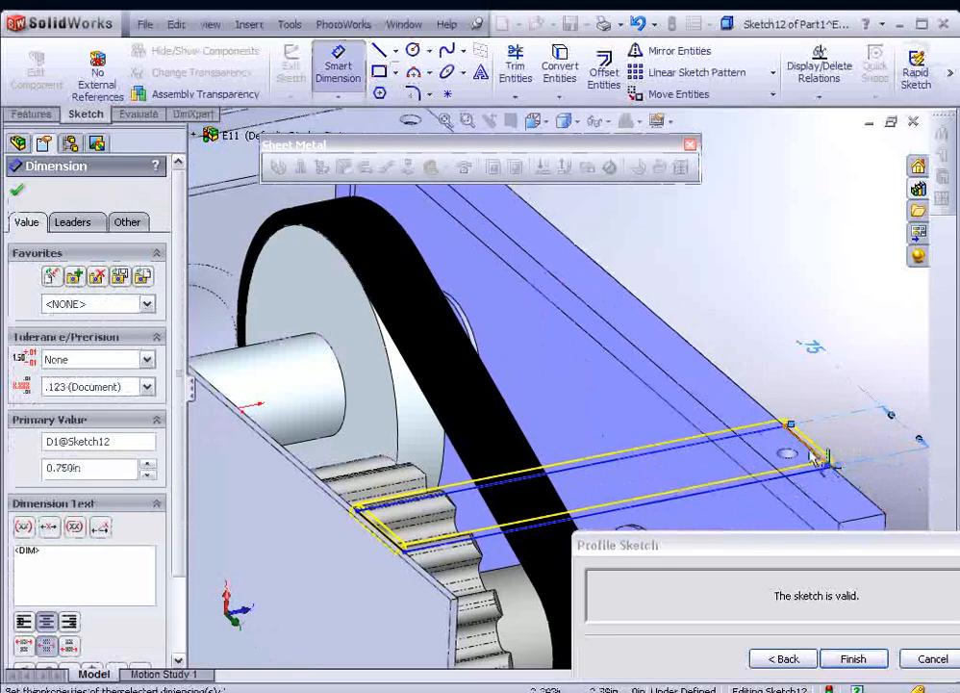
mouse_move(560, 67)
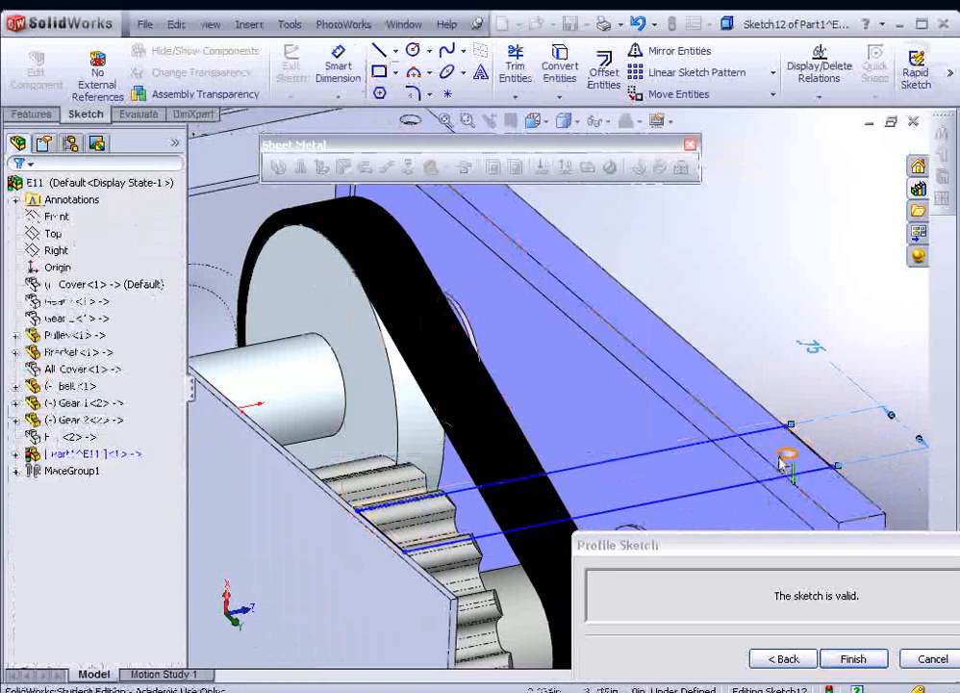
left_click(560, 72)
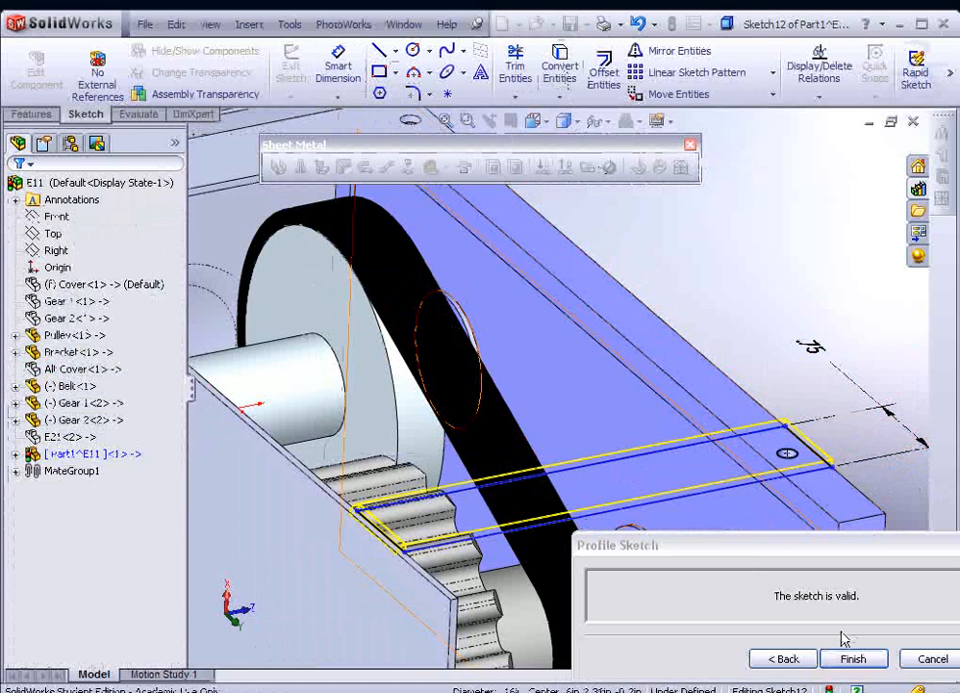
left_click(852, 658)
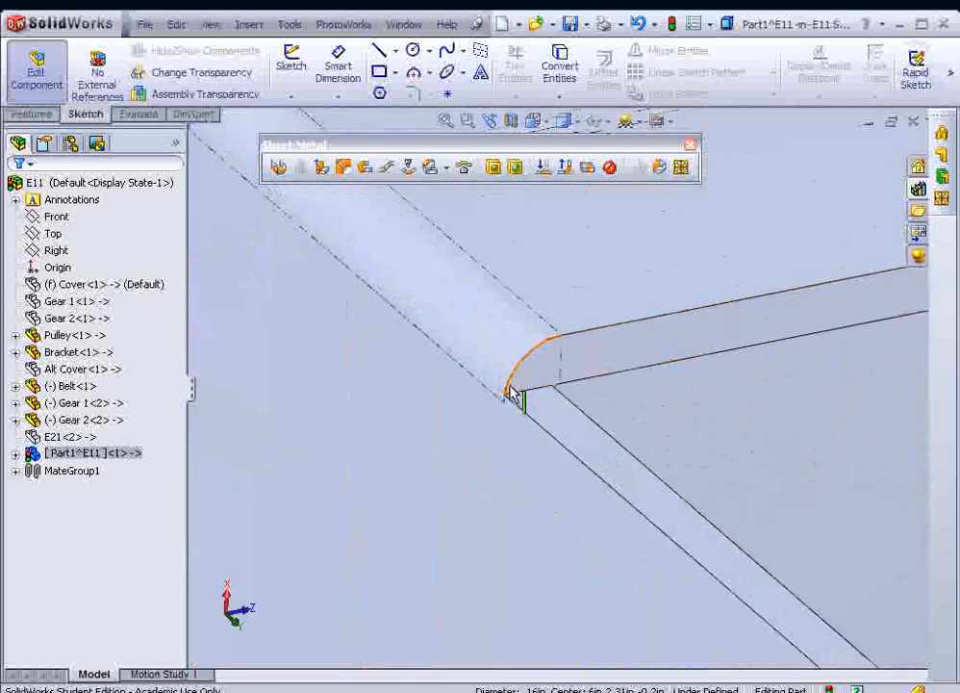
mouse_move(524, 399)
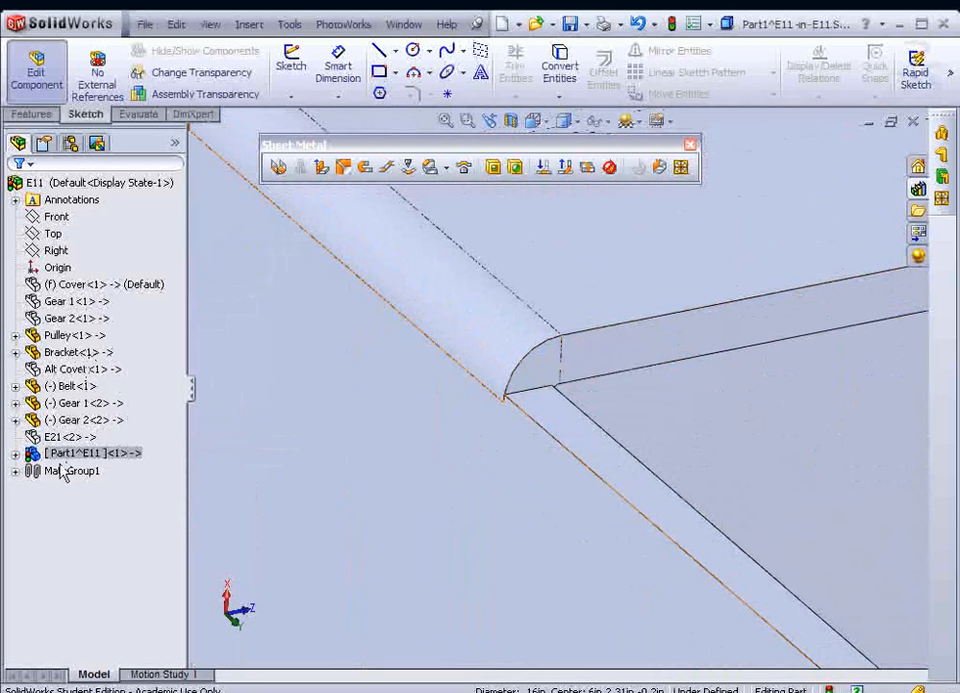
left_click(17, 452)
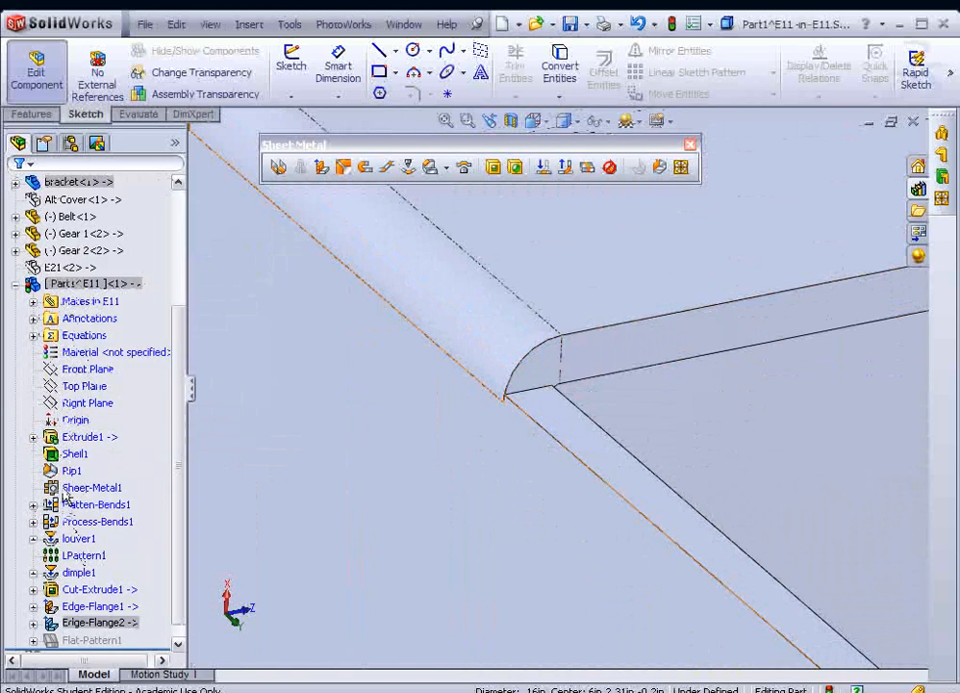
right_click(91, 487)
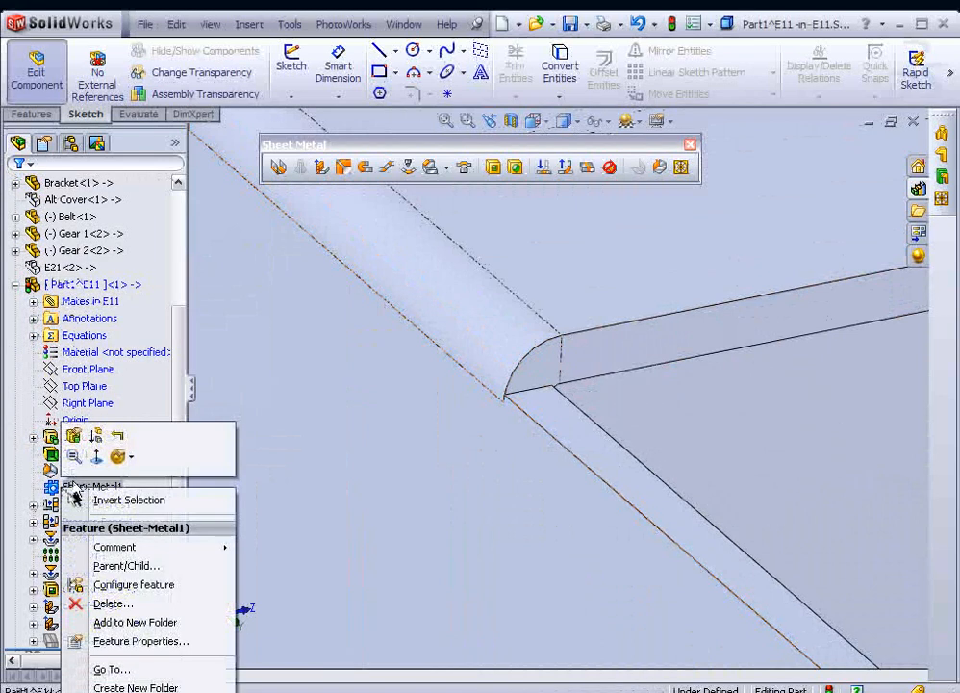
left_click(133, 584)
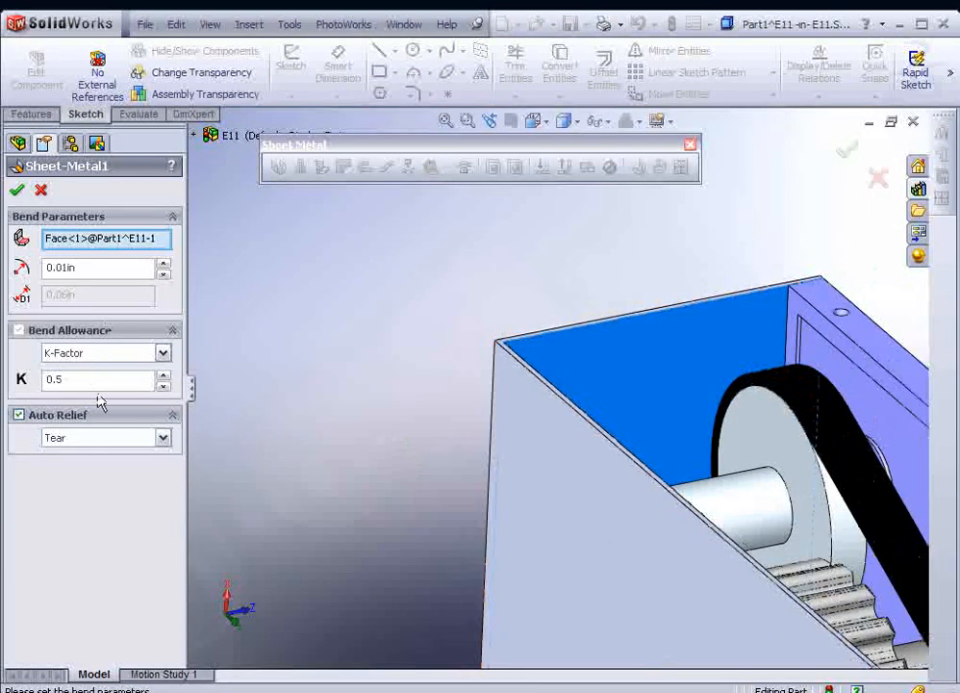
left_click(106, 437)
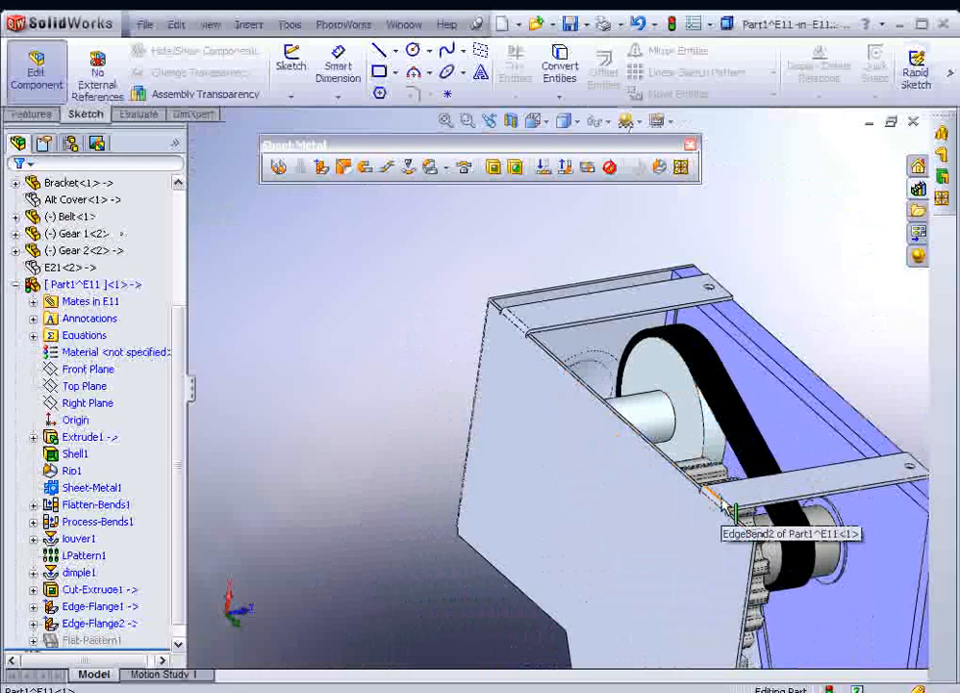
mouse_move(717, 500)
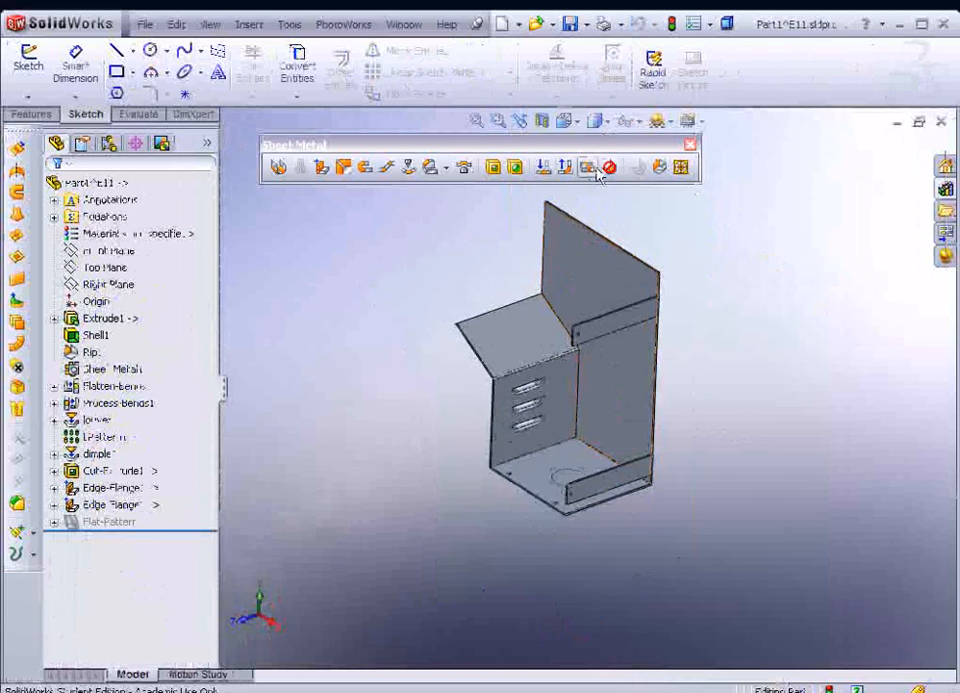
Open Part1^E11.sldprt in its own window.
left_click(587, 166)
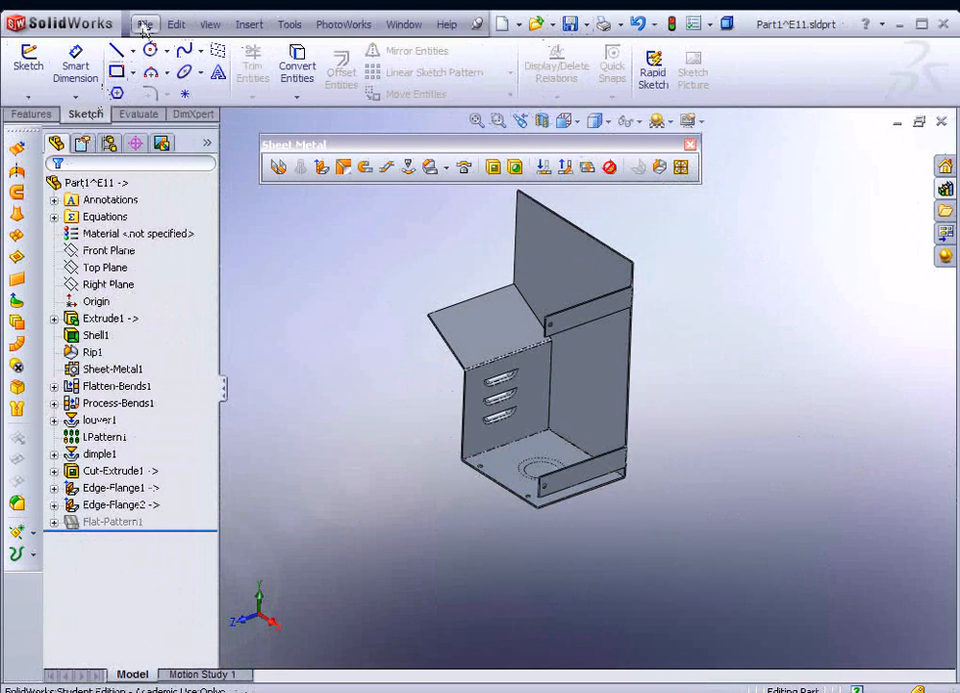
left_click(144, 23)
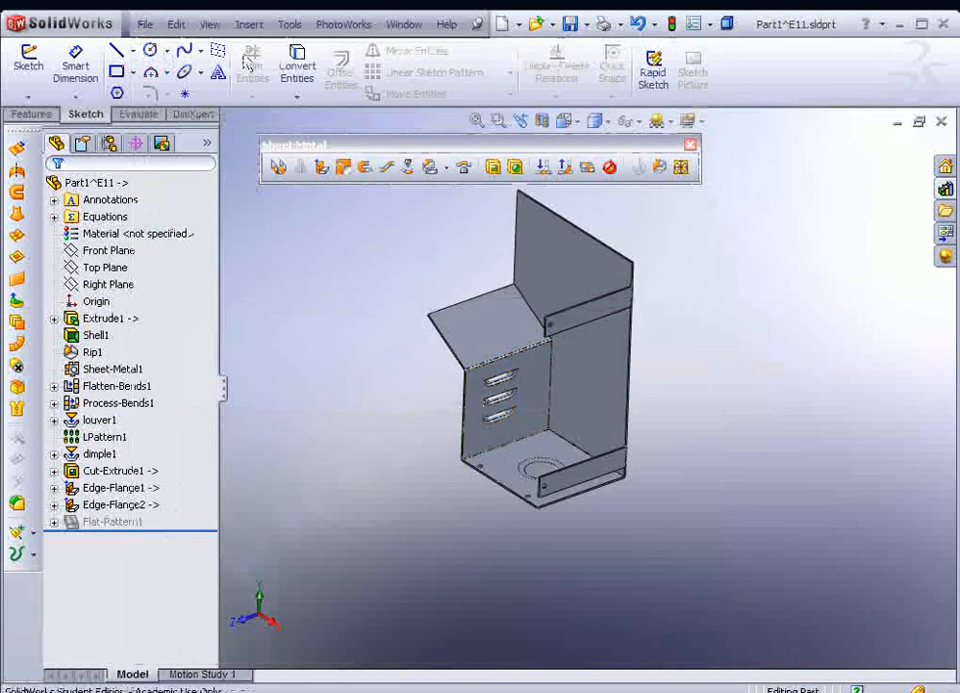
Save the cover part as 'E11 cover', accepting the reference warning.
left_click(145, 23)
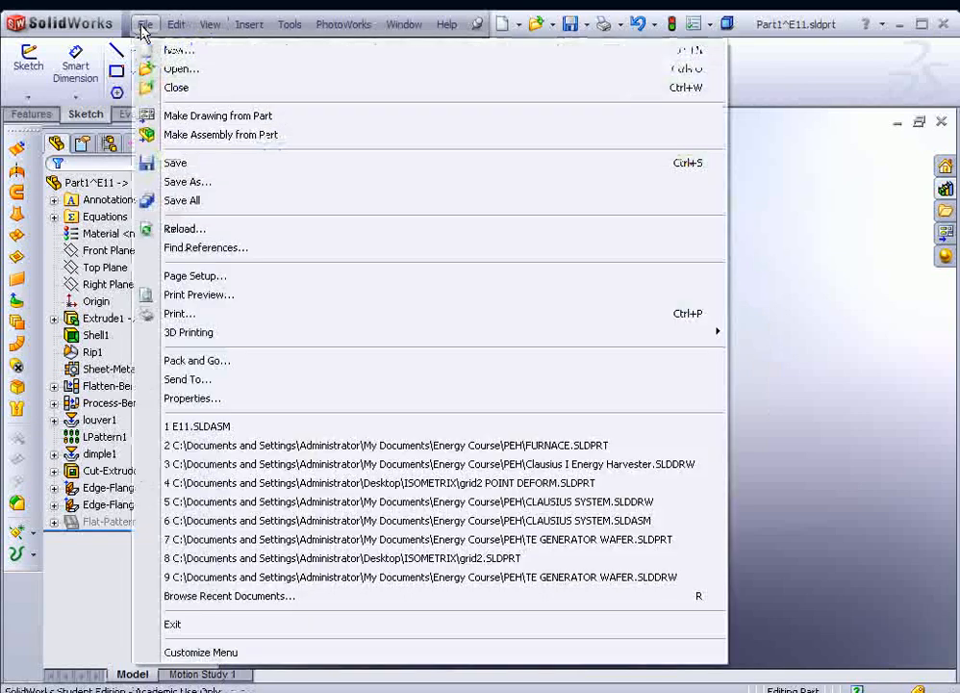
left_click(188, 182)
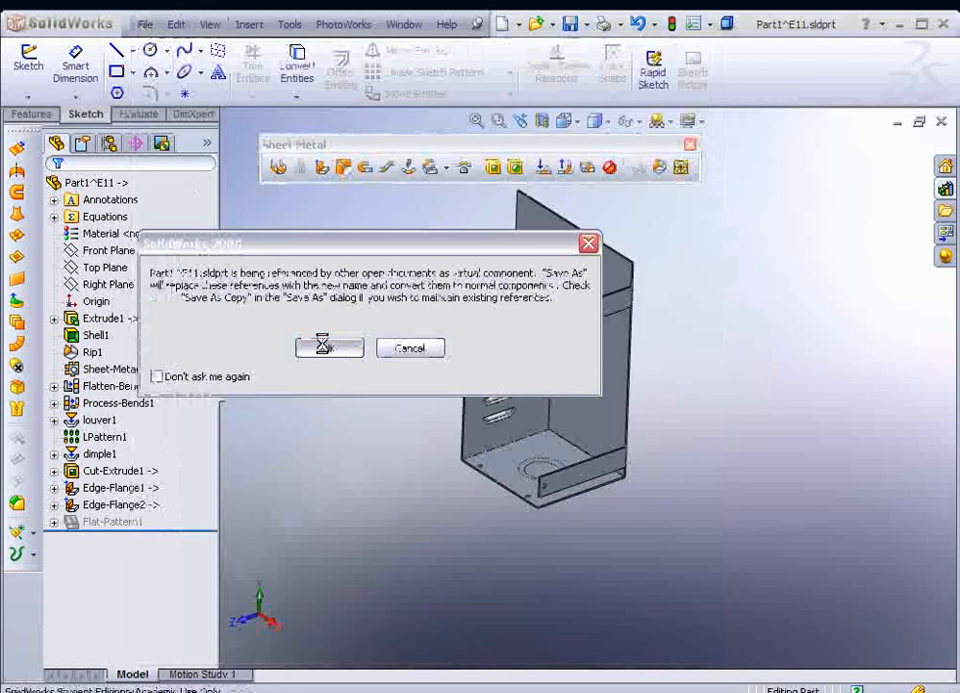
left_click(329, 347)
type("E11")
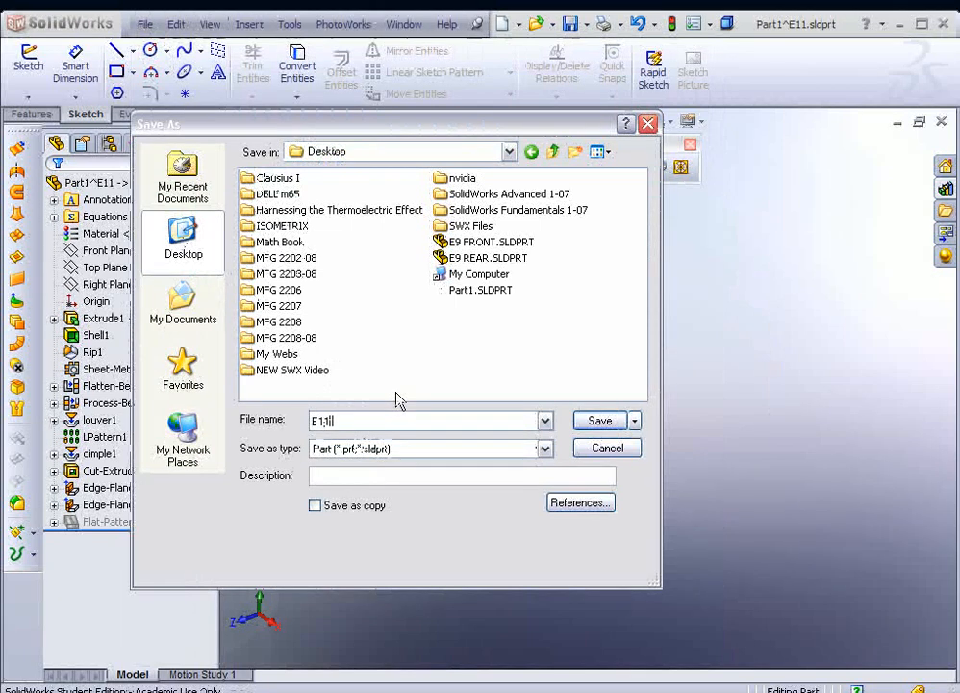
type("c")
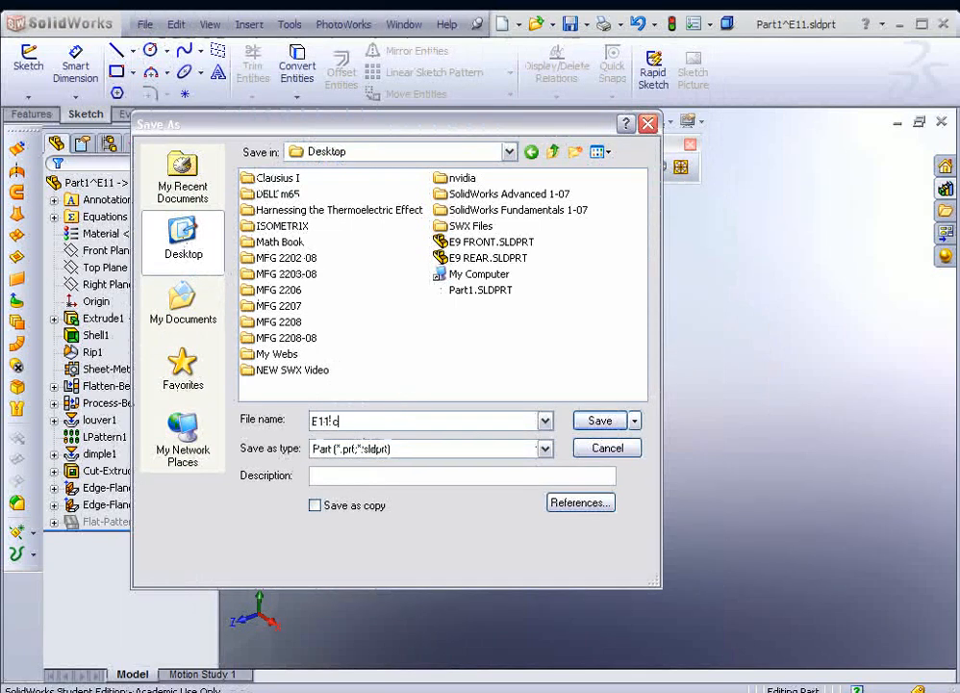
type("over")
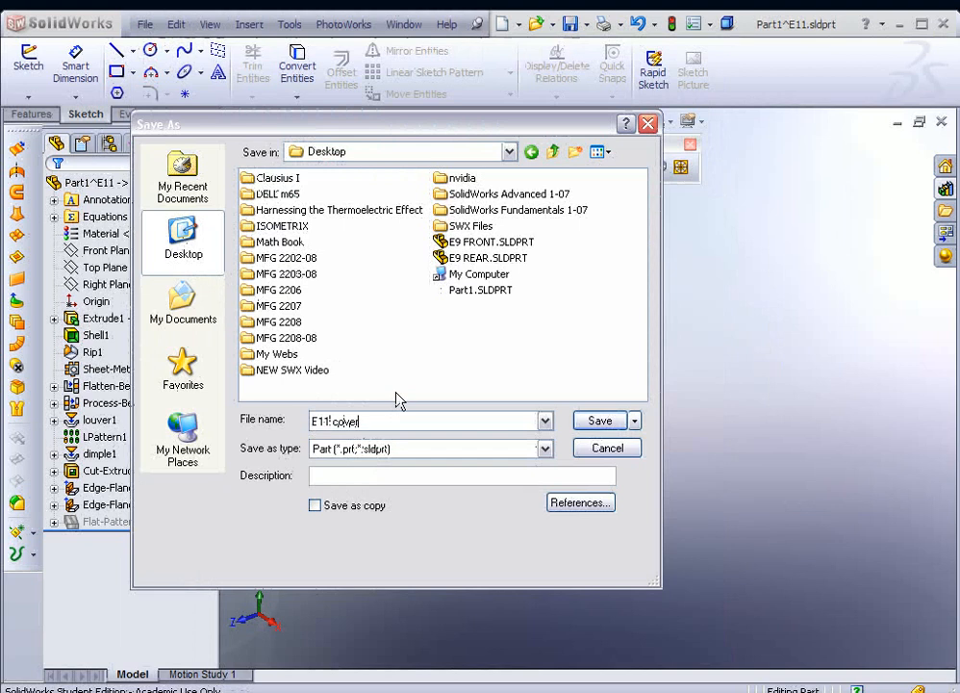
left_click(599, 420)
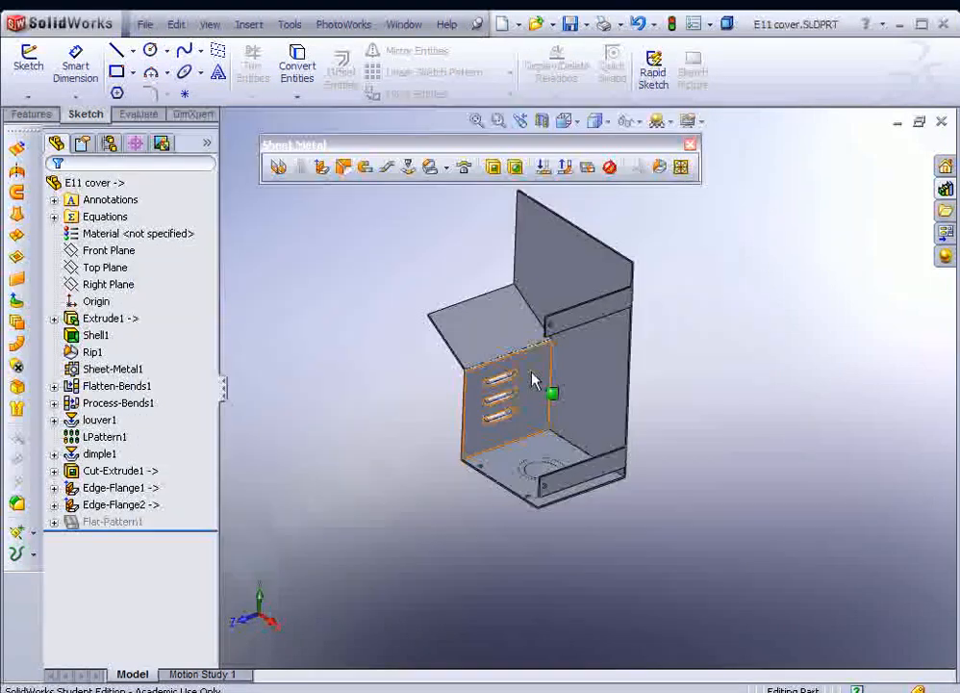
Create a new D - Landscape drawing from the E11 cover part.
left_click(145, 24)
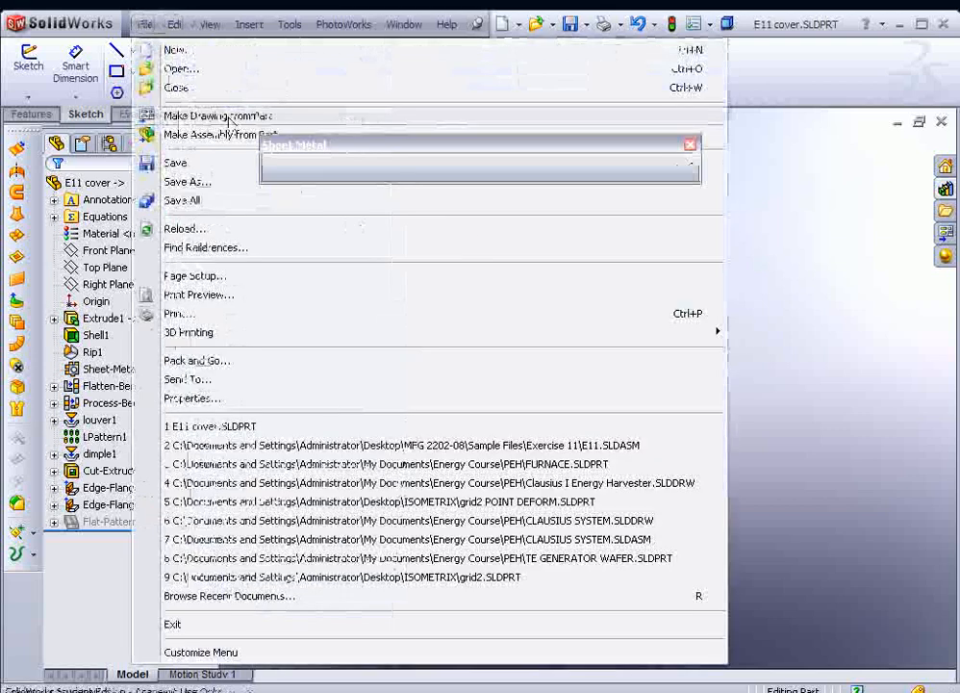
left_click(219, 114)
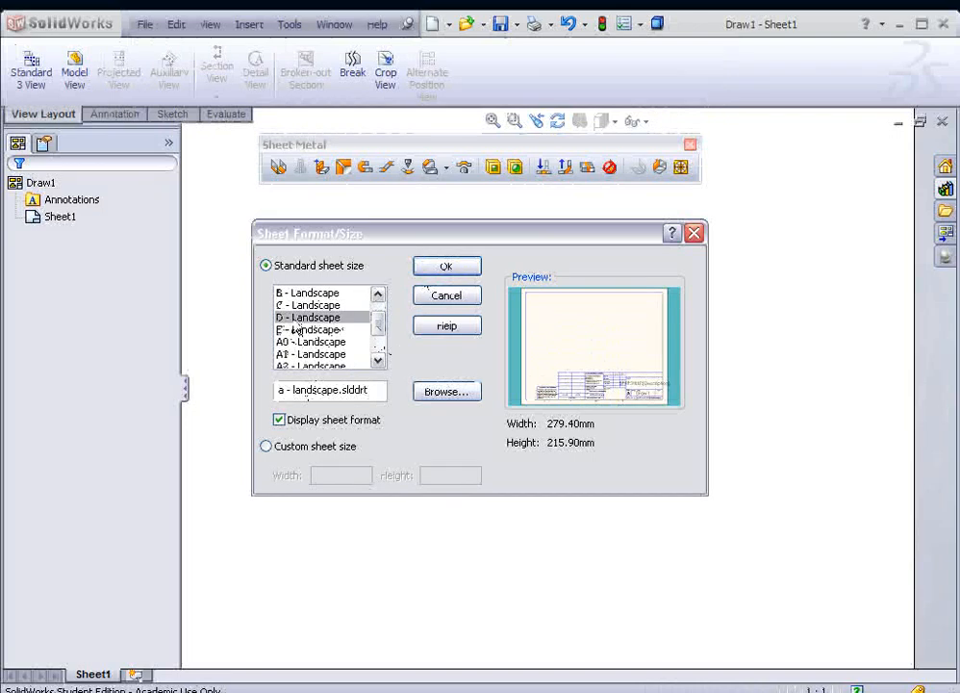
left_click(308, 317)
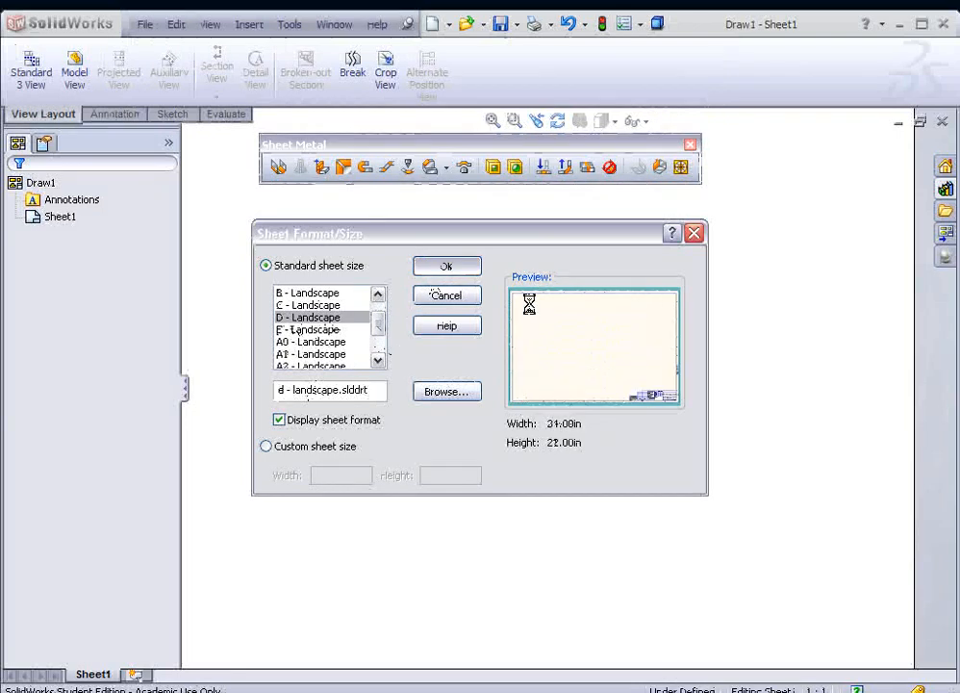
left_click(446, 266)
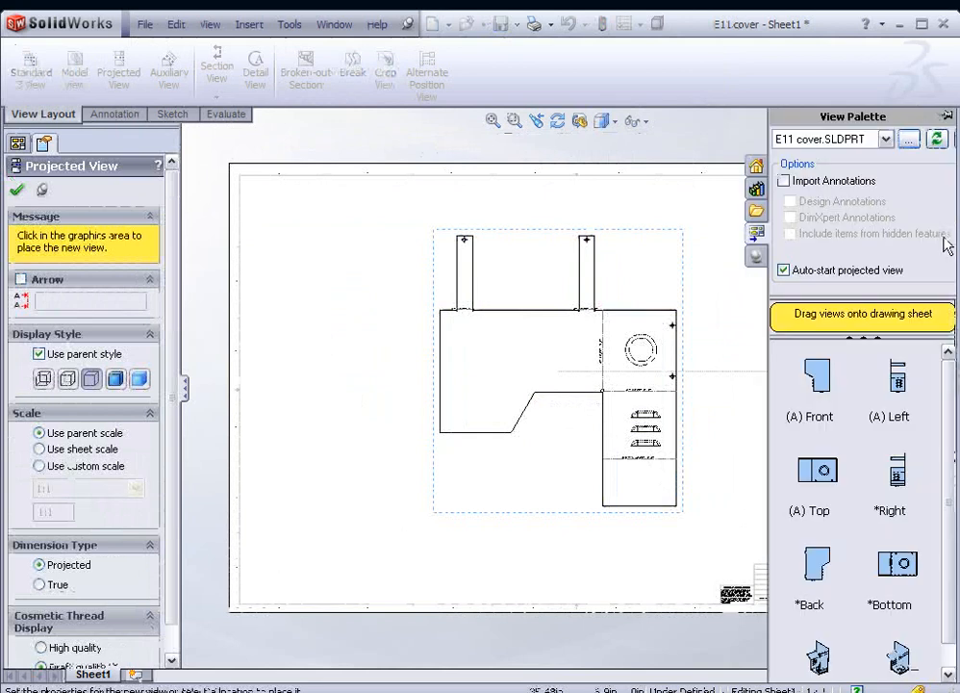
Place the flat pattern view and an isometric view at the sheet's upper right.
scroll("down", 3)
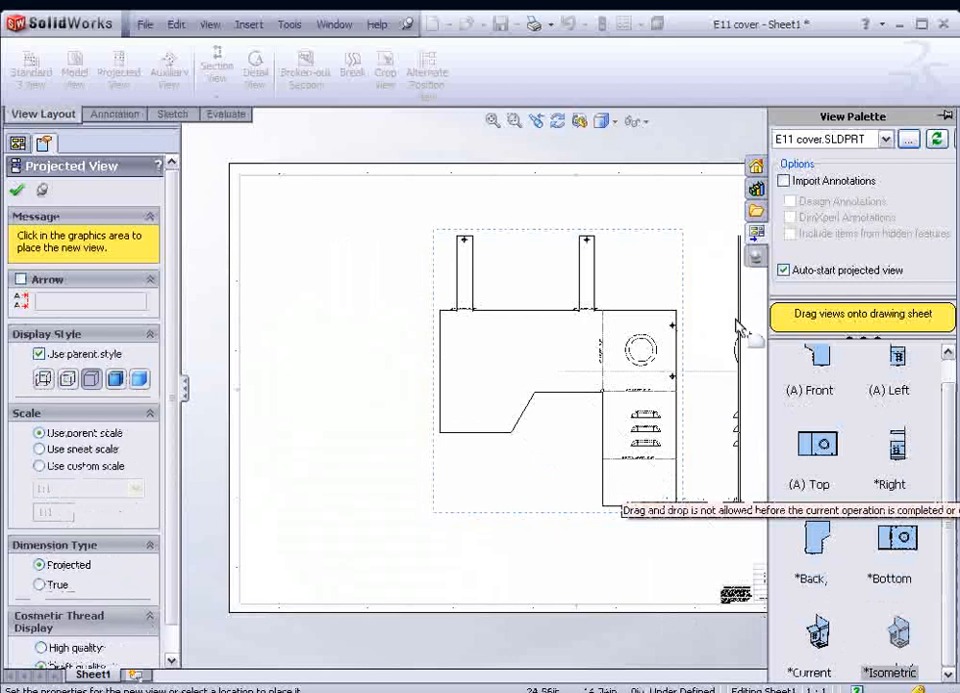
left_click(17, 190)
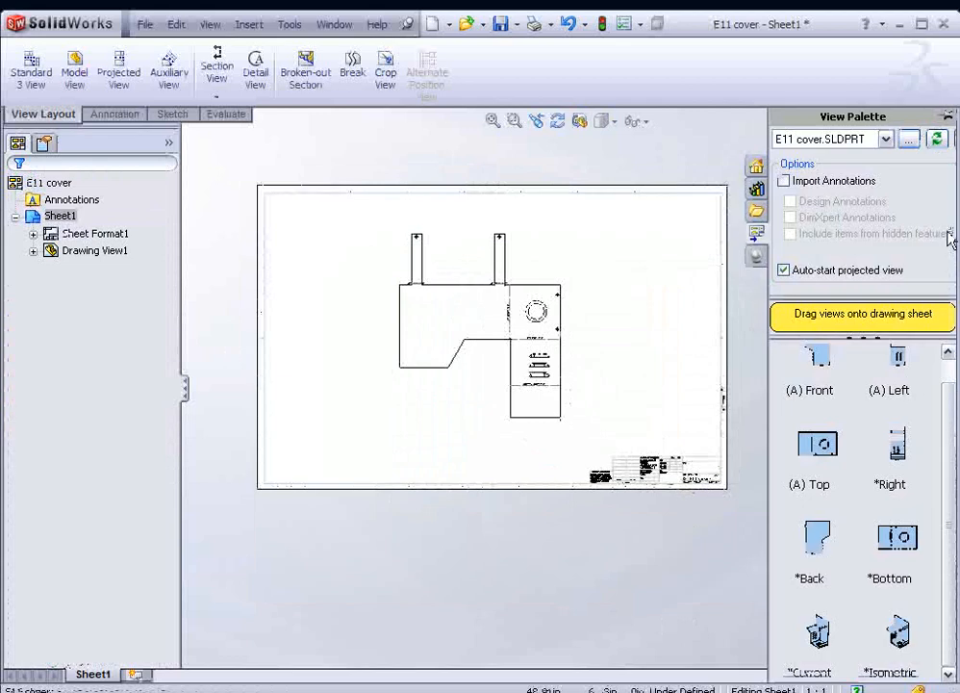
left_click_drag(897, 635, 640, 274)
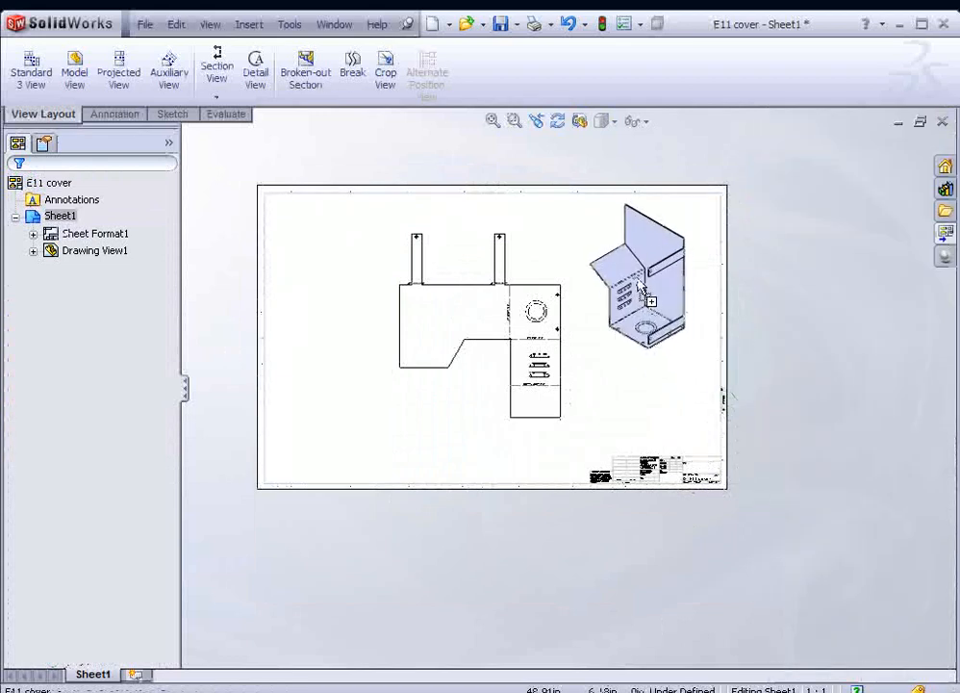